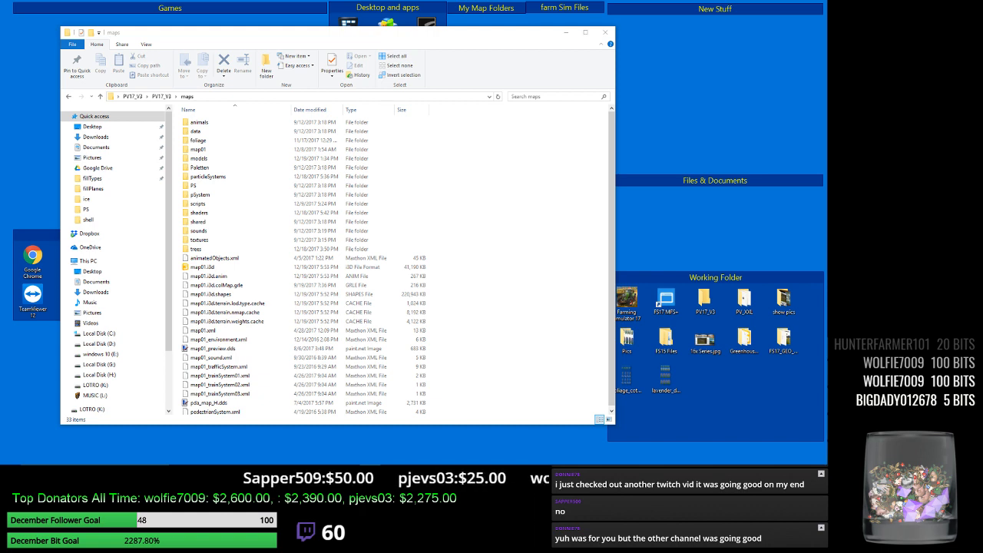
Browse the mods folder in File Explorer to locate FS17_RM_Seasons.zip.
click(89, 262)
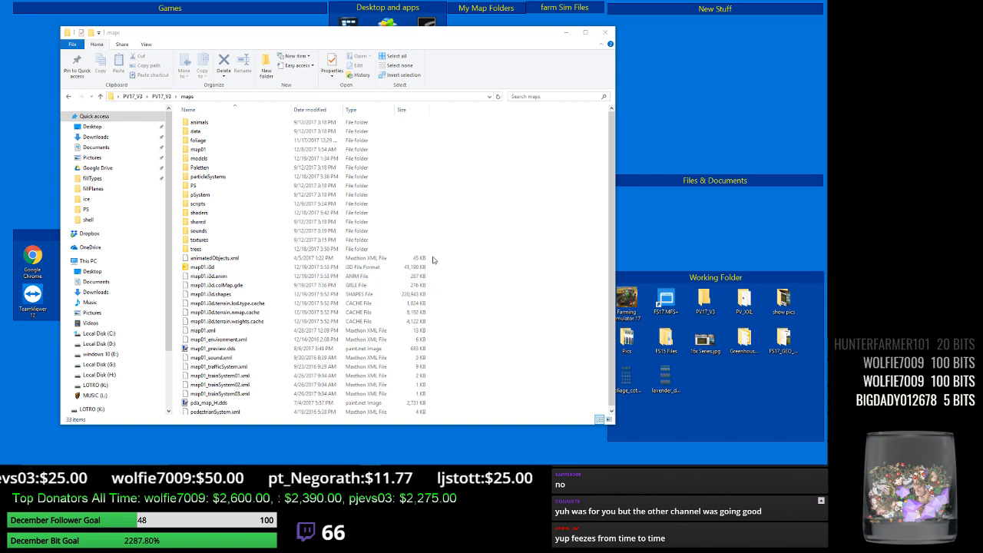
click(207, 177)
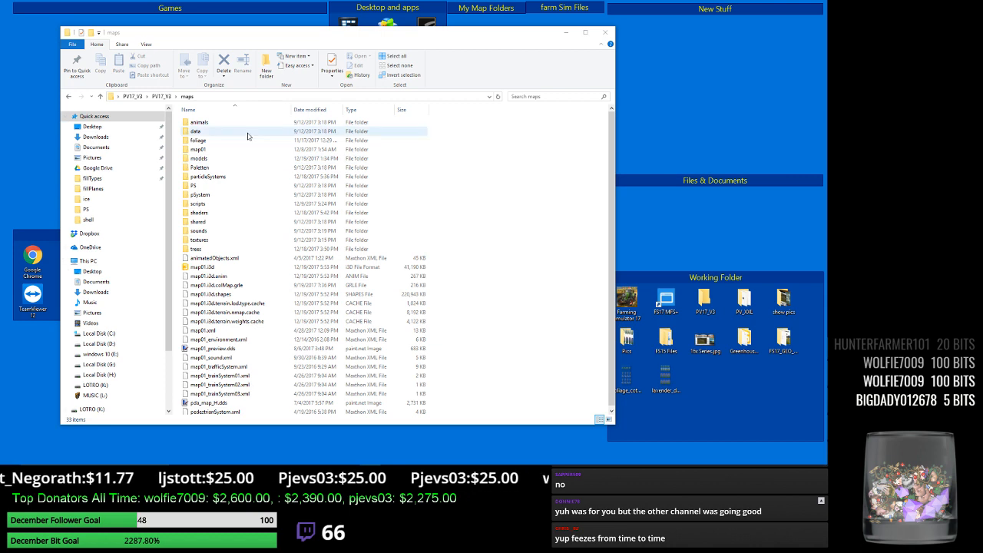
mouse_move(466, 402)
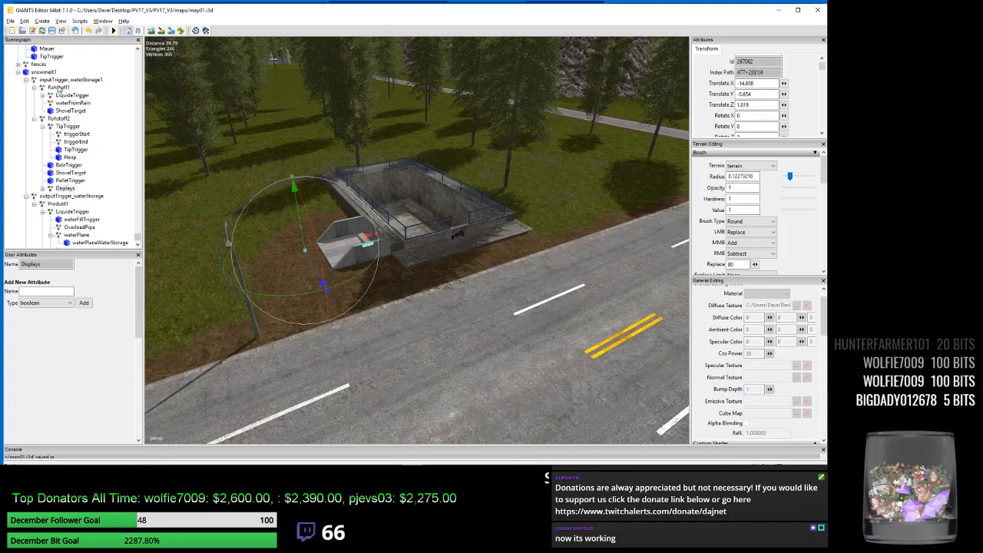
click(59, 86)
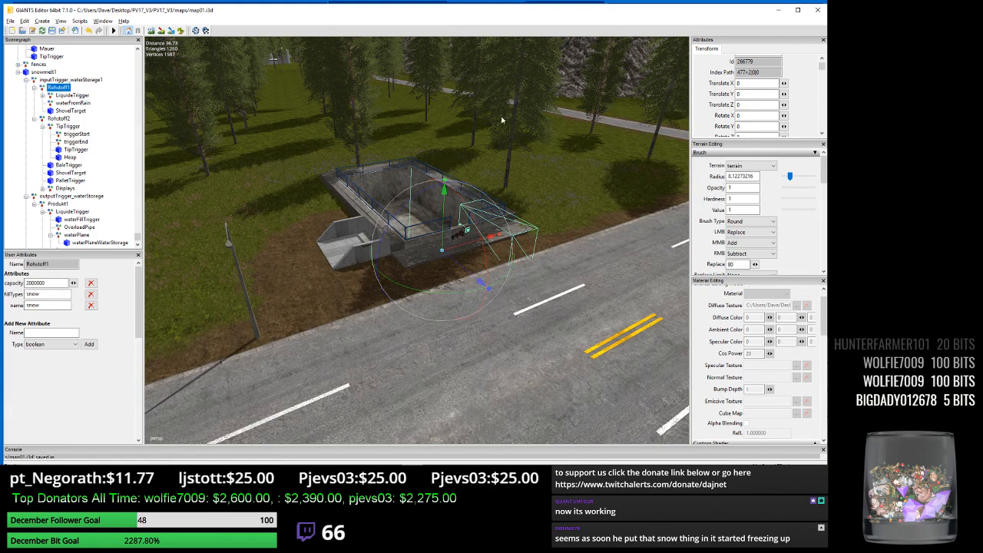
mouse_move(707, 92)
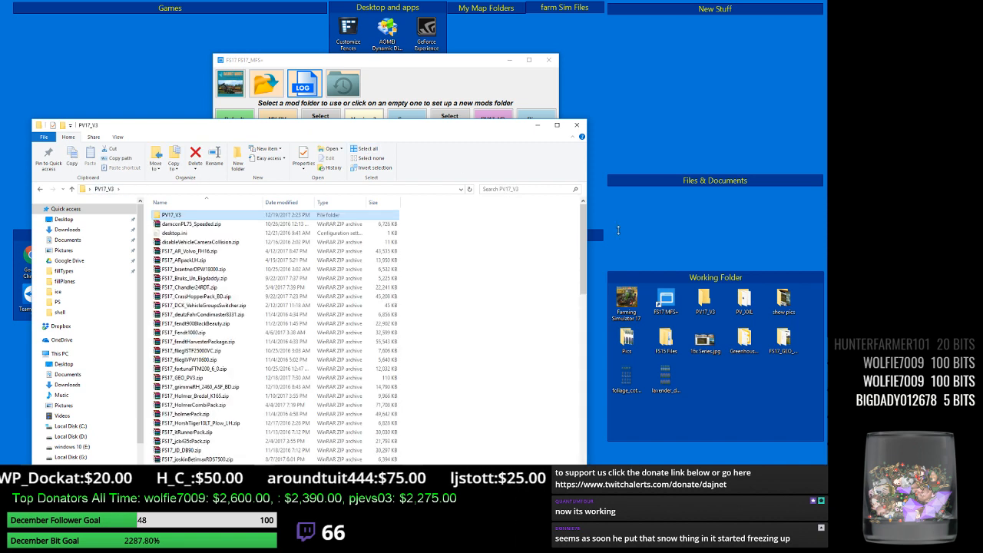
scroll(down, 3)
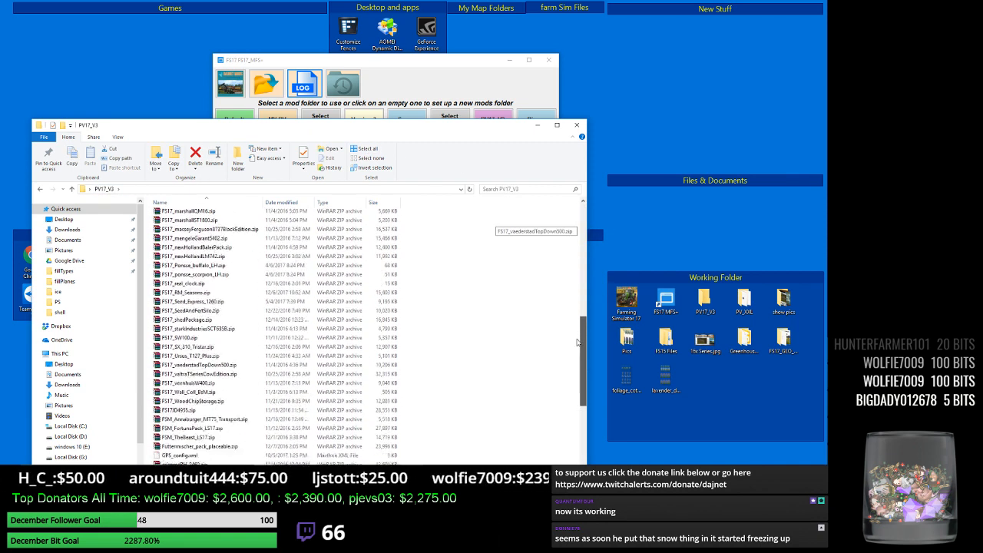
scroll(down, 3)
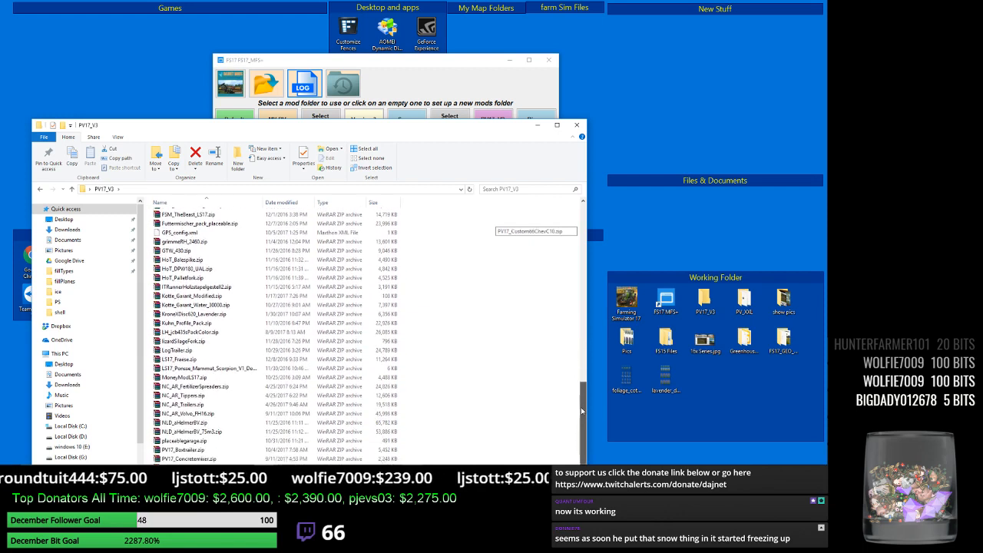
scroll(down, 3)
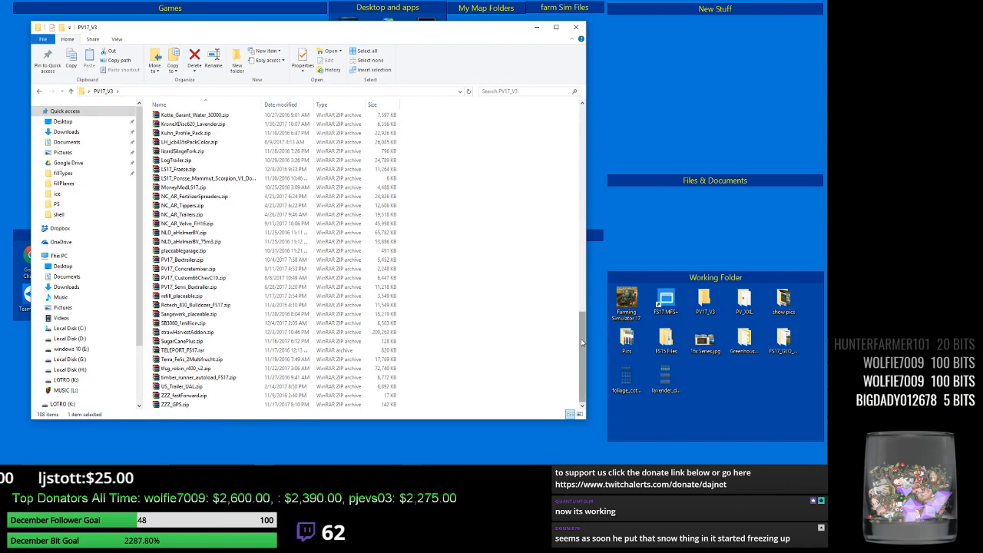
scroll(up, 3)
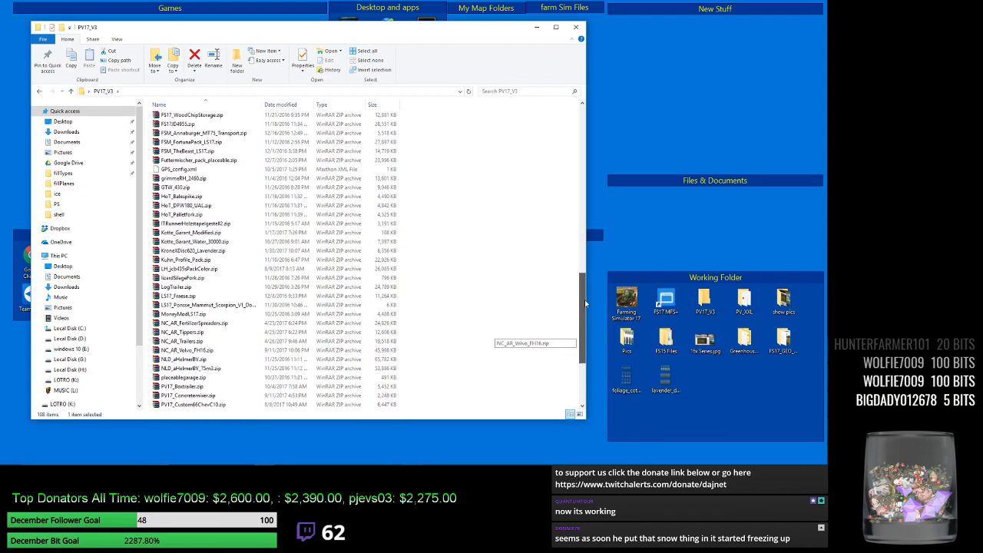
scroll(up, 3)
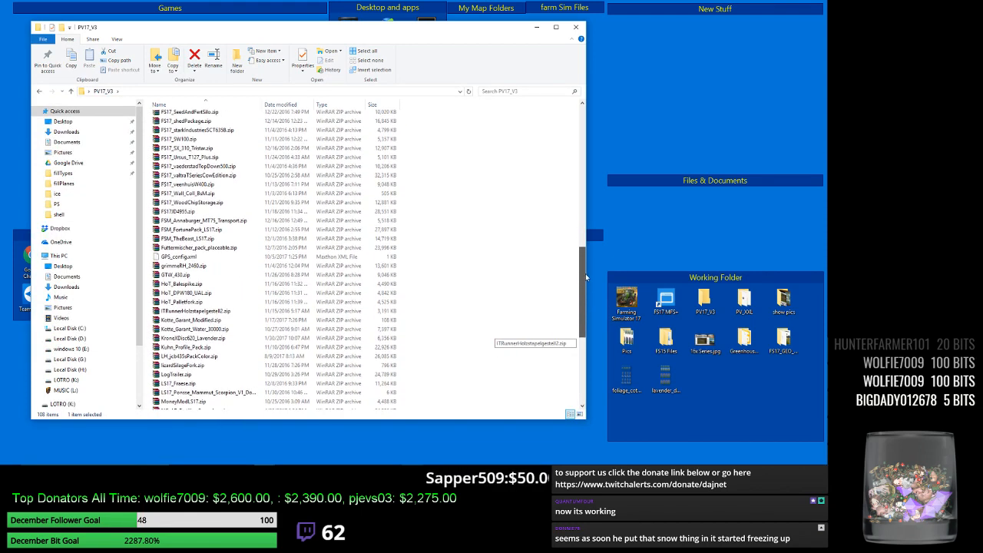
scroll(up, 3)
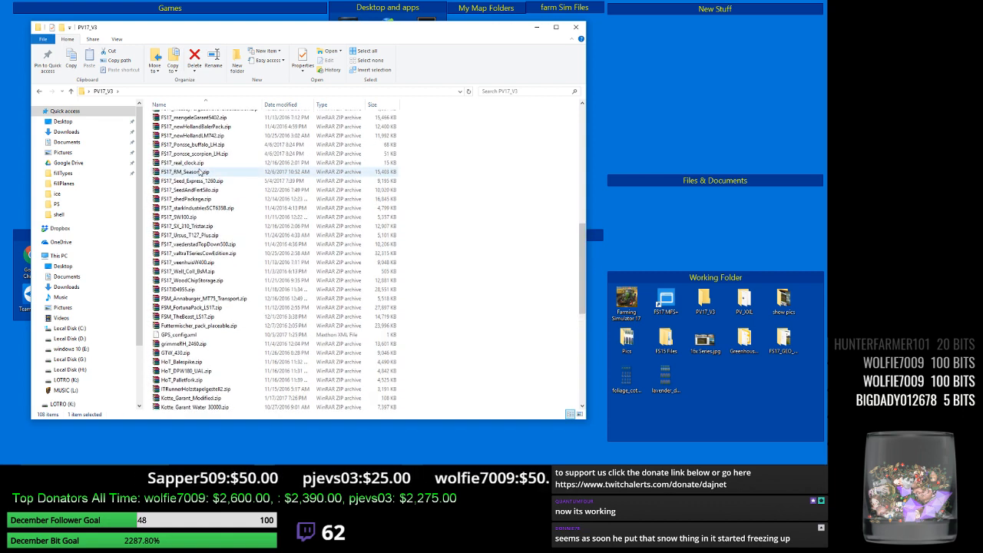
Open the FS17_RM_Seasons.zip archive to list its files including modDesc.xml.
right_click(183, 172)
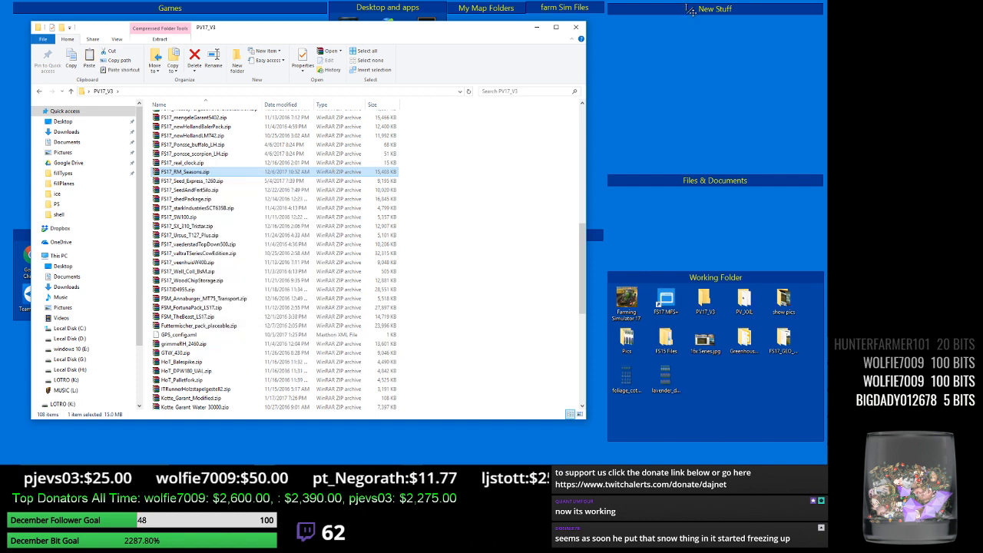
click(714, 8)
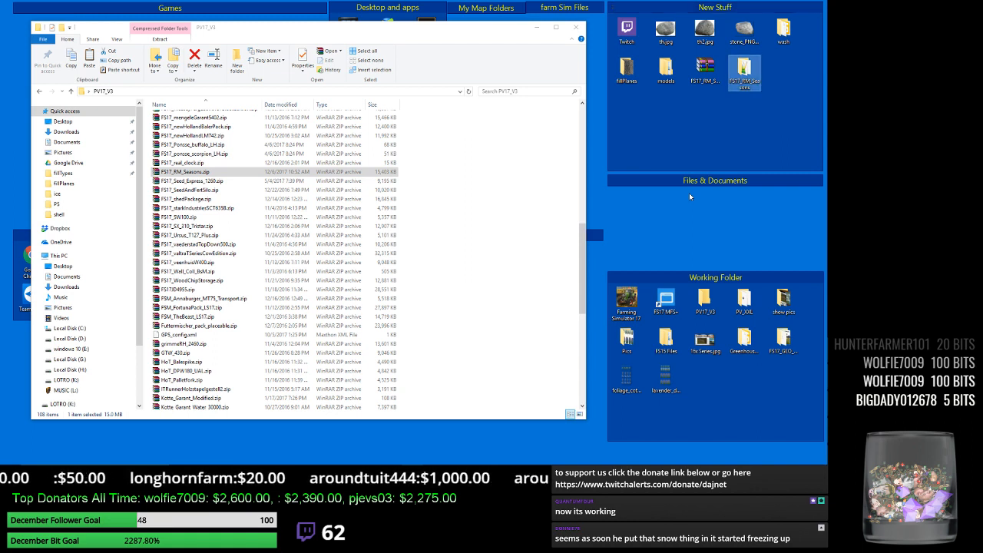
double_click(193, 172)
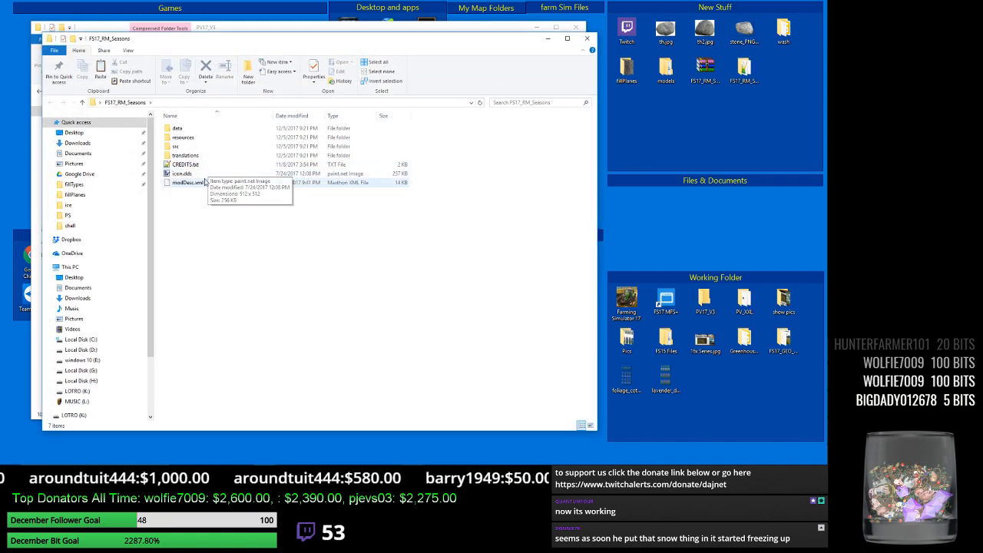
click(188, 181)
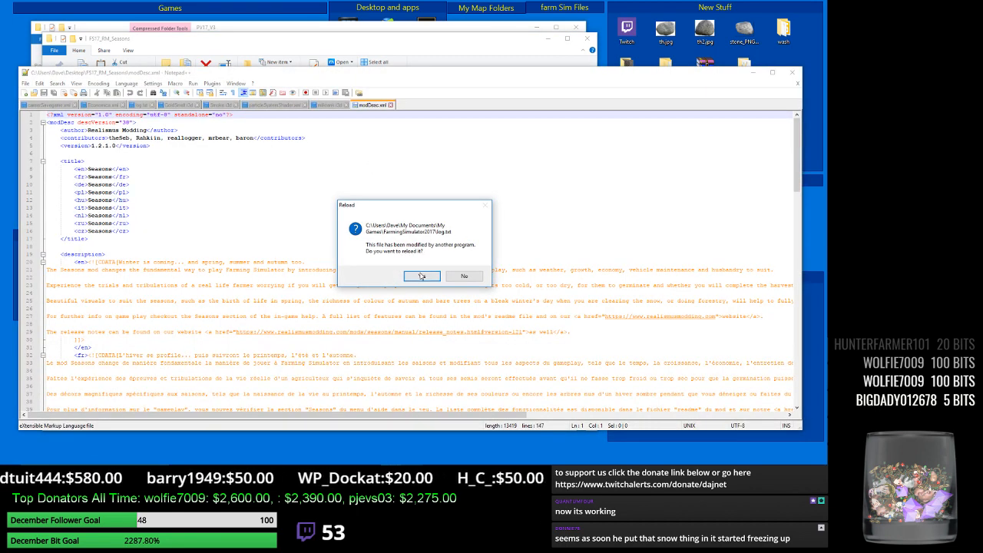
click(421, 277)
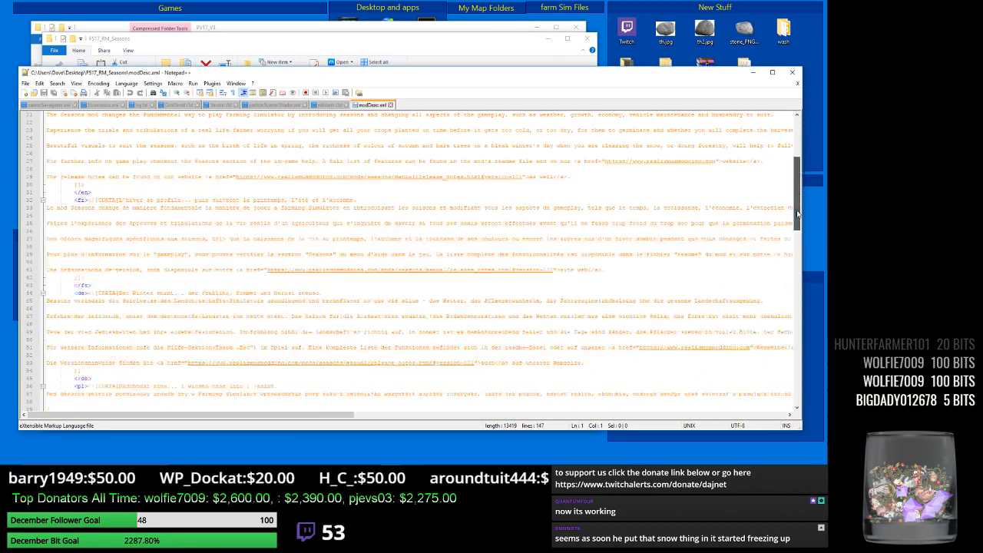
scroll(down, 3)
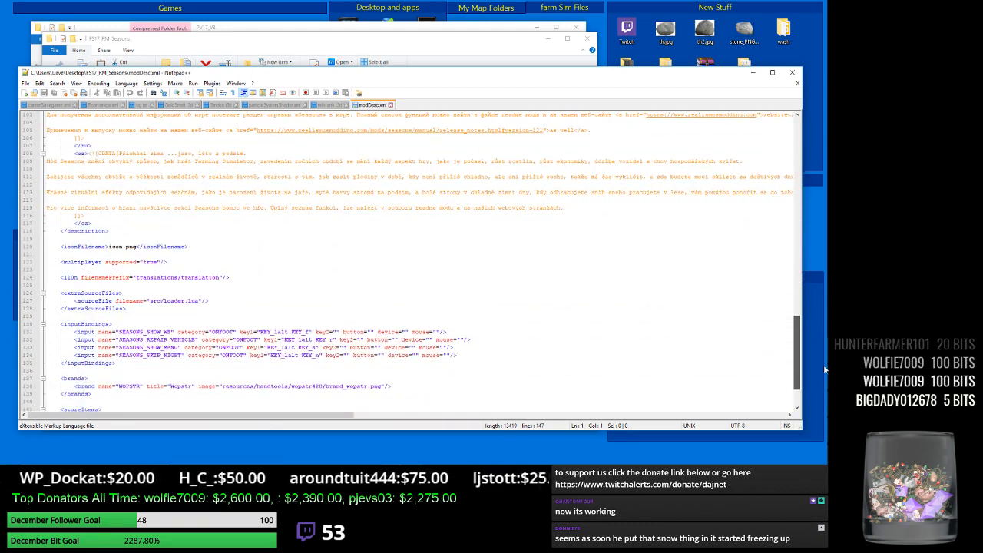
scroll(down, 3)
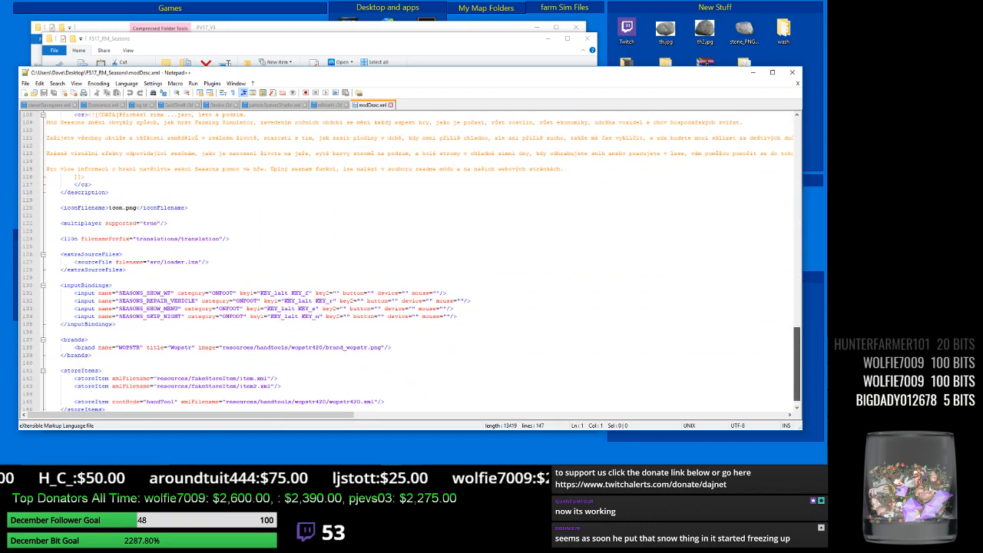
scroll(down, 3)
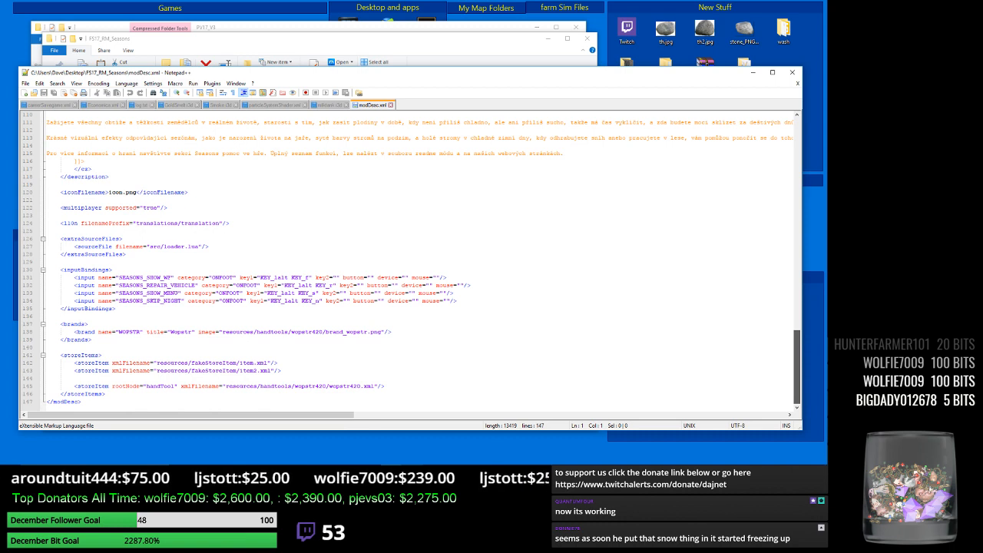
scroll(up, 3)
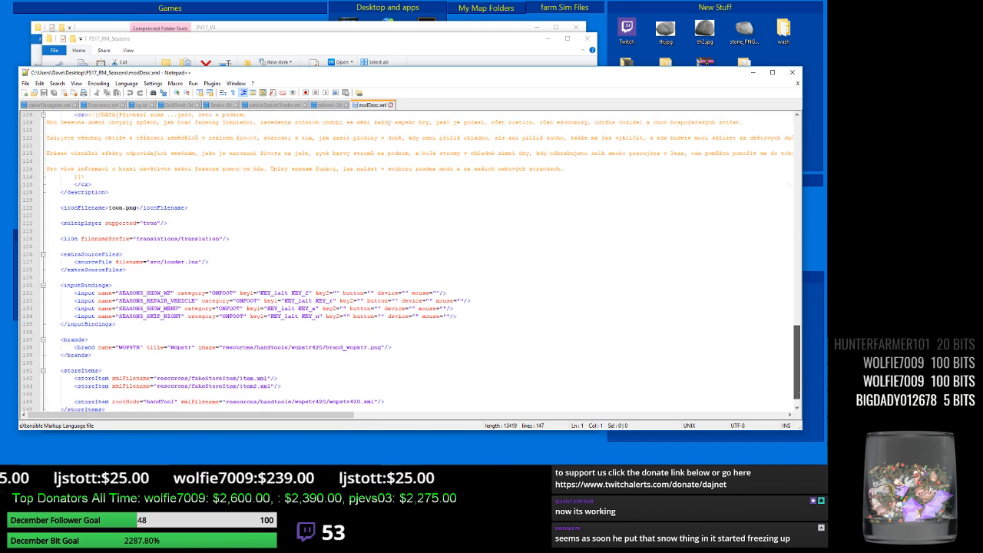
scroll(up, 3)
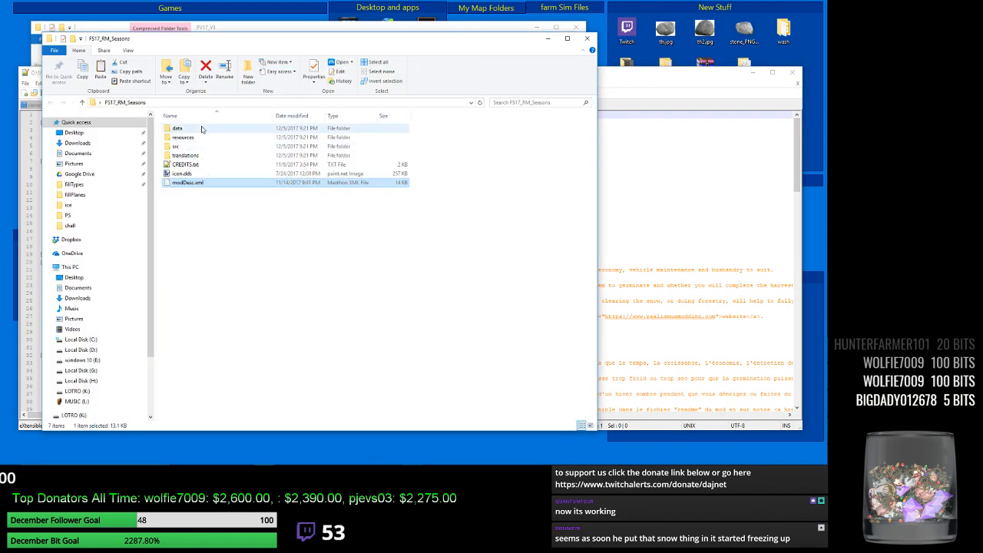
double_click(178, 129)
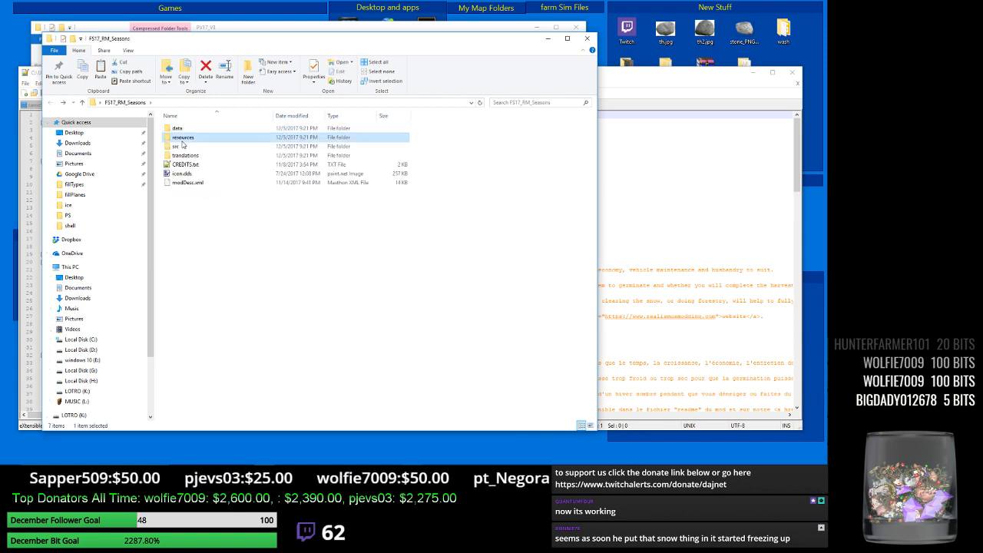
double_click(183, 136)
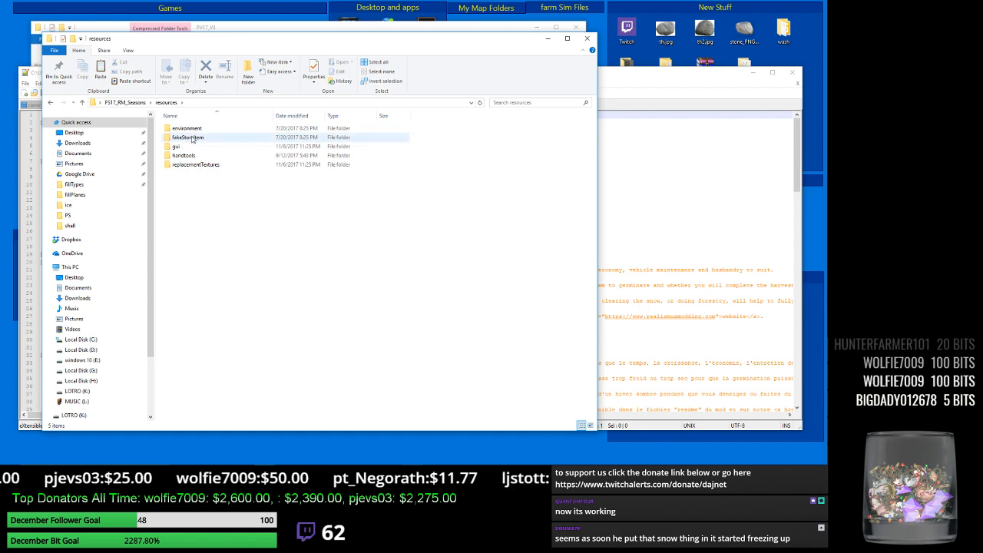
click(187, 128)
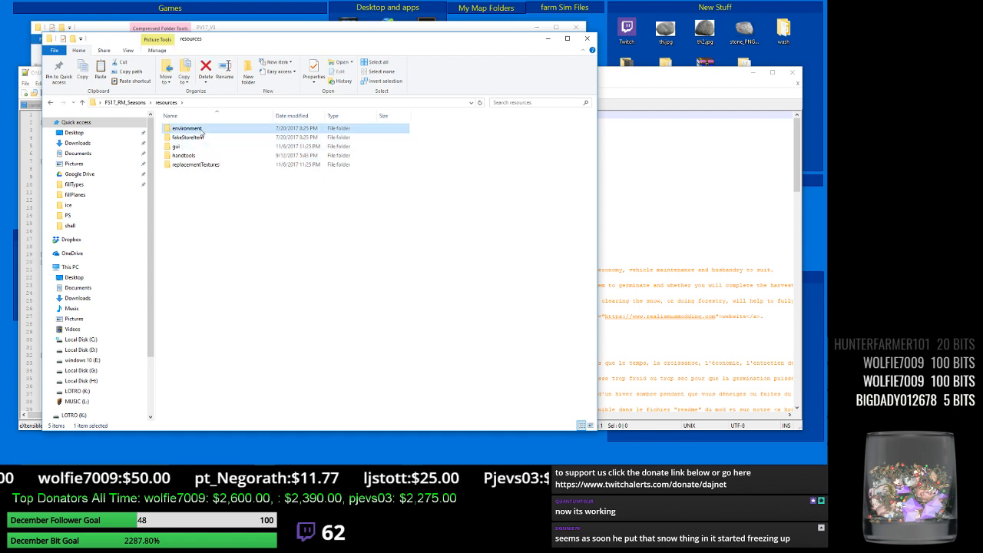
double_click(188, 129)
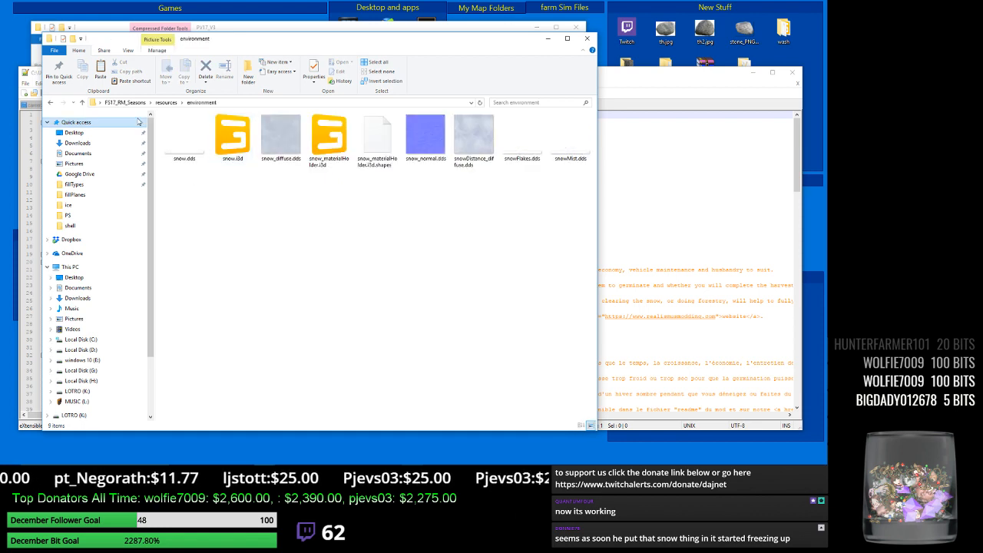
mouse_move(55, 102)
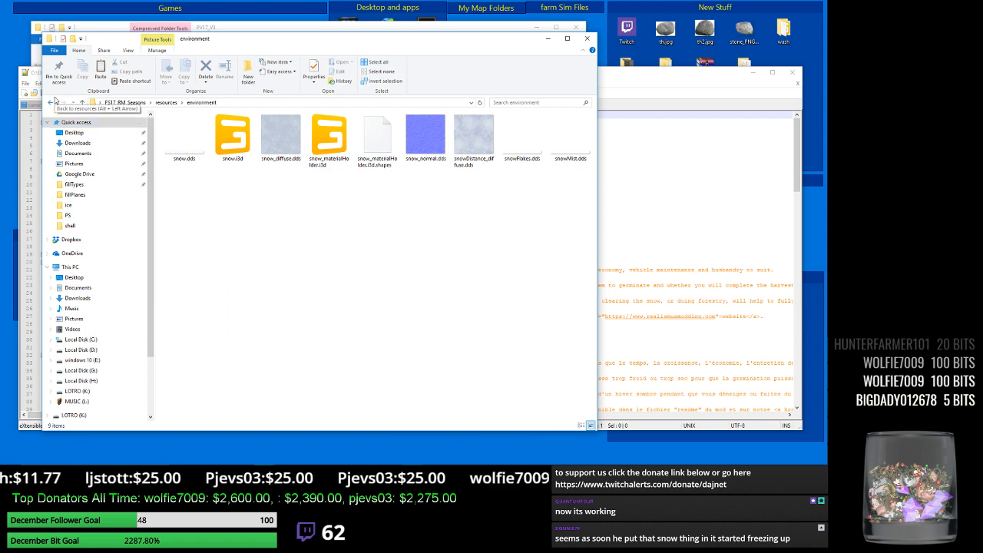
click(184, 135)
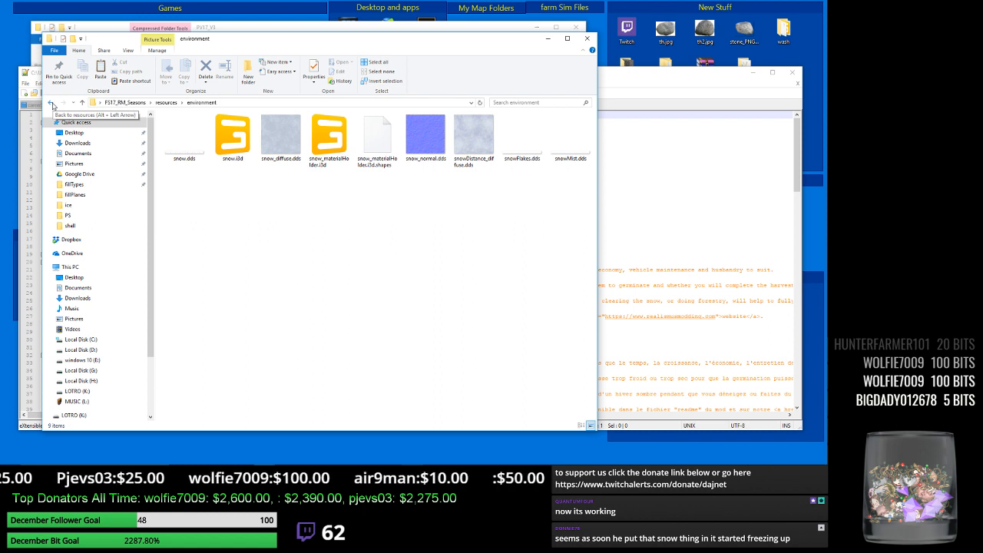
click(49, 101)
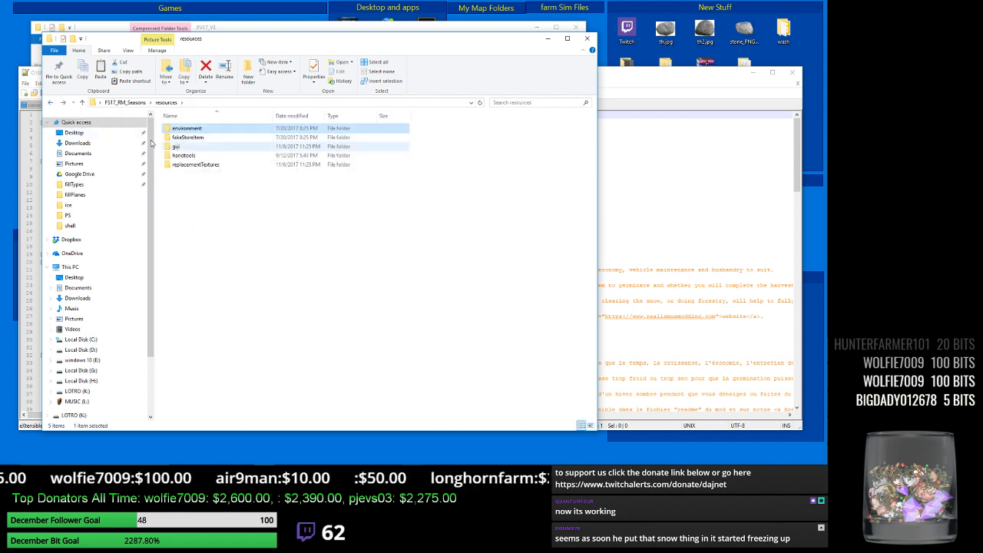
click(49, 102)
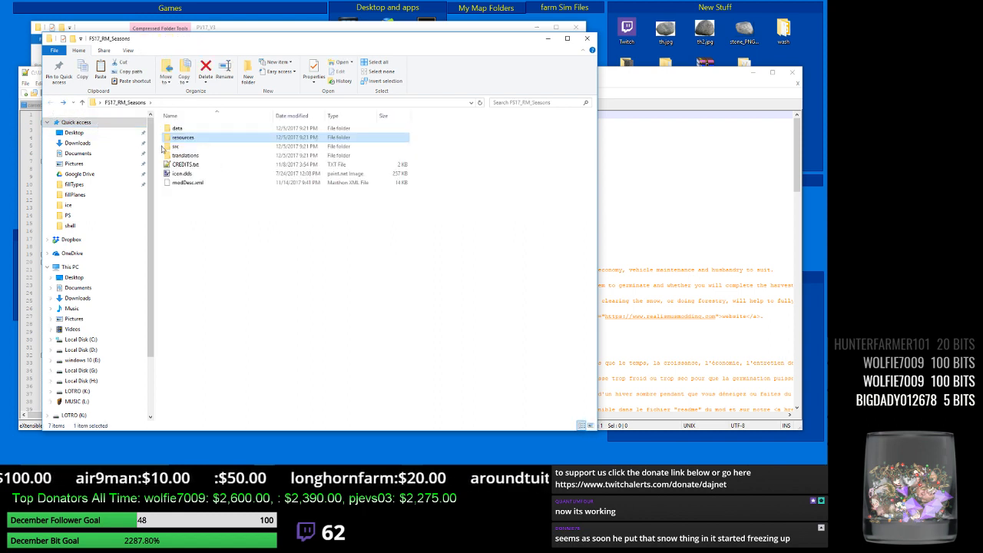
Open ssMain.lua from the Seasons src folder in Notepad++.
double_click(175, 146)
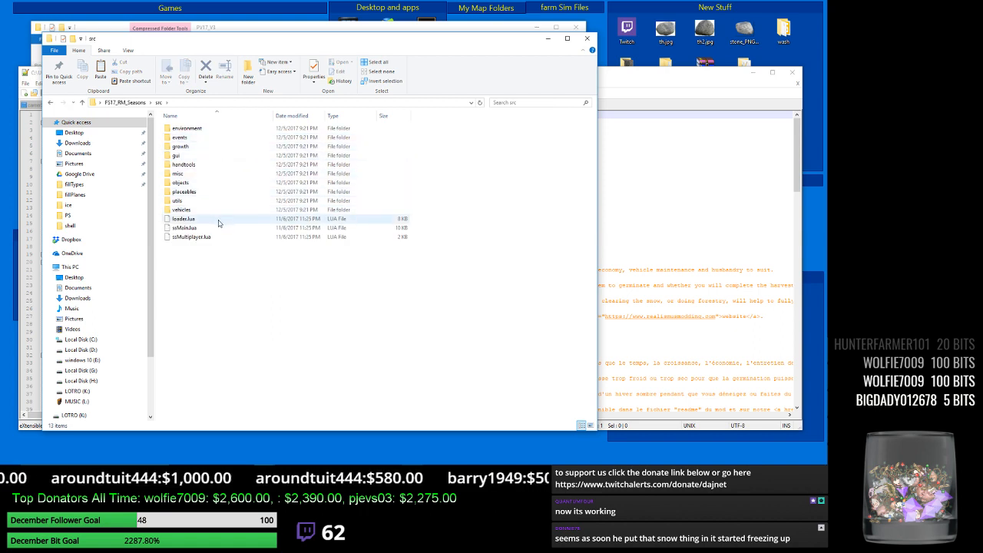
click(185, 227)
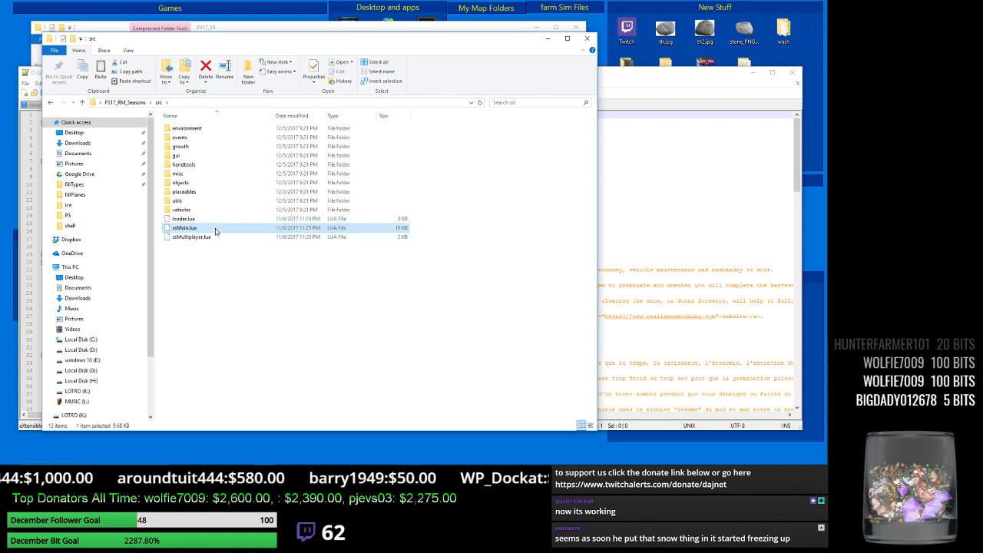
right_click(184, 228)
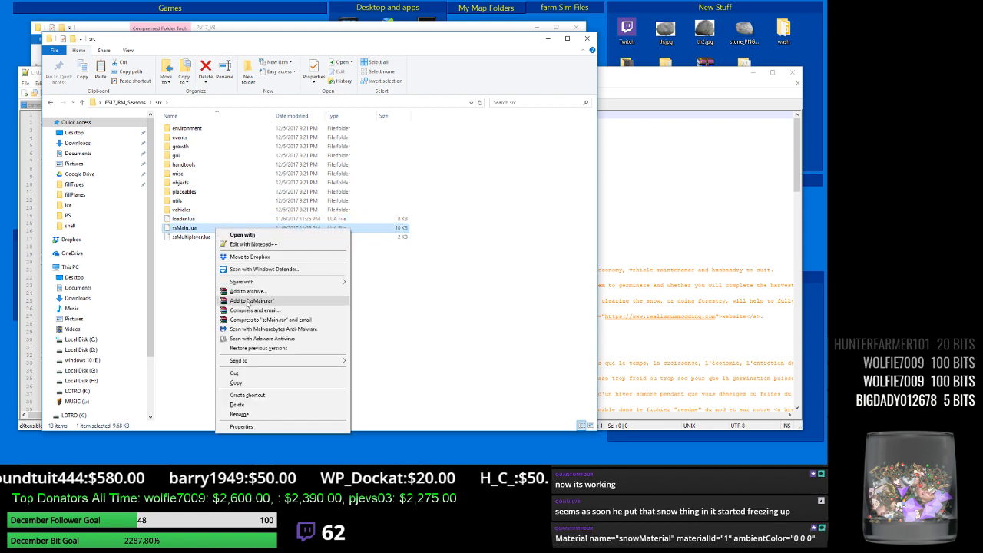
click(252, 243)
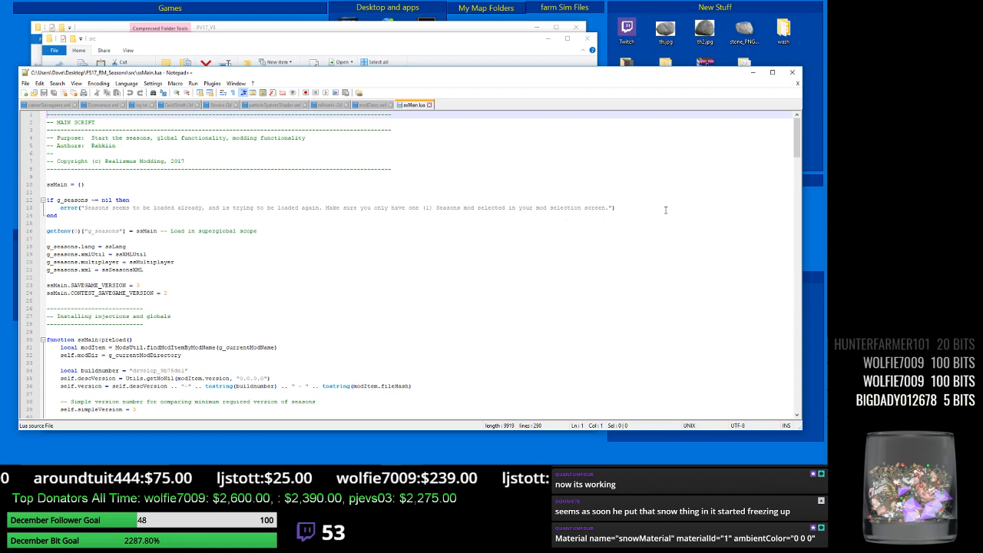
scroll(down, 3)
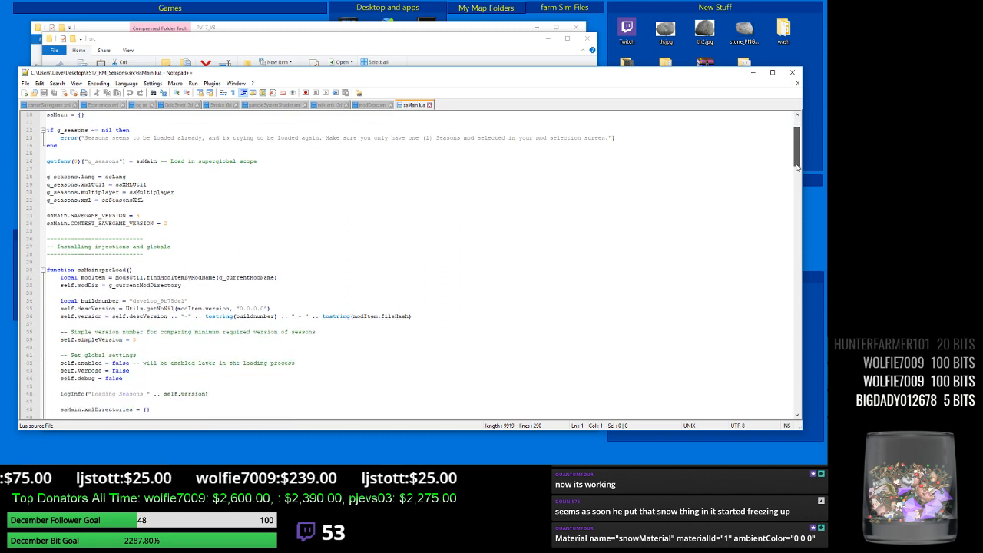
scroll(down, 3)
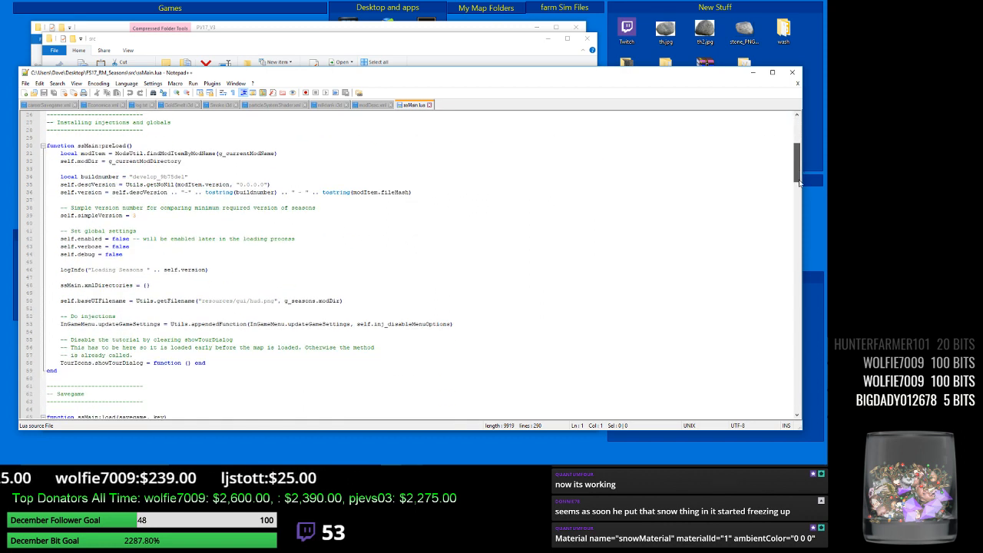
scroll(down, 3)
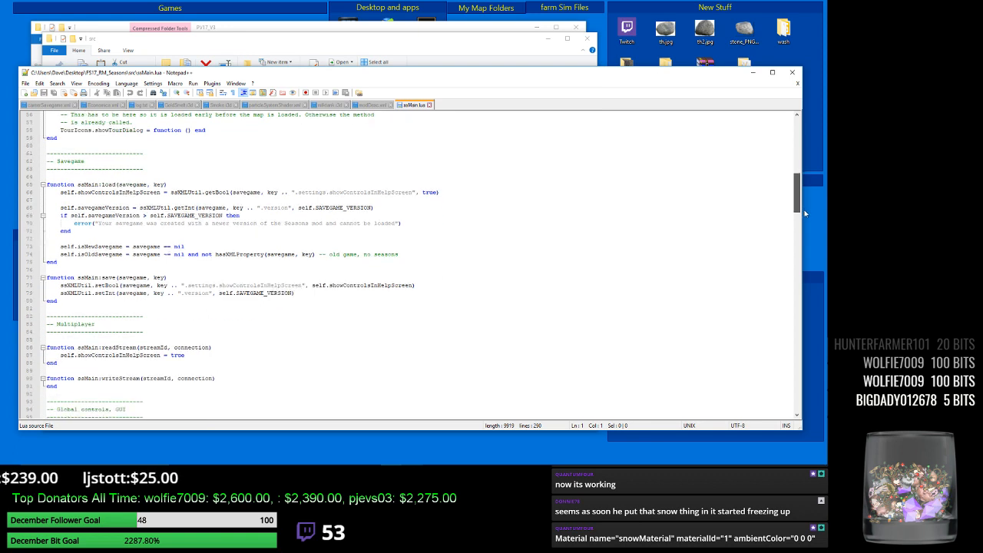
scroll(down, 3)
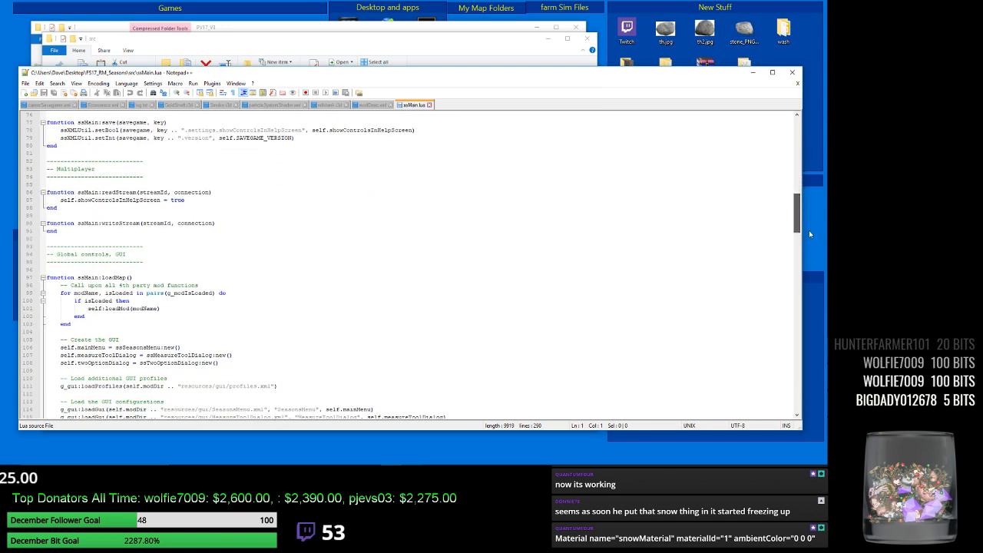
scroll(down, 3)
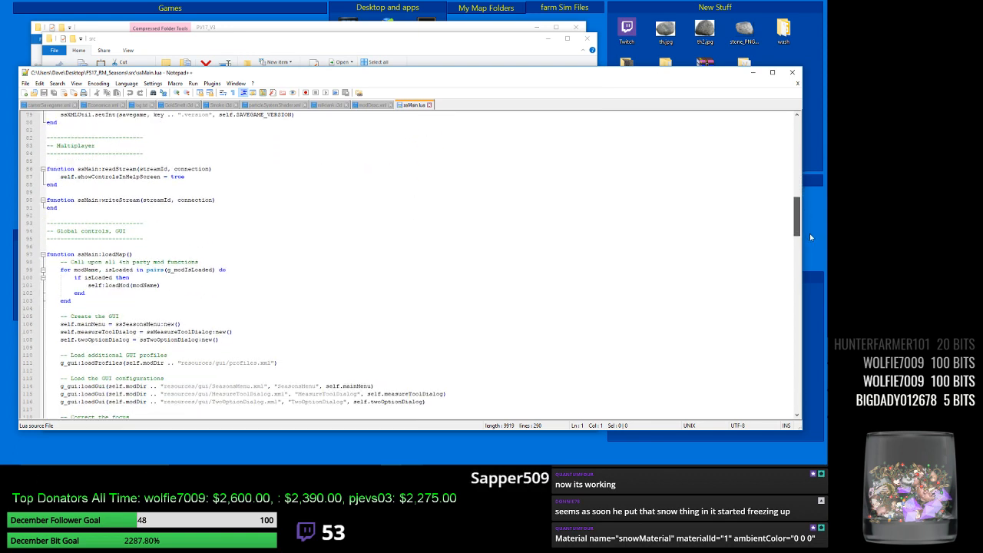
scroll(down, 3)
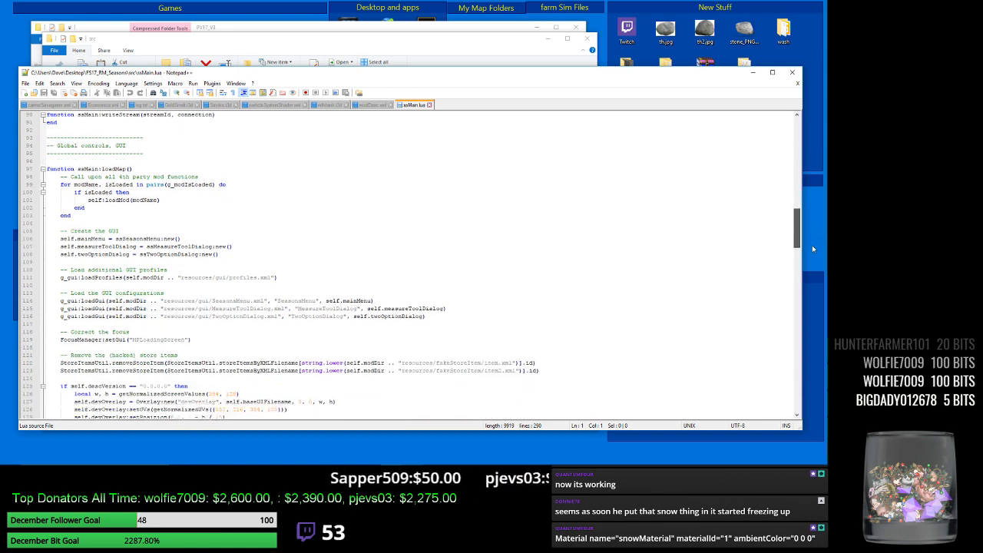
scroll(down, 3)
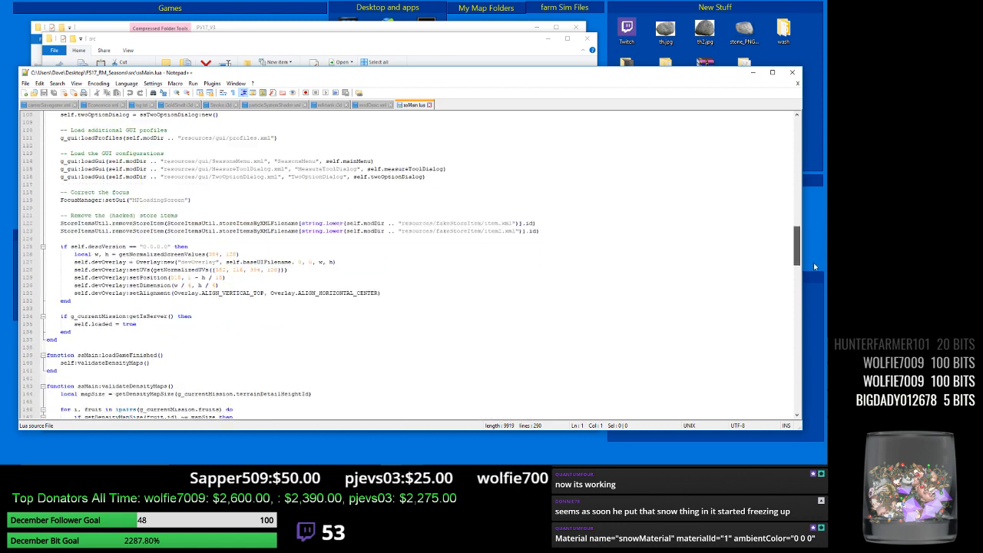
scroll(down, 3)
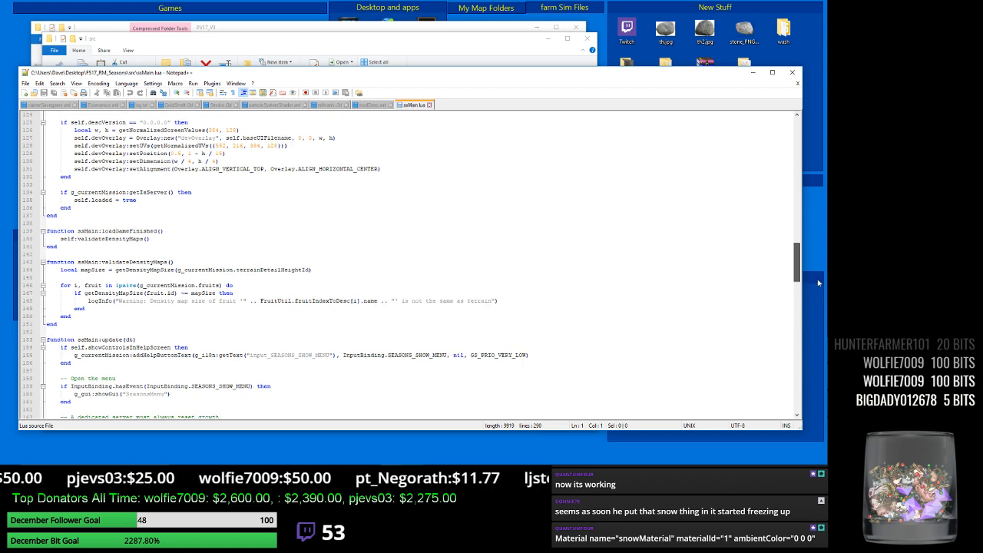
scroll(down, 3)
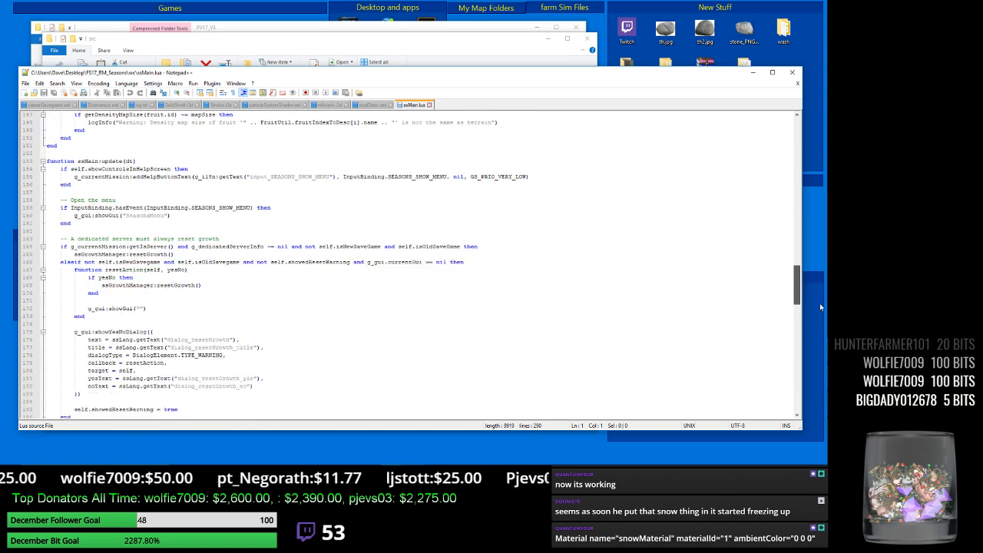
scroll(down, 3)
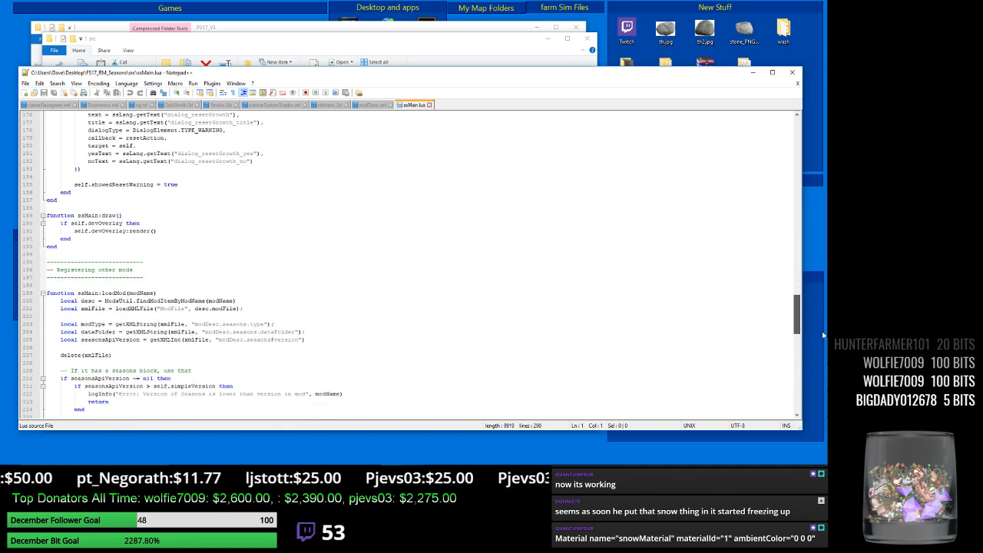
scroll(down, 3)
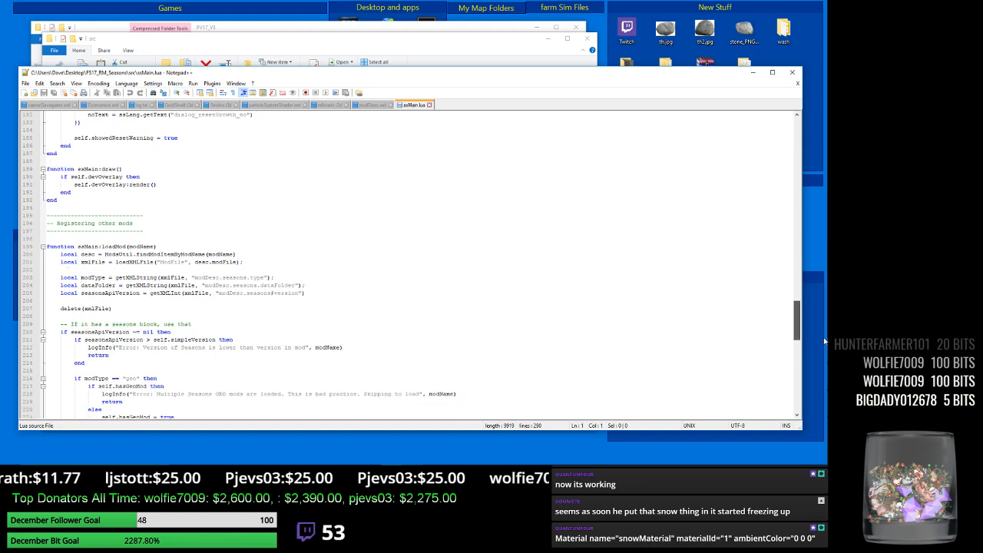
scroll(down, 3)
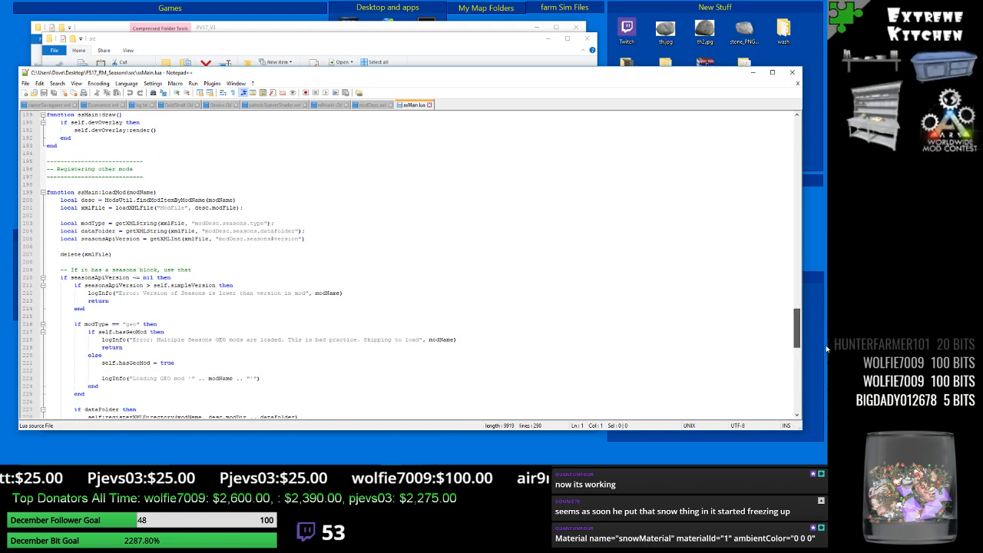
scroll(down, 3)
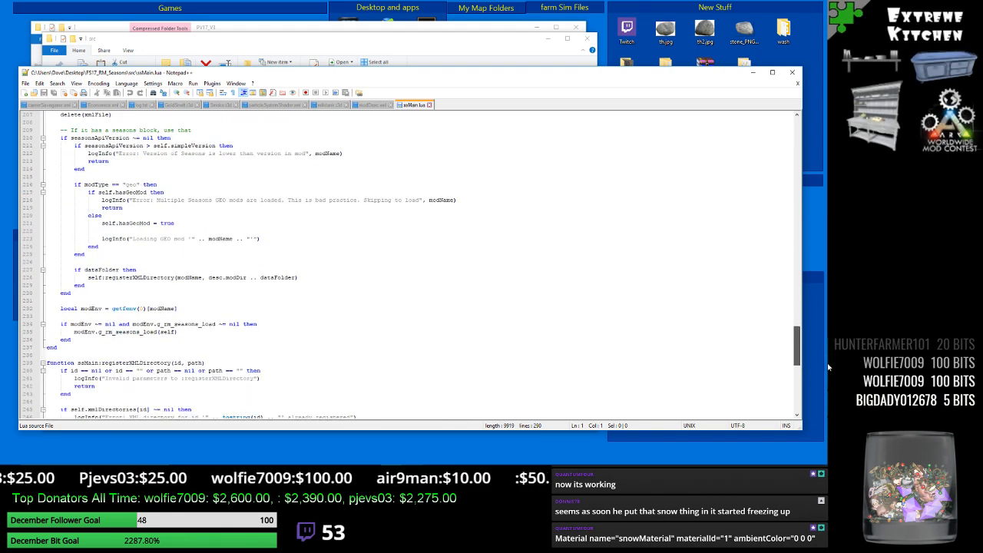
scroll(down, 3)
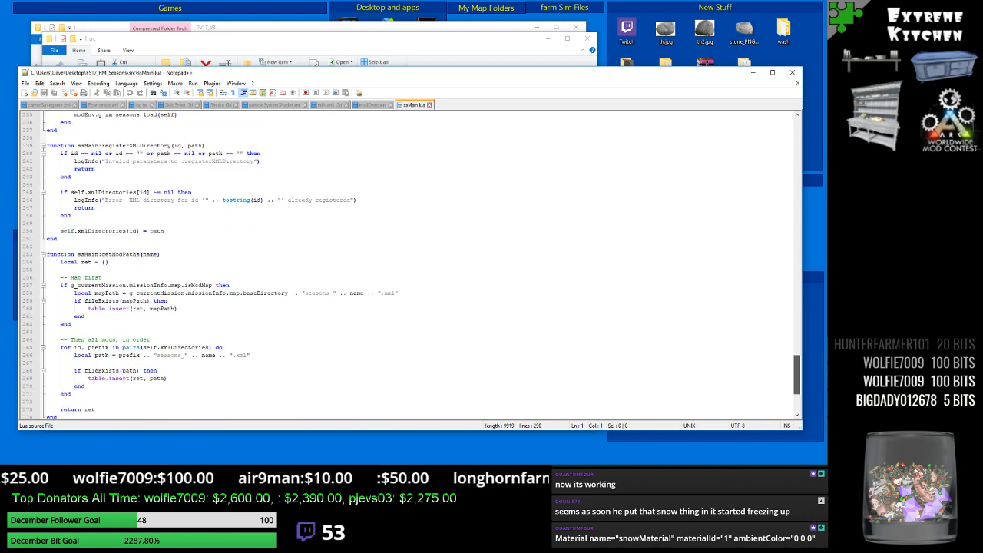
scroll(down, 3)
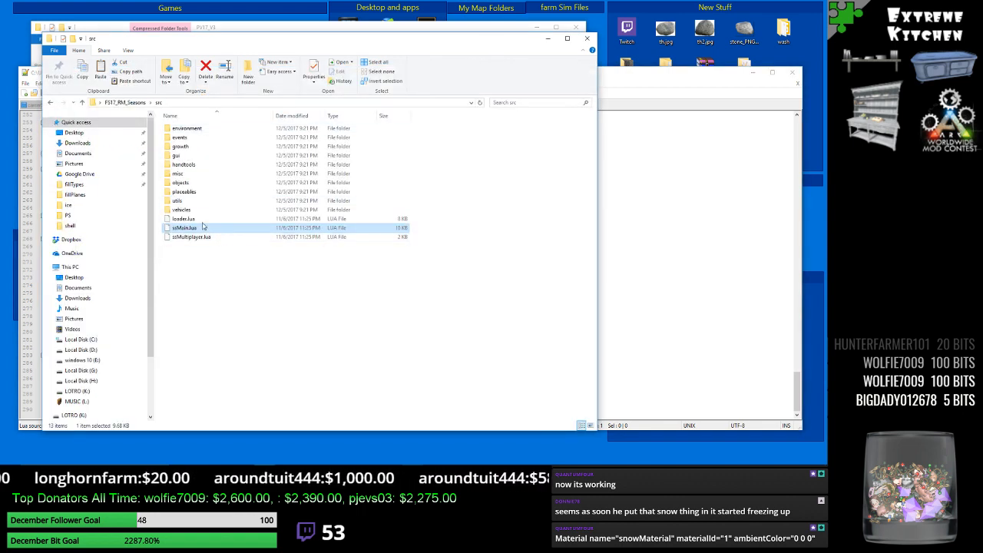
double_click(183, 218)
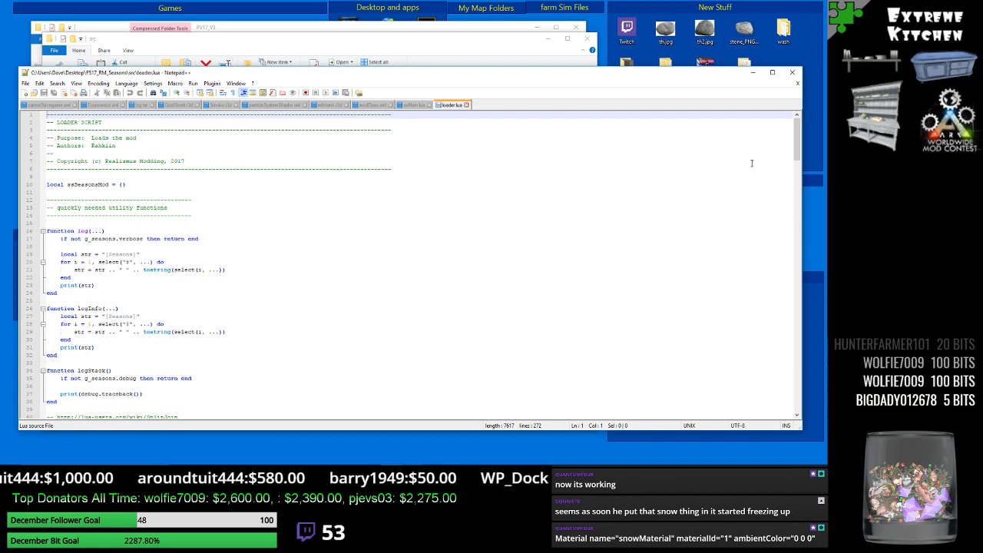
scroll(down, 3)
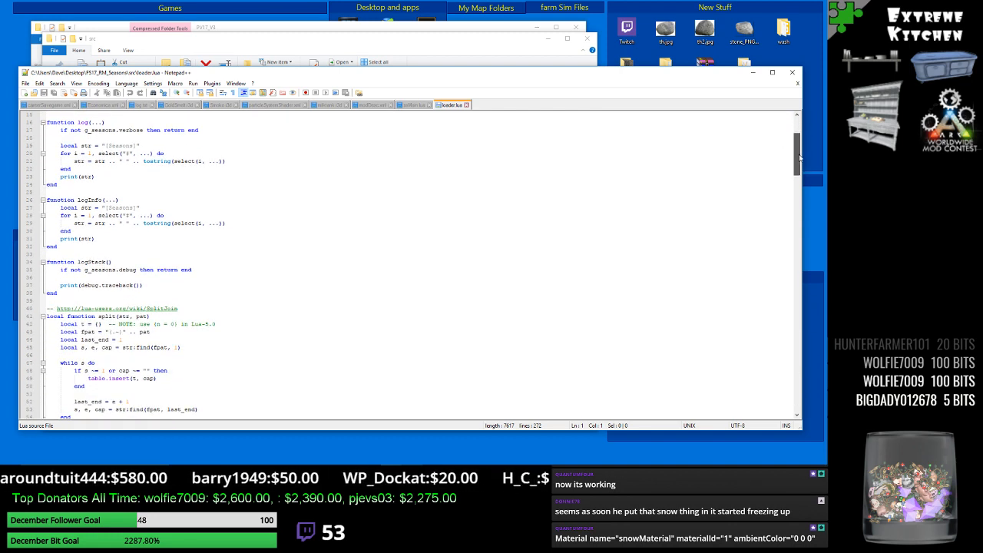
scroll(down, 3)
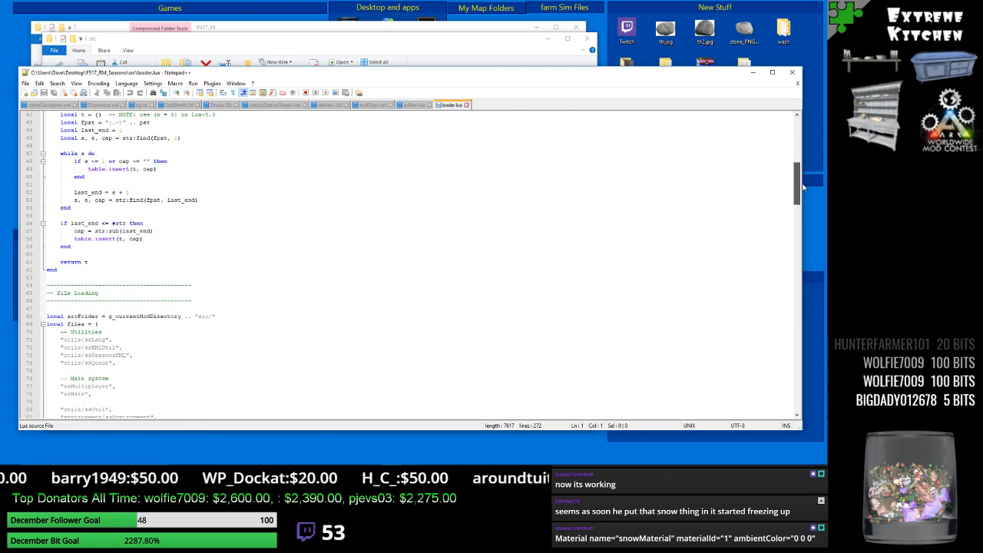
scroll(down, 3)
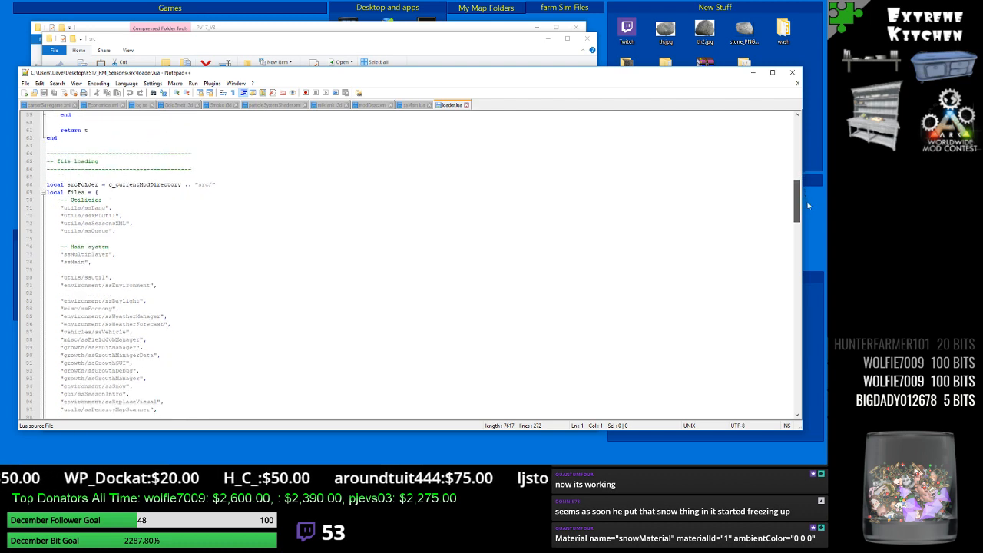
scroll(down, 3)
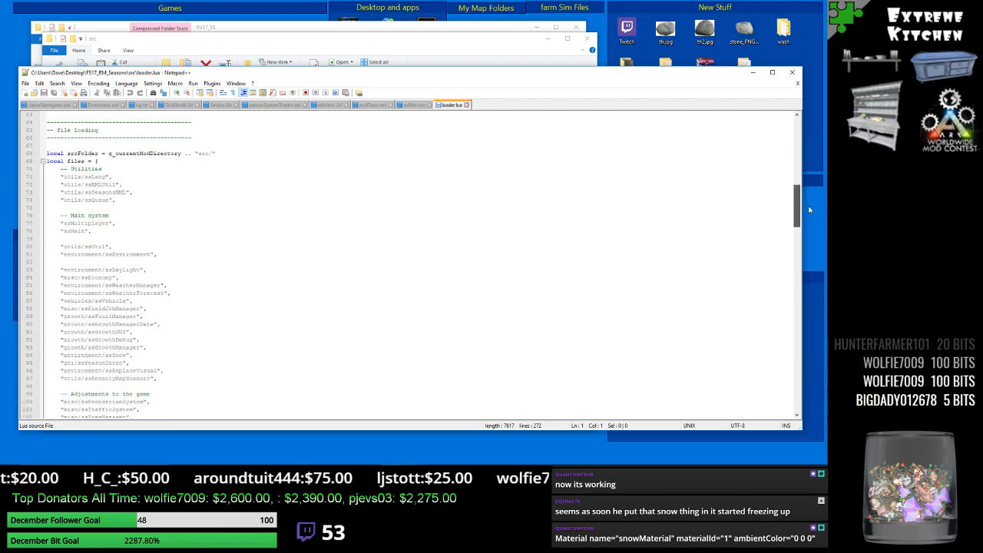
scroll(down, 3)
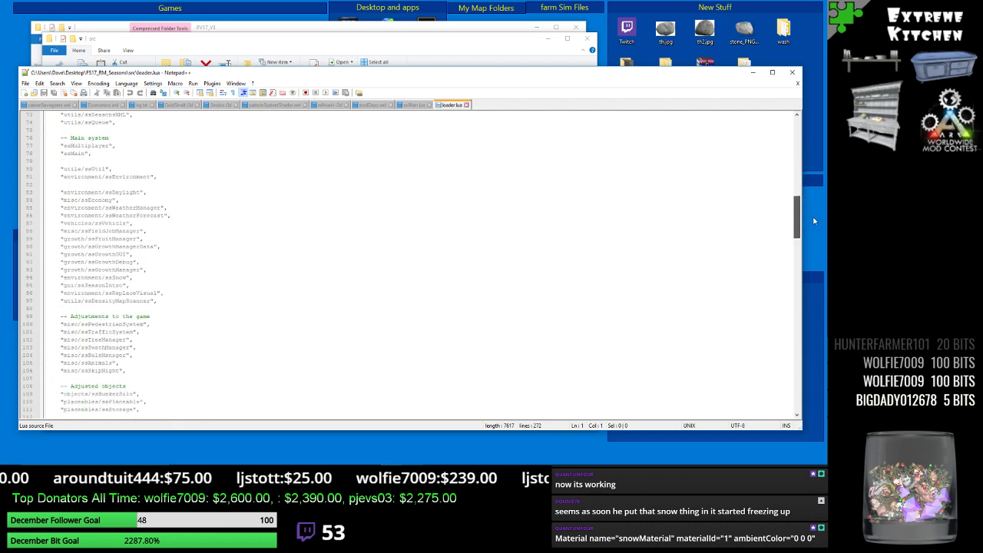
scroll(down, 3)
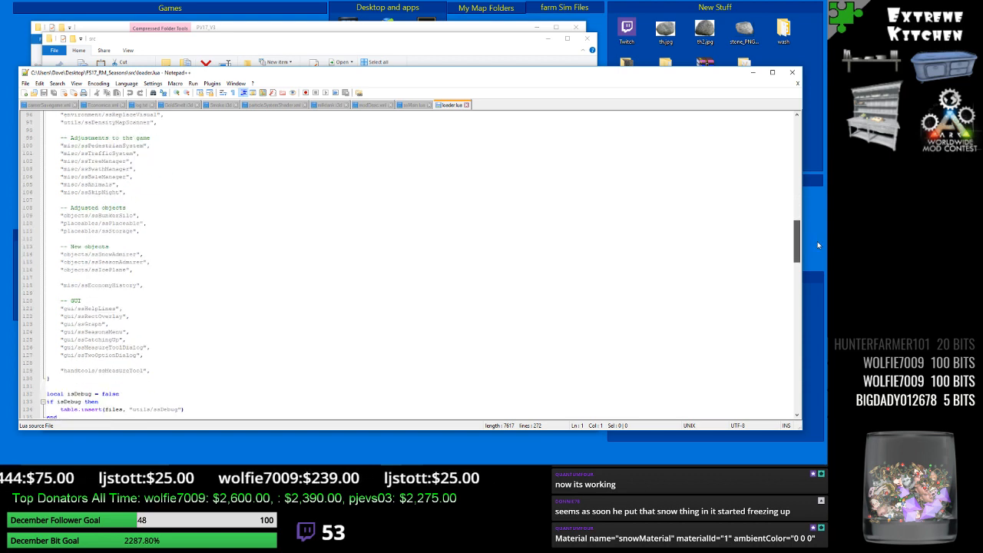
scroll(down, 3)
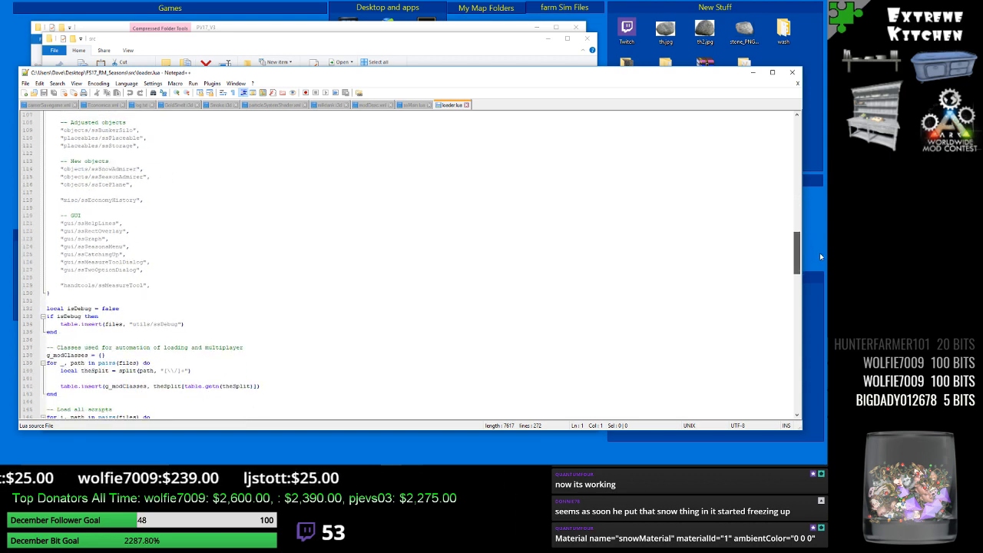
scroll(down, 3)
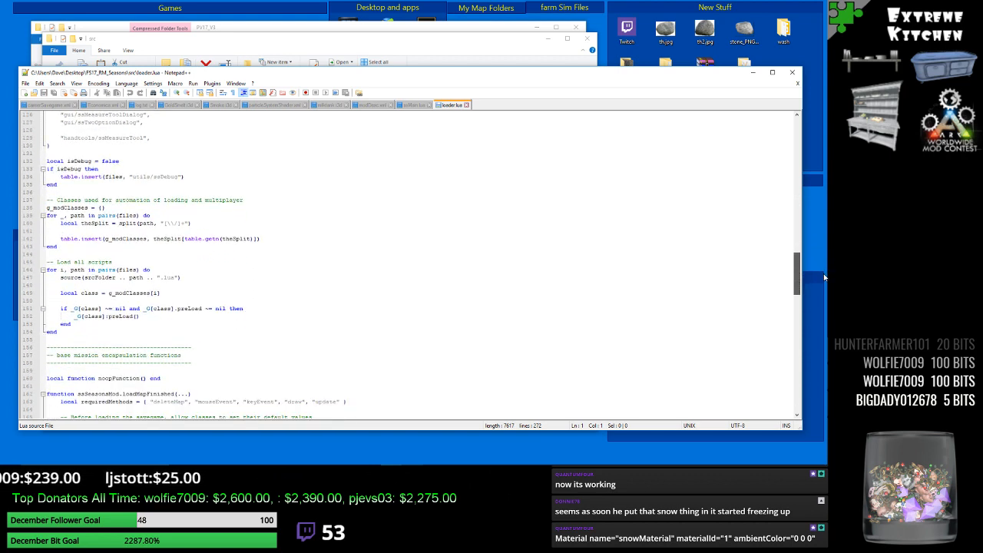
scroll(down, 3)
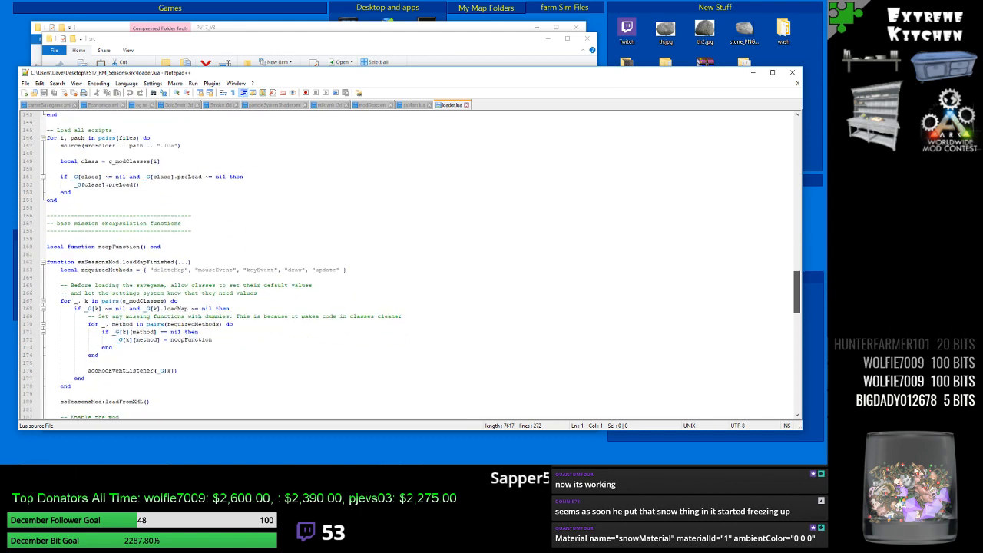
scroll(down, 3)
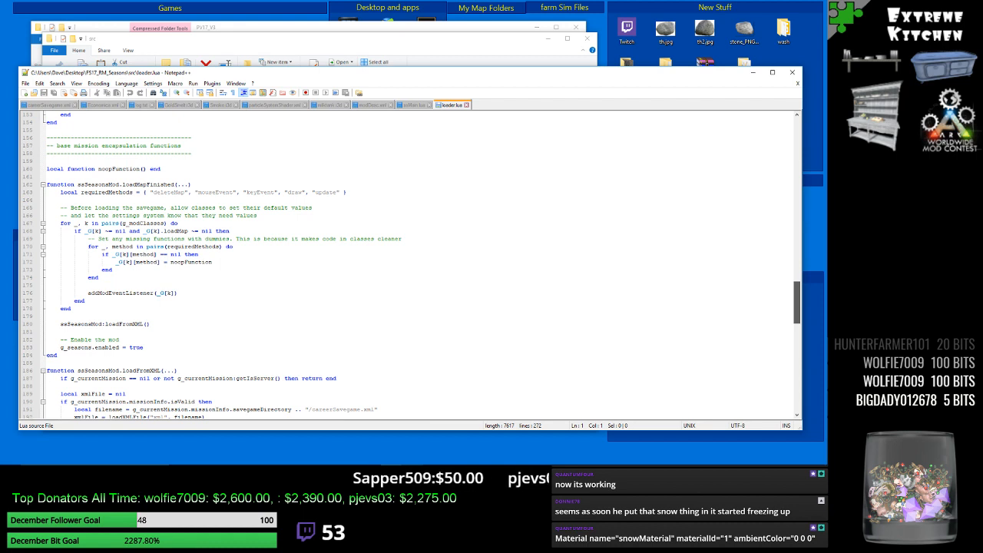
scroll(down, 3)
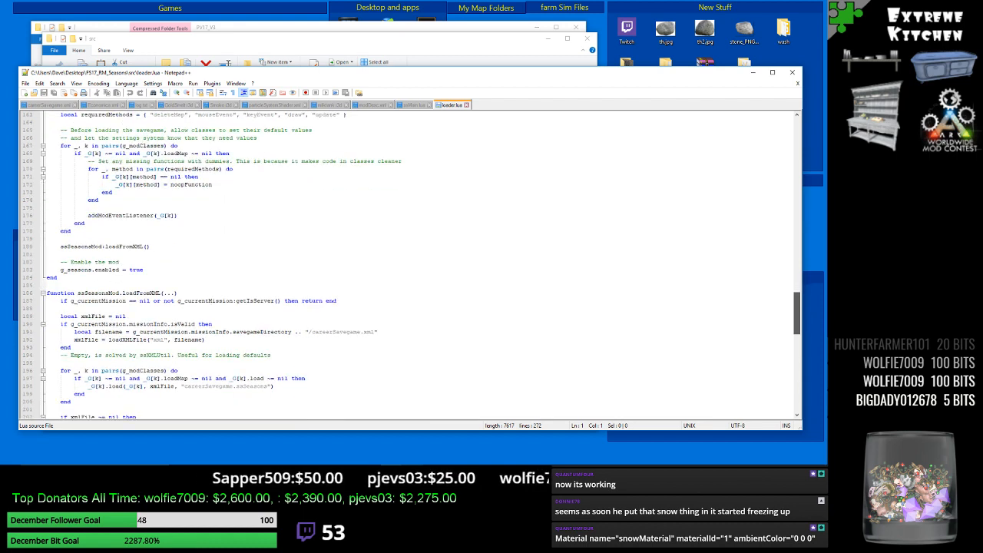
scroll(down, 3)
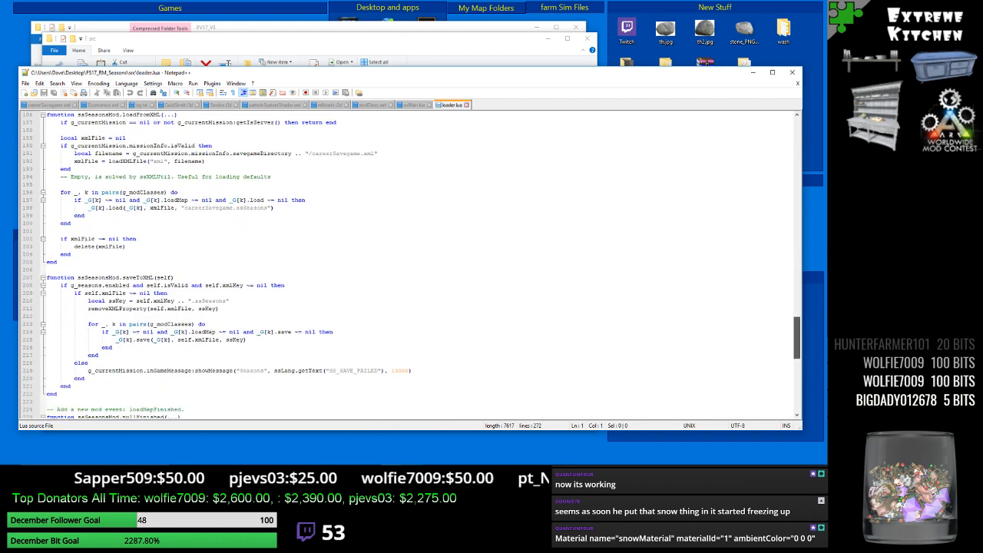
scroll(down, 3)
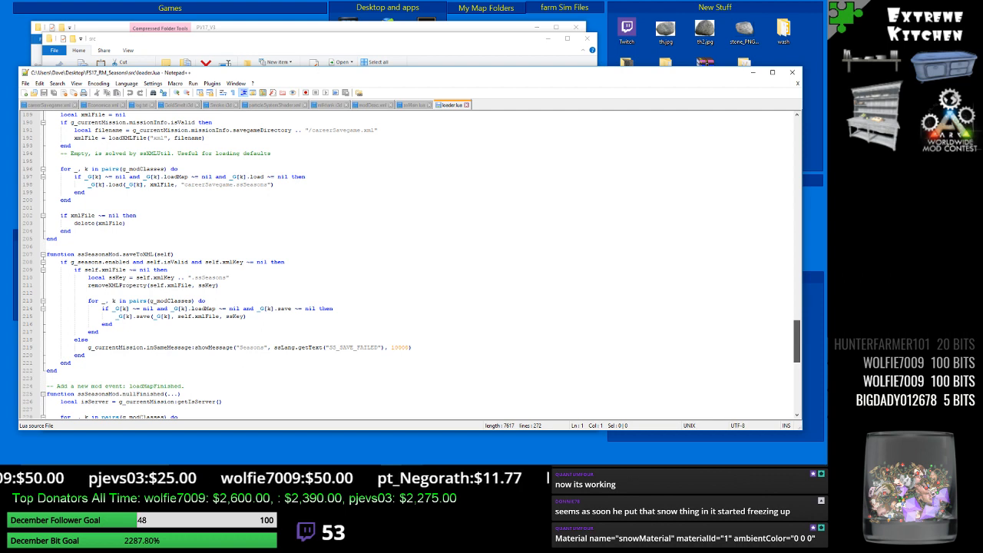
scroll(down, 3)
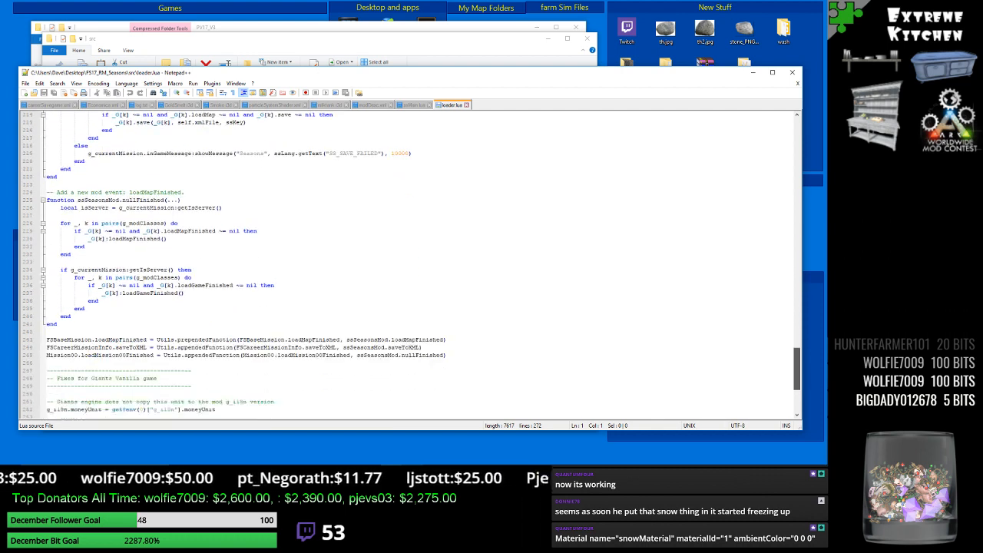
scroll(down, 3)
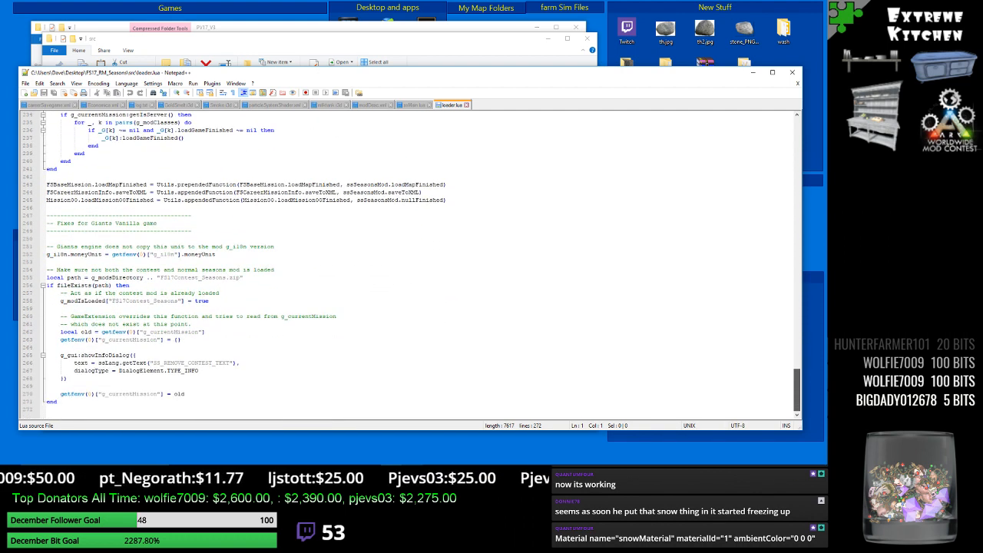
scroll(up, 3)
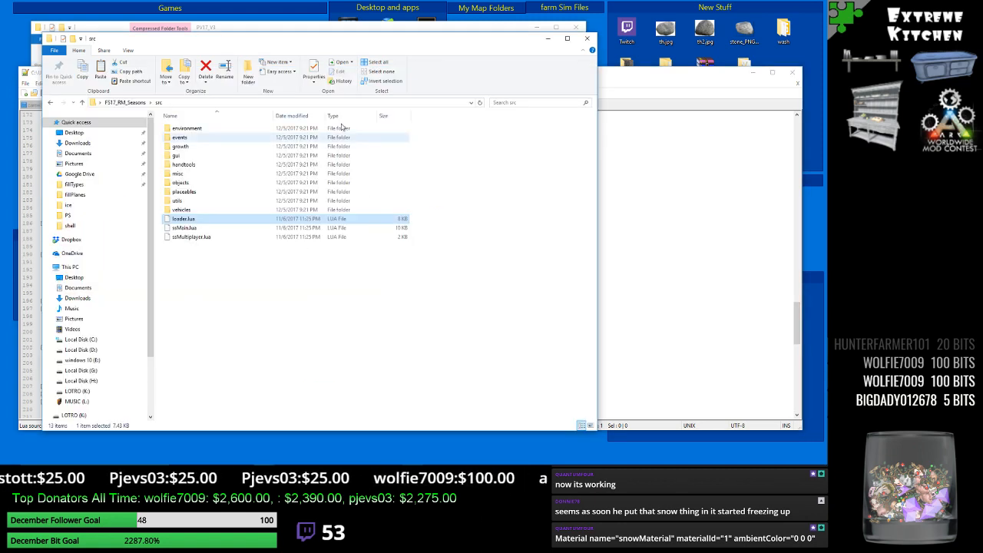
mouse_move(246, 155)
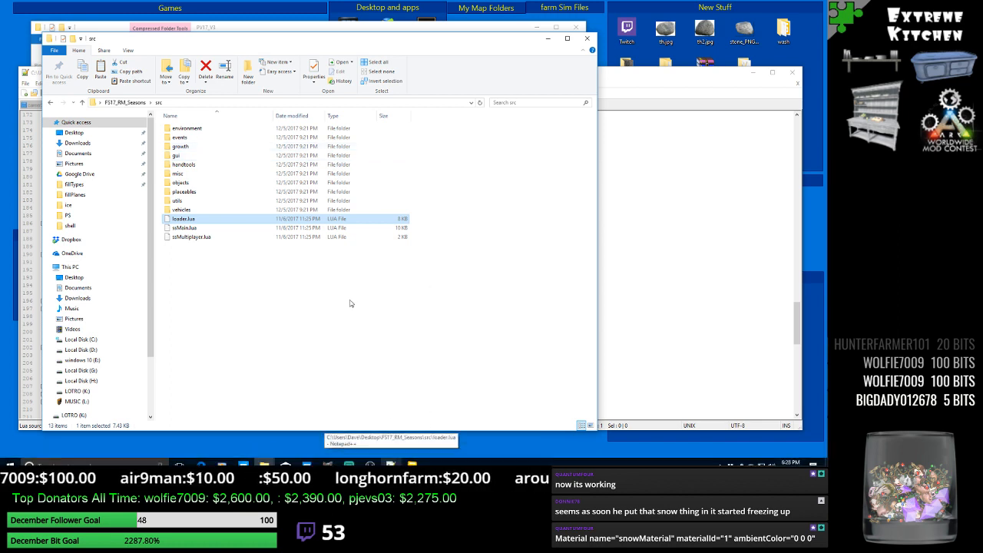
mouse_move(184, 227)
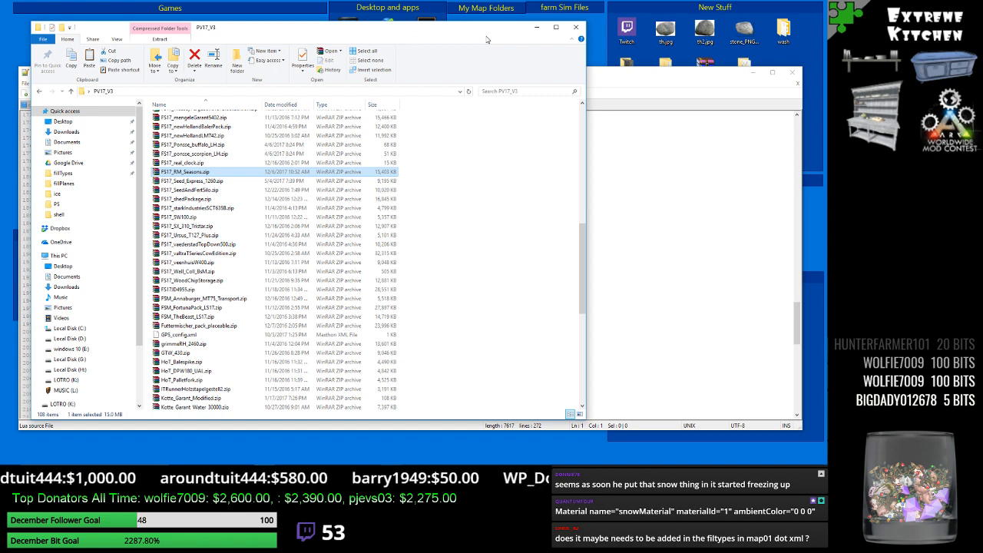
Open the unpacked PV17_X3 map mod folder from the mods folder.
scroll(up, 3)
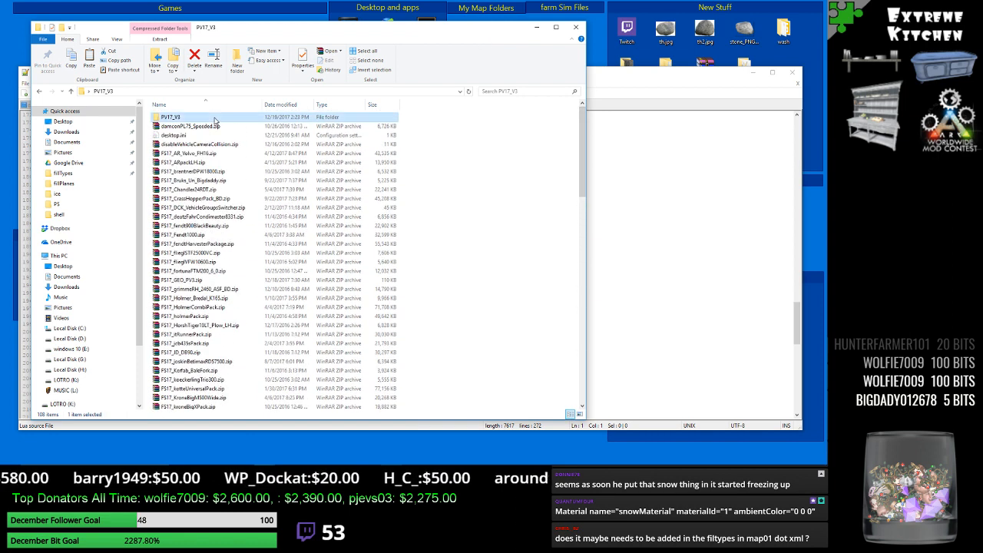
double_click(169, 117)
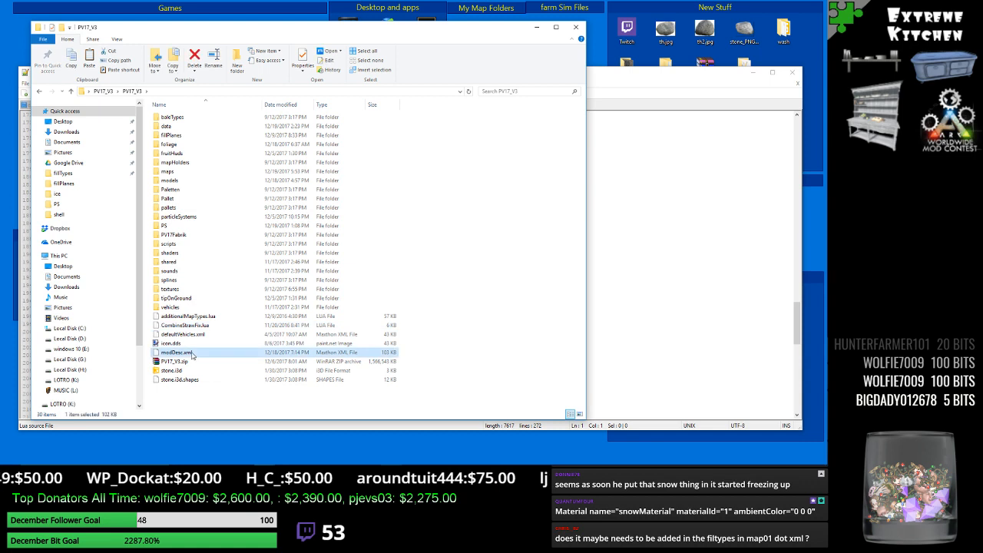
Open the map's modDesc.xml in Notepad++ and scroll to its fillTypes section.
double_click(176, 352)
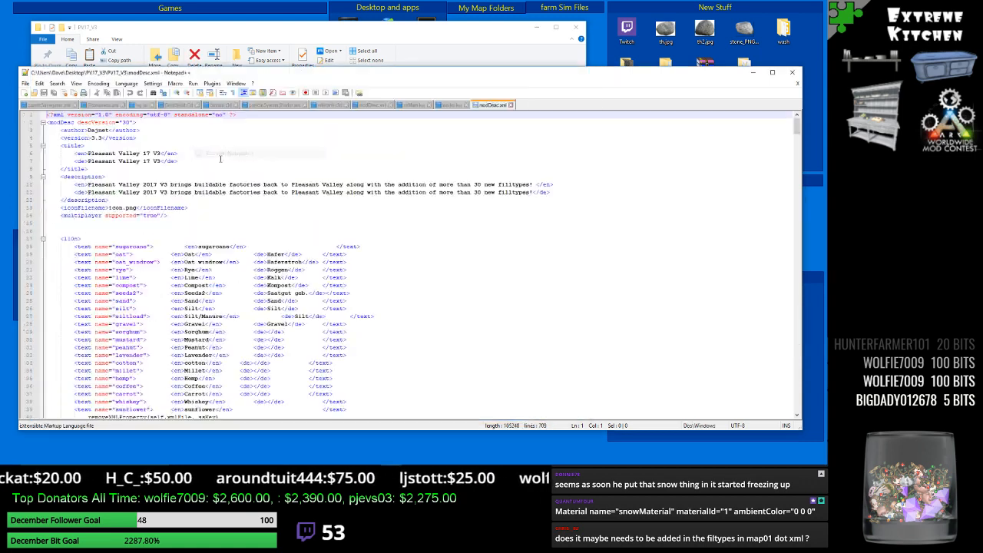
scroll(down, 3)
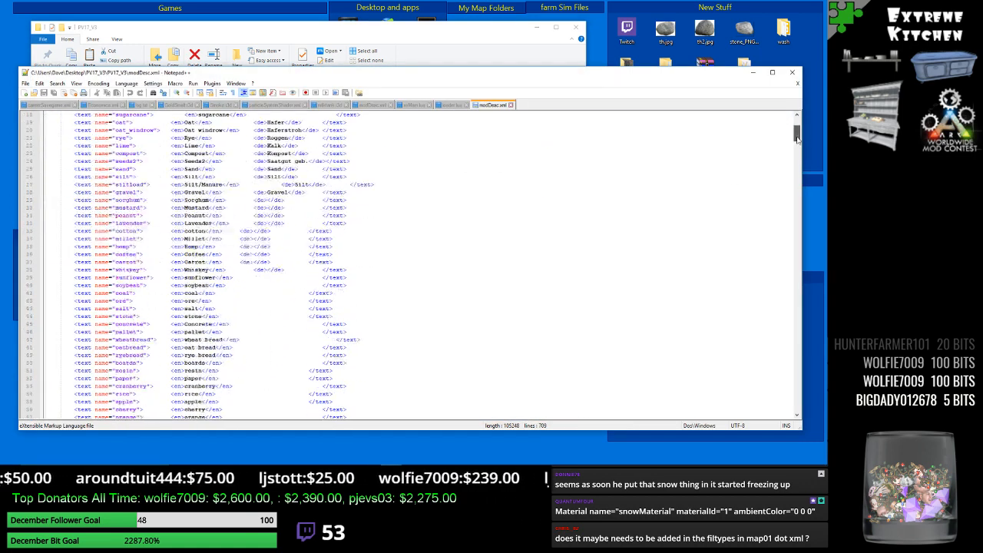
scroll(down, 3)
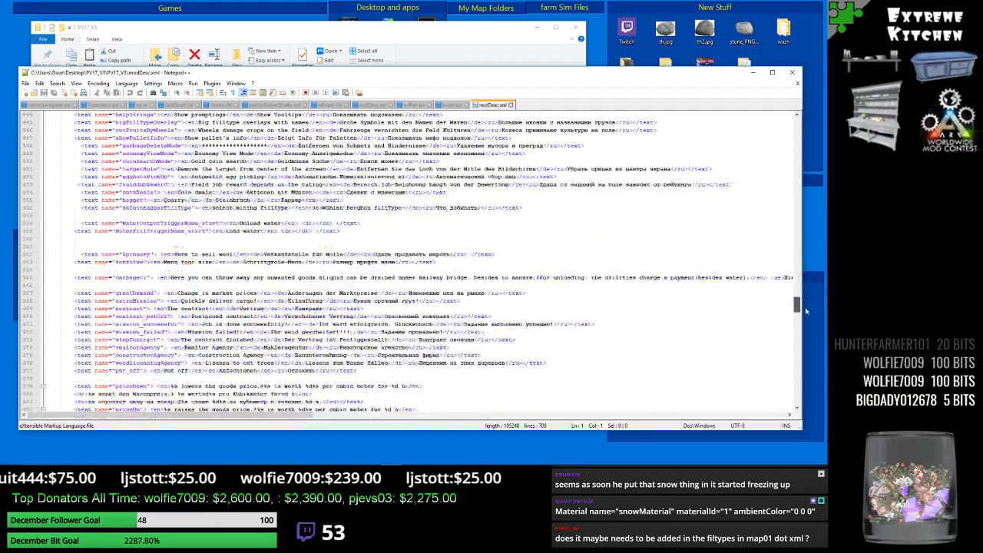
scroll(down, 3)
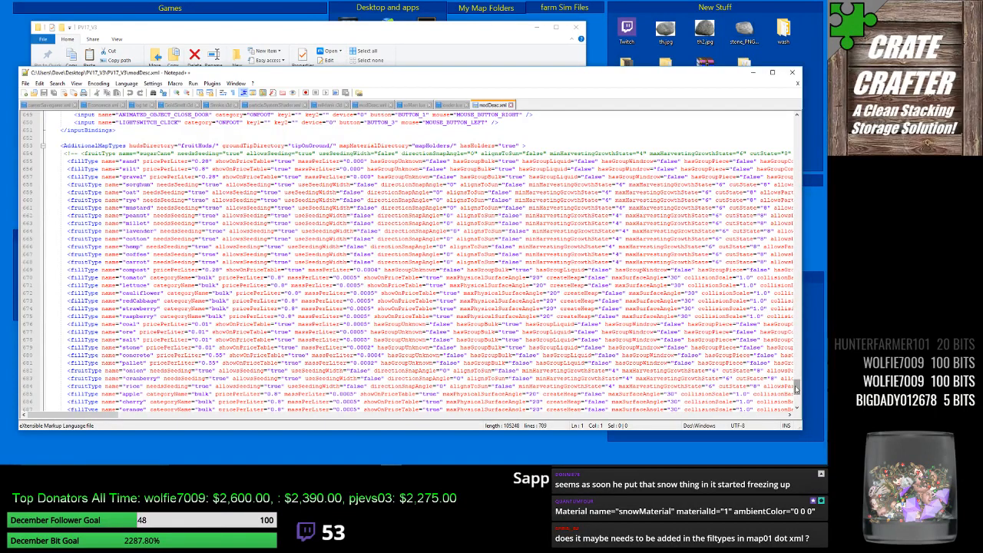
scroll(down, 3)
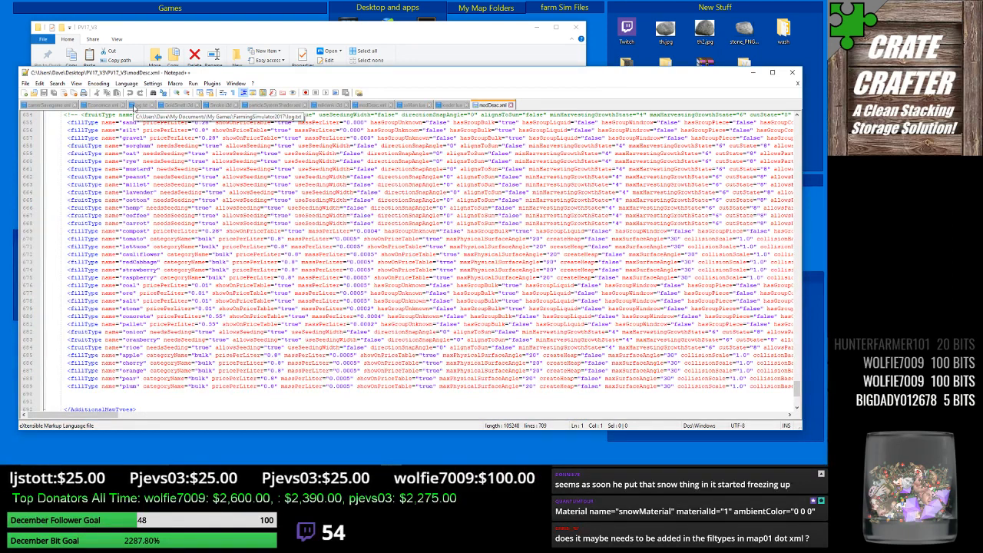
click(142, 105)
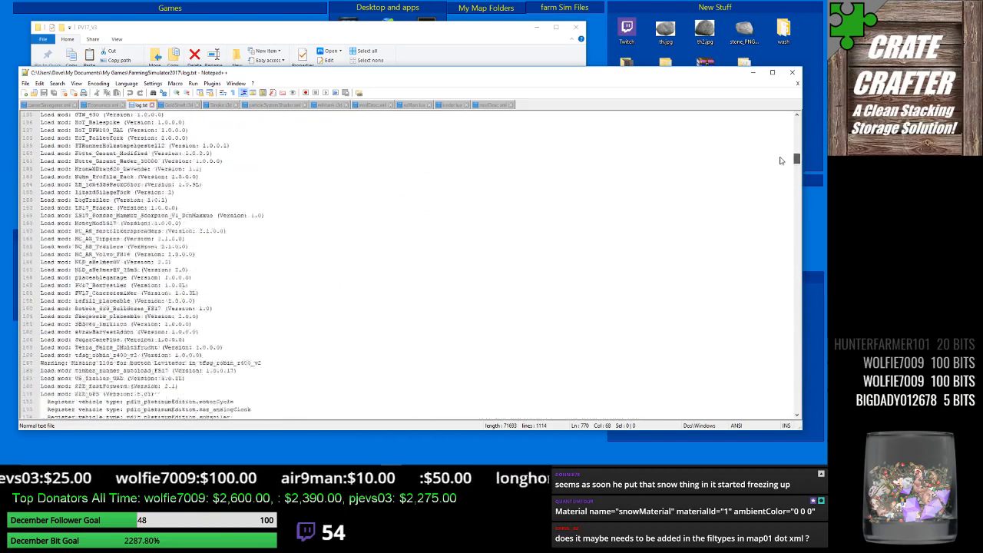
scroll(up, 3)
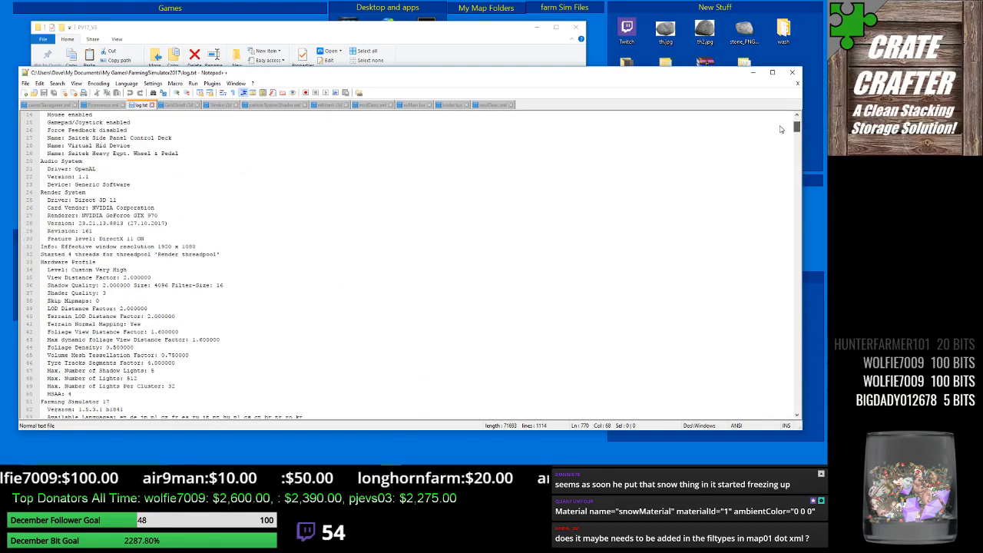
scroll(down, 3)
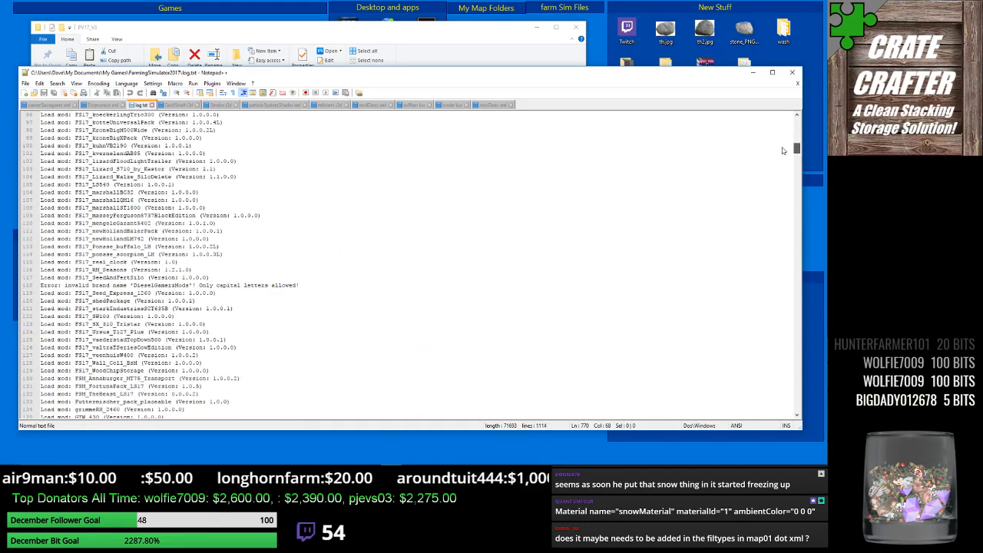
scroll(down, 3)
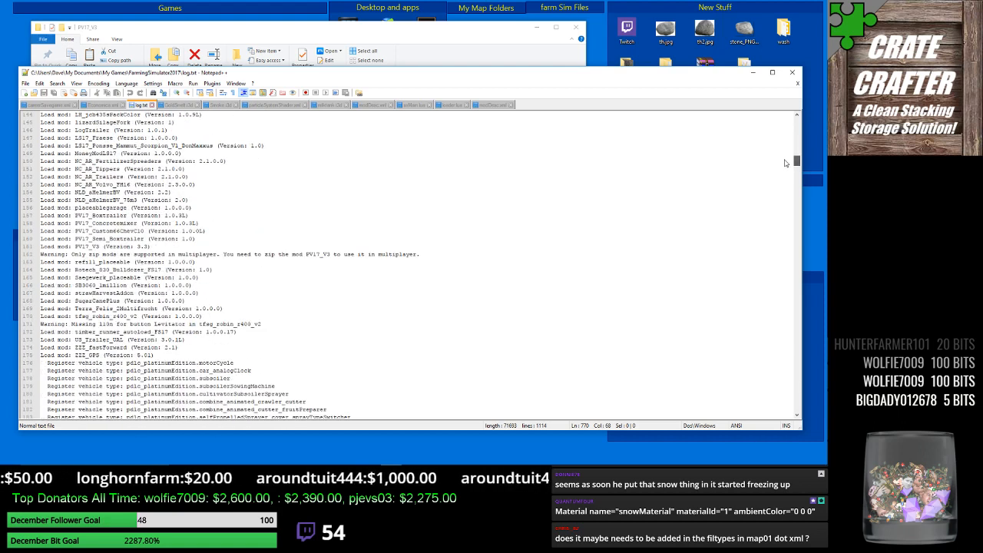
scroll(down, 3)
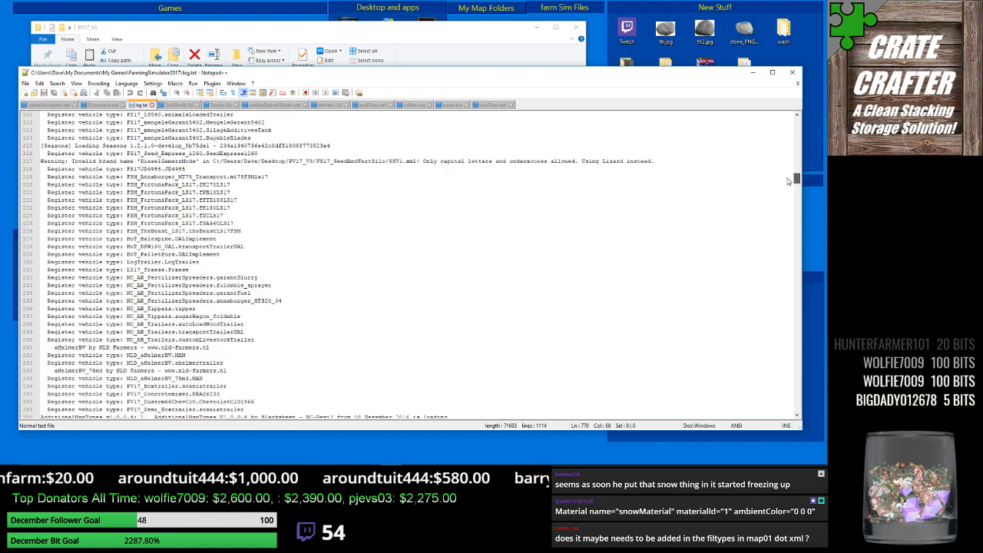
scroll(down, 3)
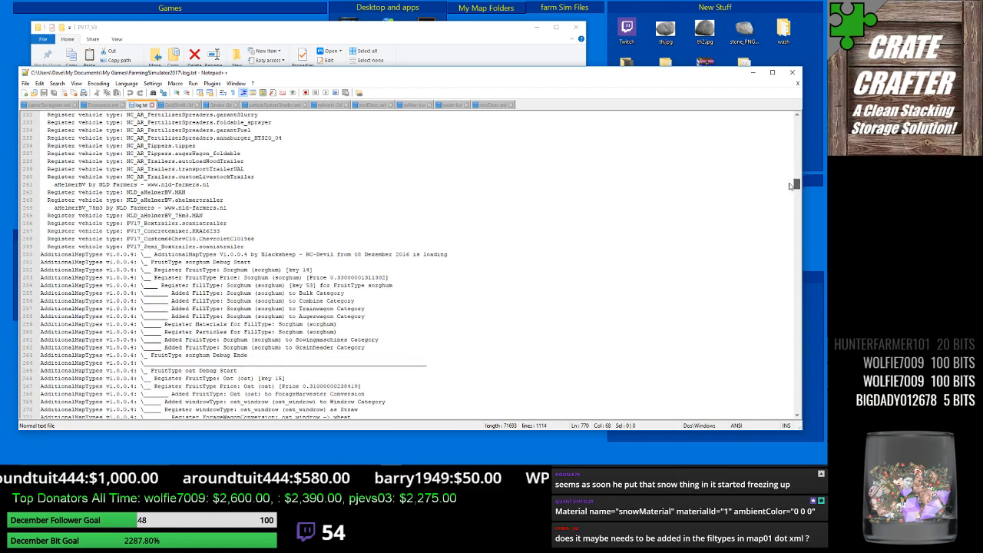
scroll(down, 3)
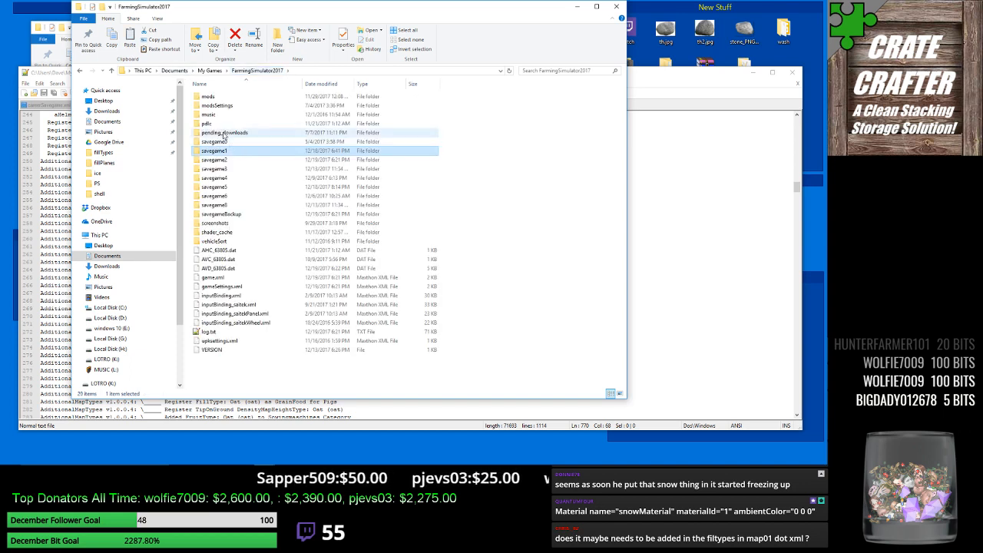
Open the savegame2 folder and select careerSavegame.xml.
double_click(215, 151)
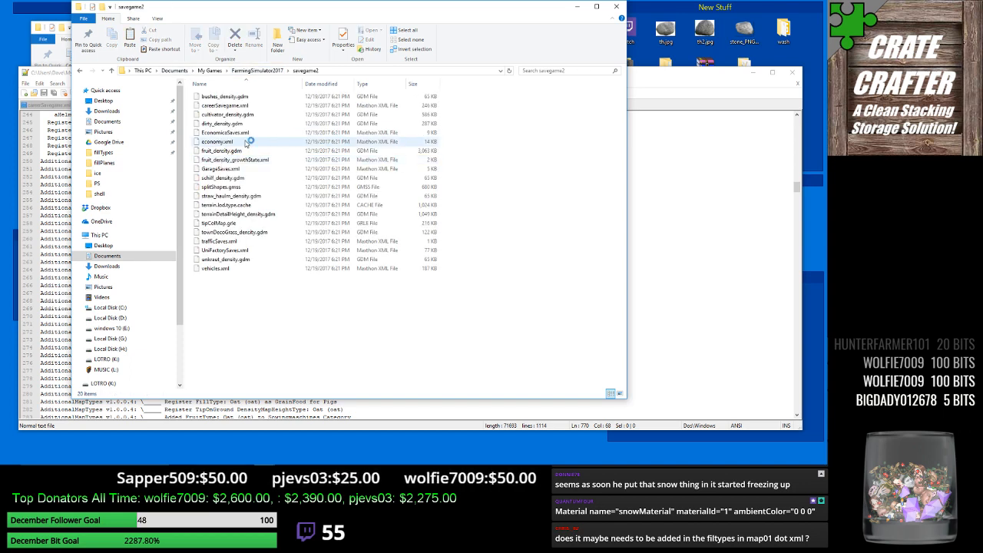
click(227, 105)
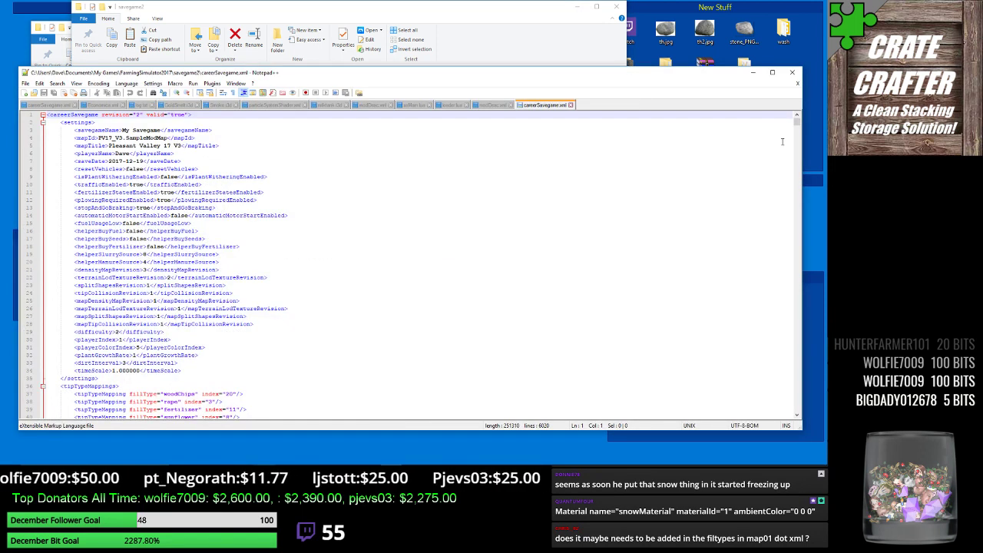
scroll(down, 3)
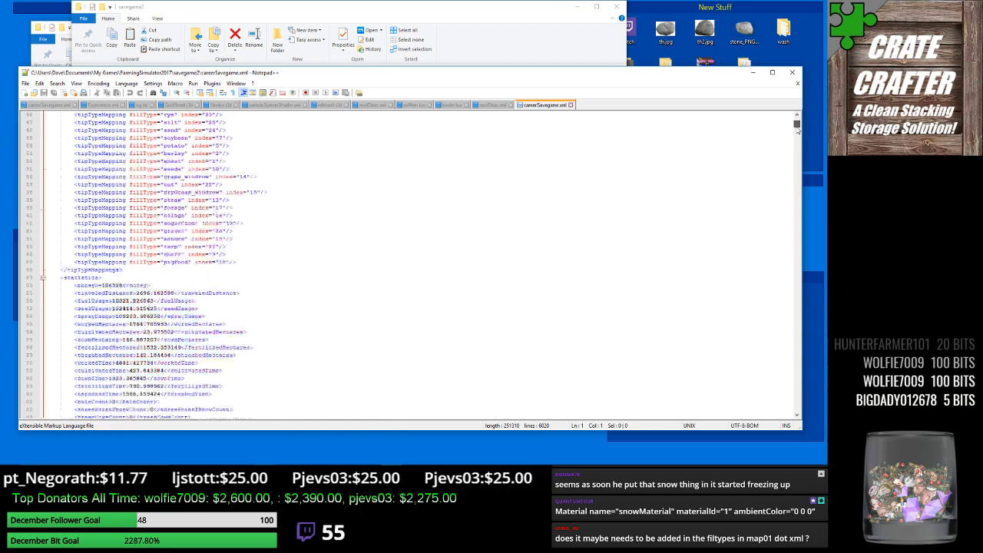
scroll(up, 3)
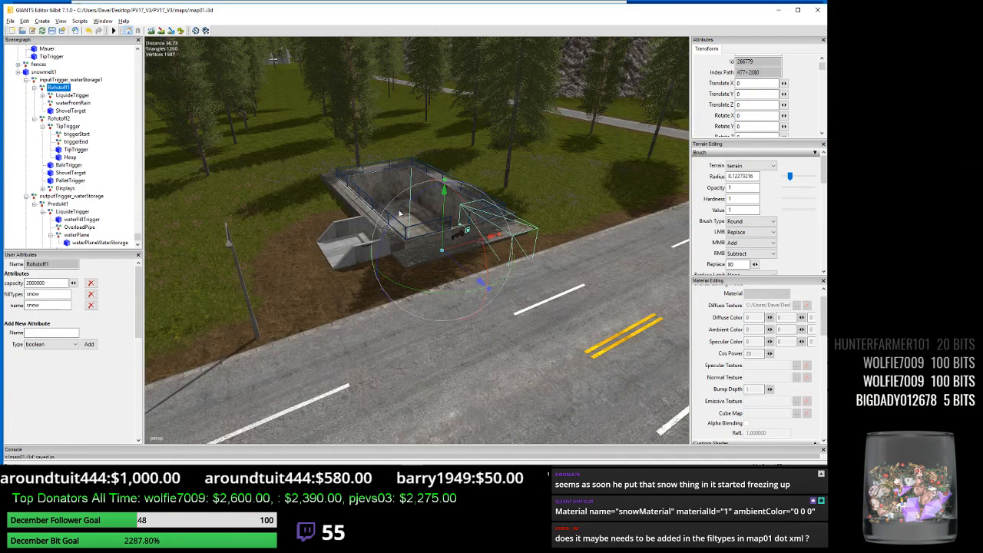
mouse_move(521, 238)
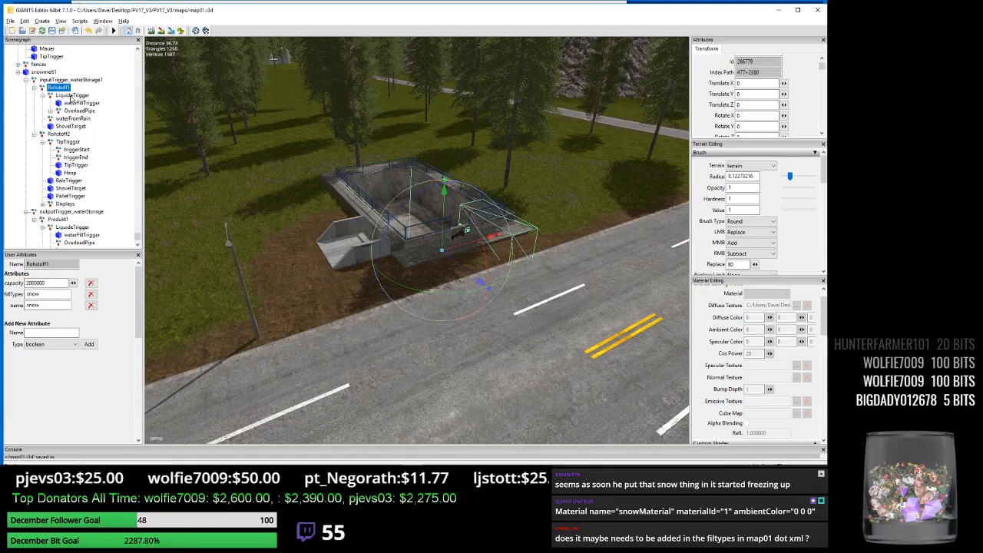
Replace the LiquidTrigger's fill trigger name attribute with the snow trigger name.
click(74, 95)
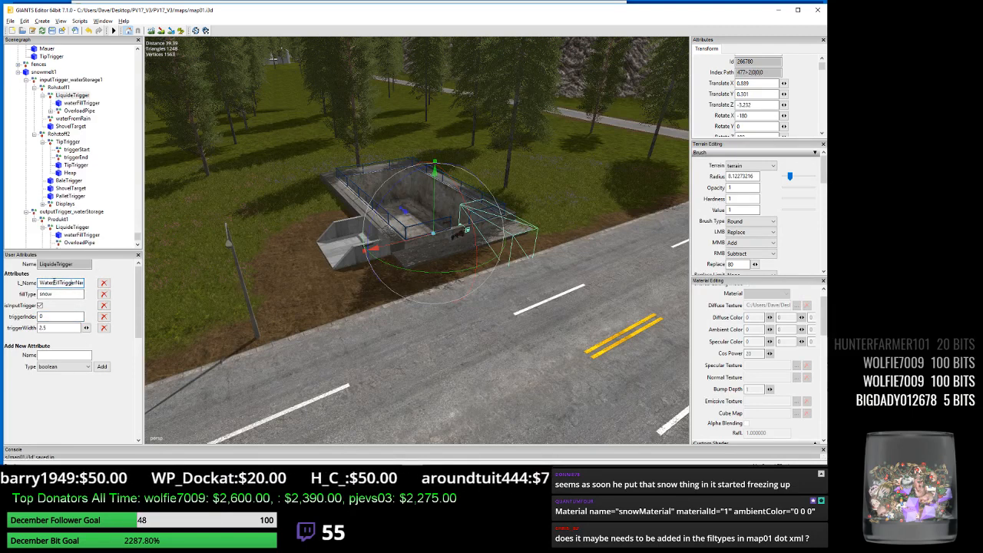
triple_click(60, 282)
text(Snow)
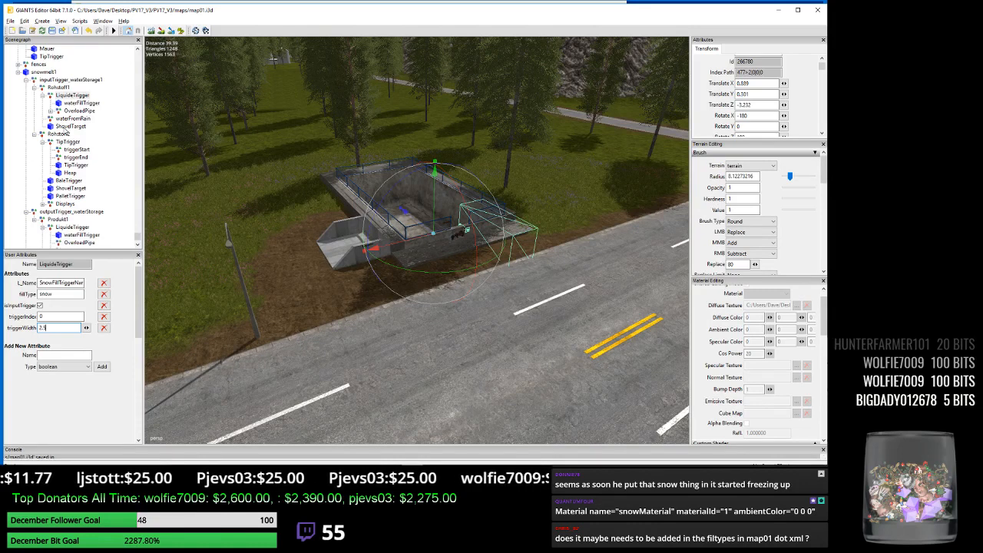
click(71, 126)
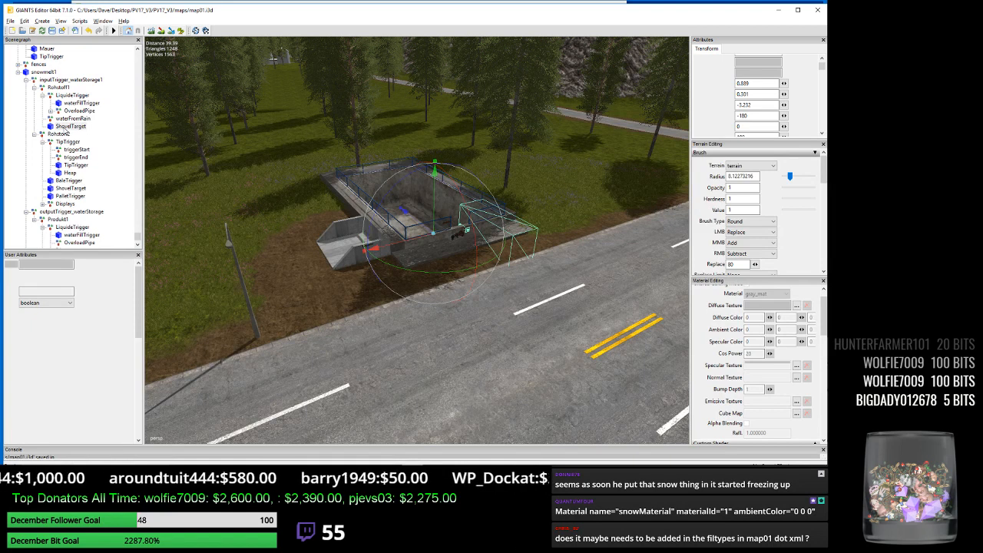
Select the ShovelTarget node of the snow storage in the Scenegraph.
click(69, 126)
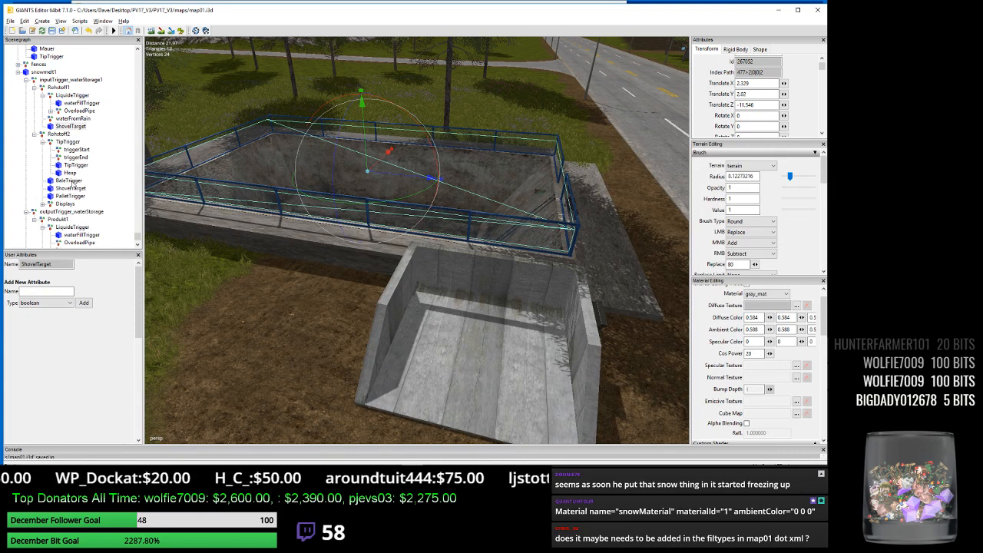
click(67, 180)
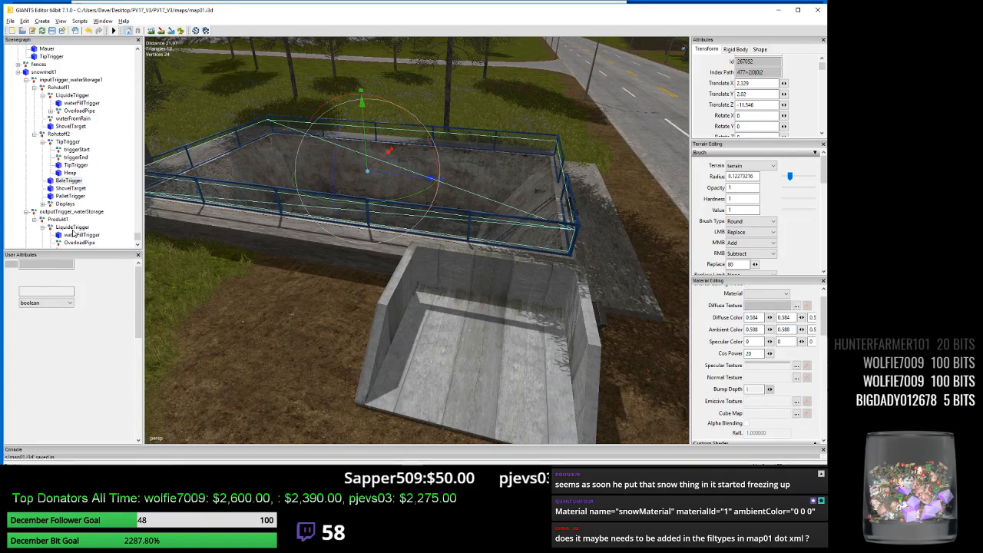
Select the TipTrigger node under the snow storage in the Scenegraph.
click(69, 180)
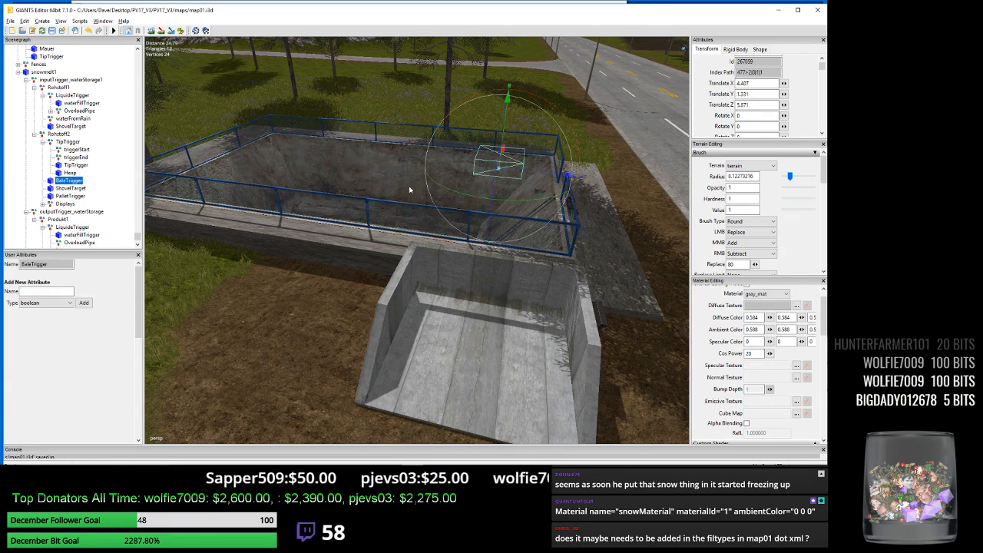
mouse_move(460, 180)
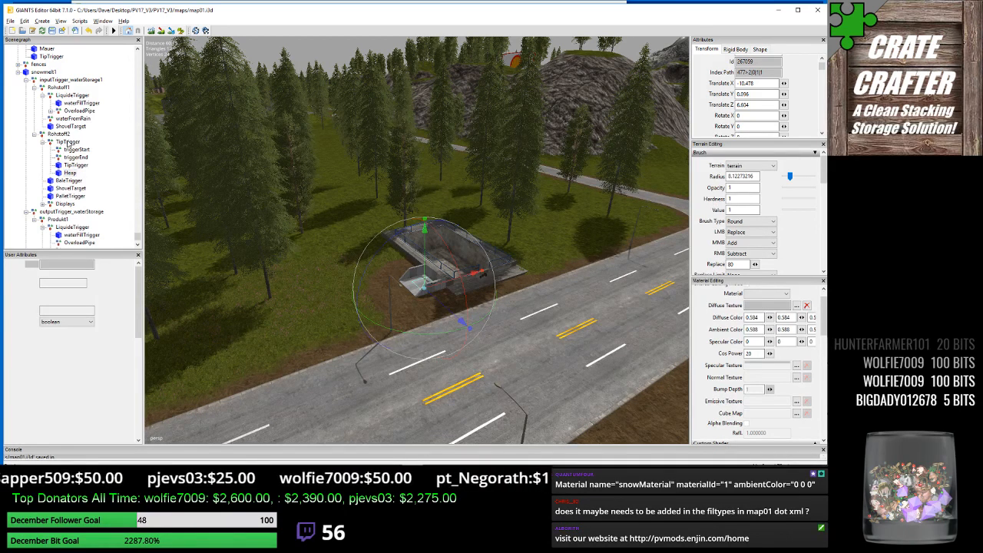
Select the snow storage node to view the bunker and its concrete entry ramp.
click(71, 172)
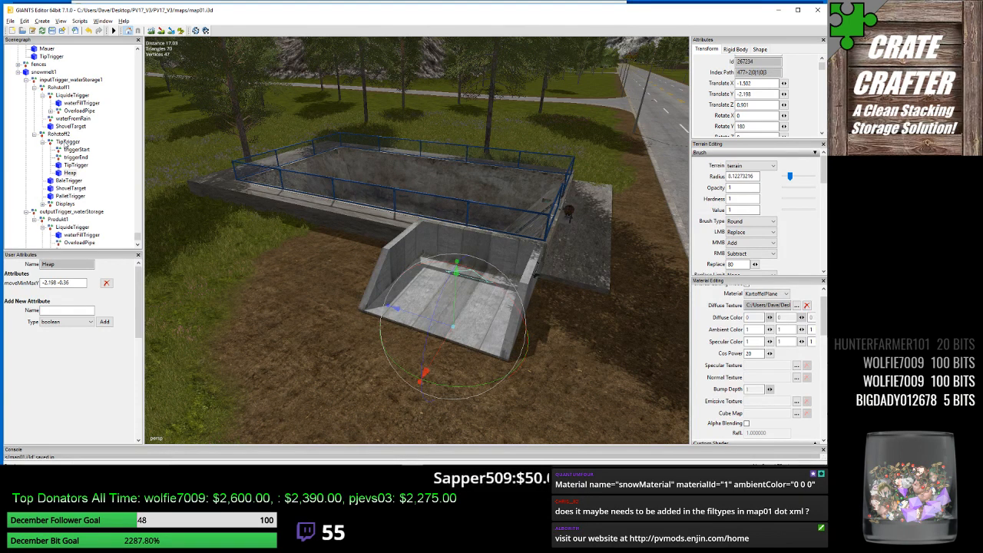
Select the snow storage's TipTrigger to show its user attributes and trigger box.
click(68, 141)
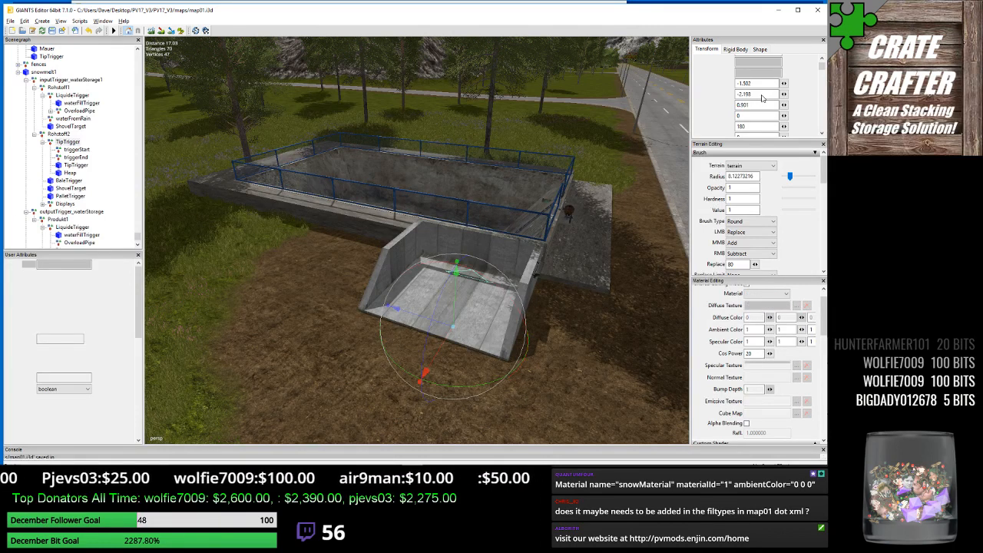
click(69, 141)
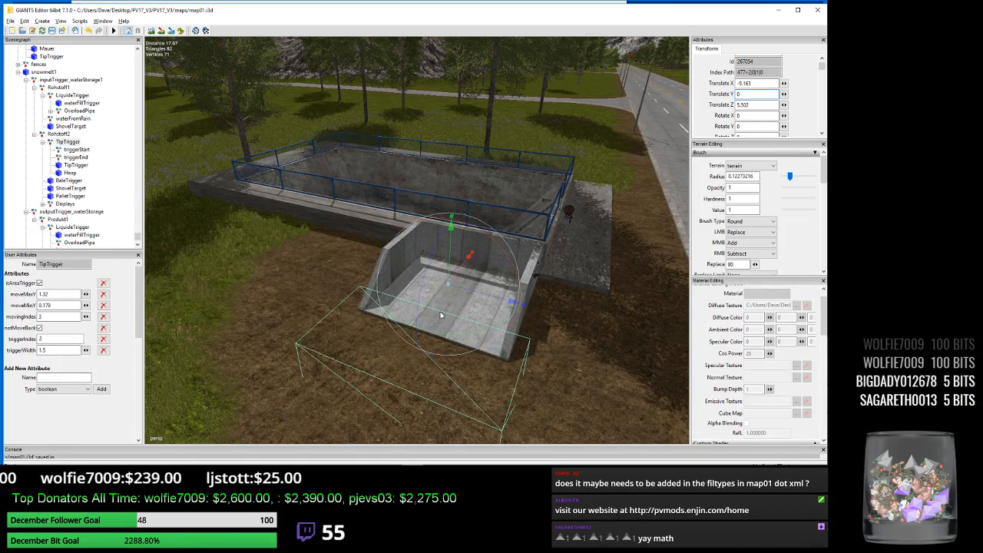
mouse_move(449, 275)
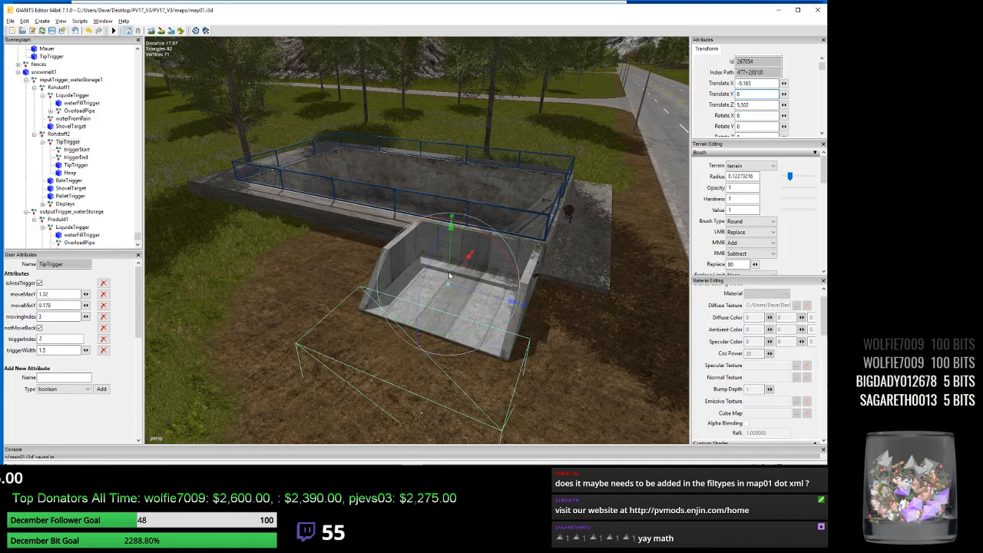
Reparent the TipTrigger node under the snow storage node in the Scenegraph.
click(75, 164)
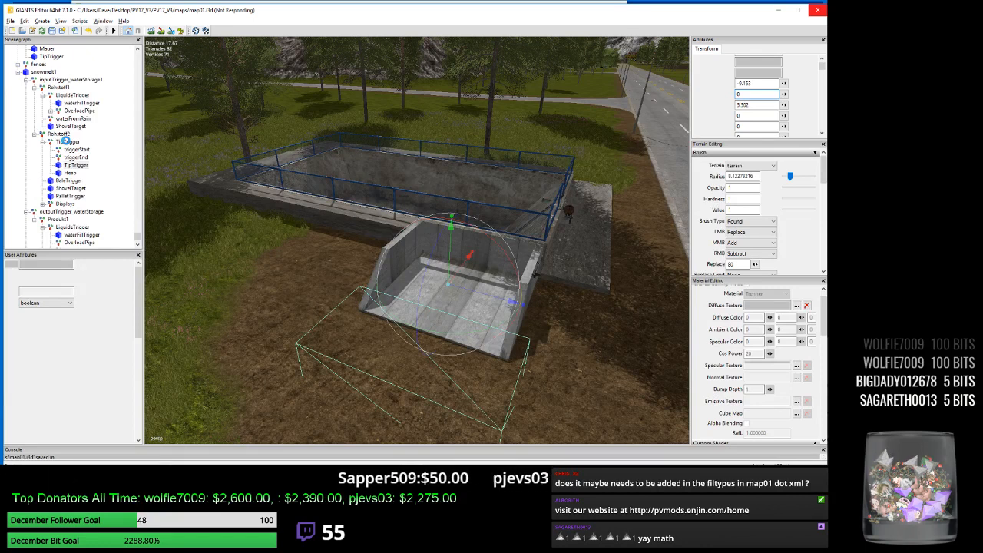
click(68, 142)
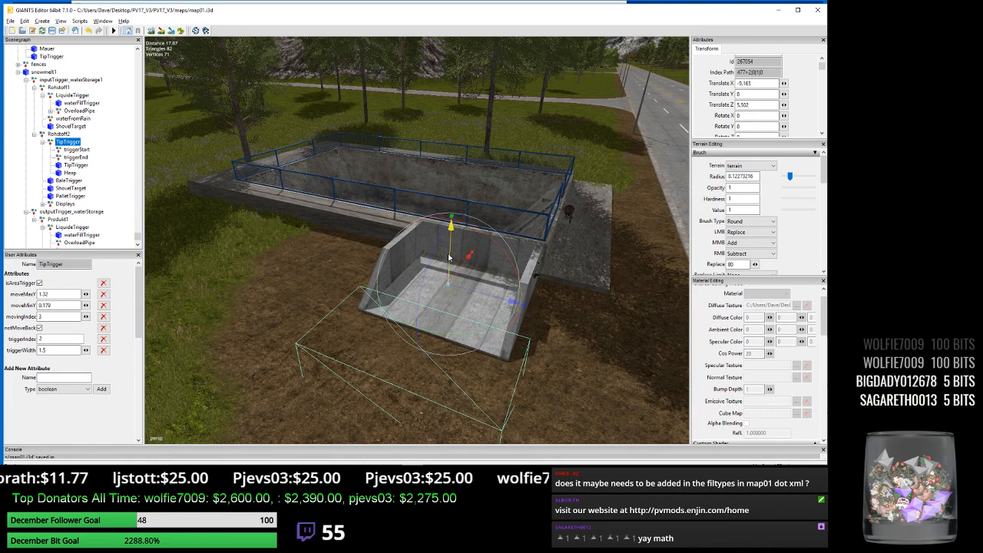
drag(451, 238, 452, 219)
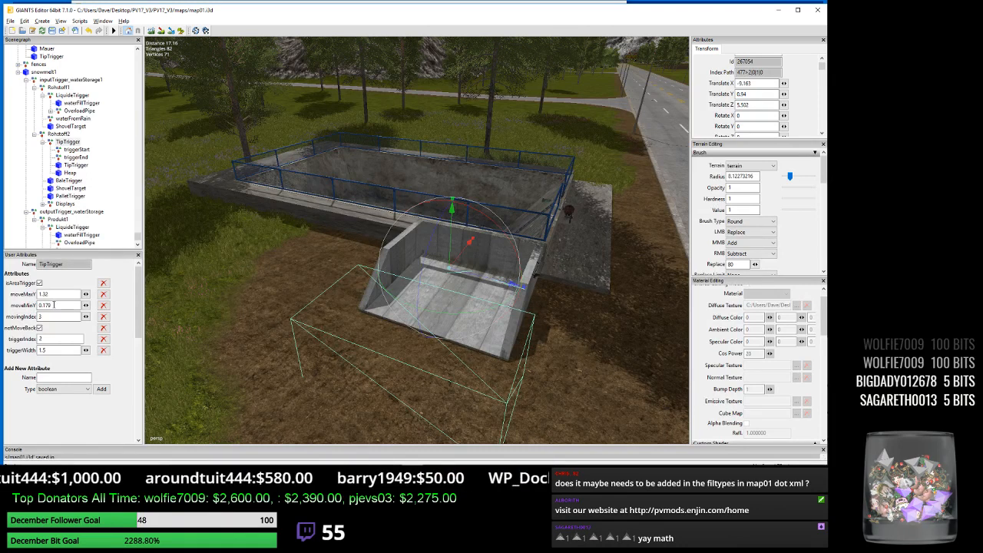
Select the snow storage's Heap node to show its user attributes.
triple_click(58, 304)
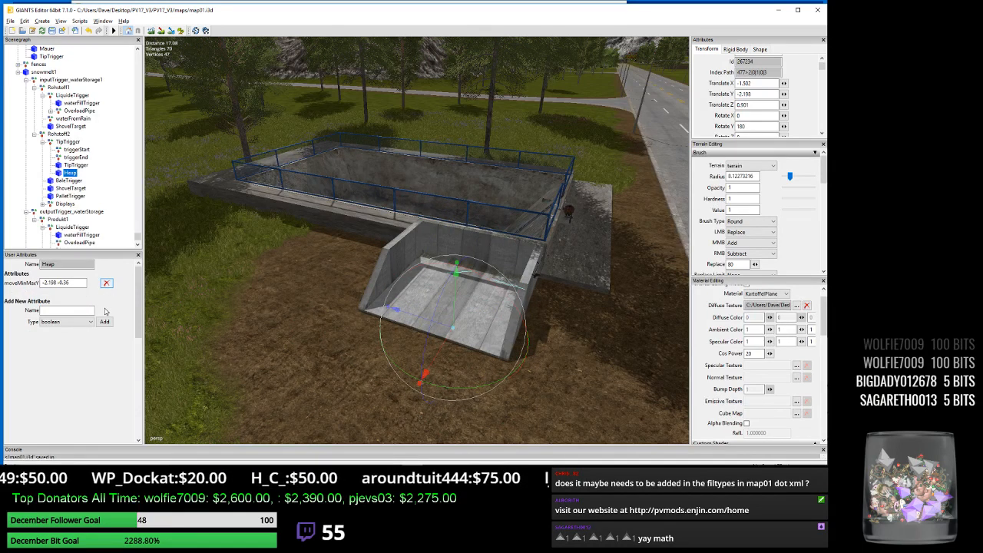
Delete the Heap node's only user attribute via its red X.
click(106, 283)
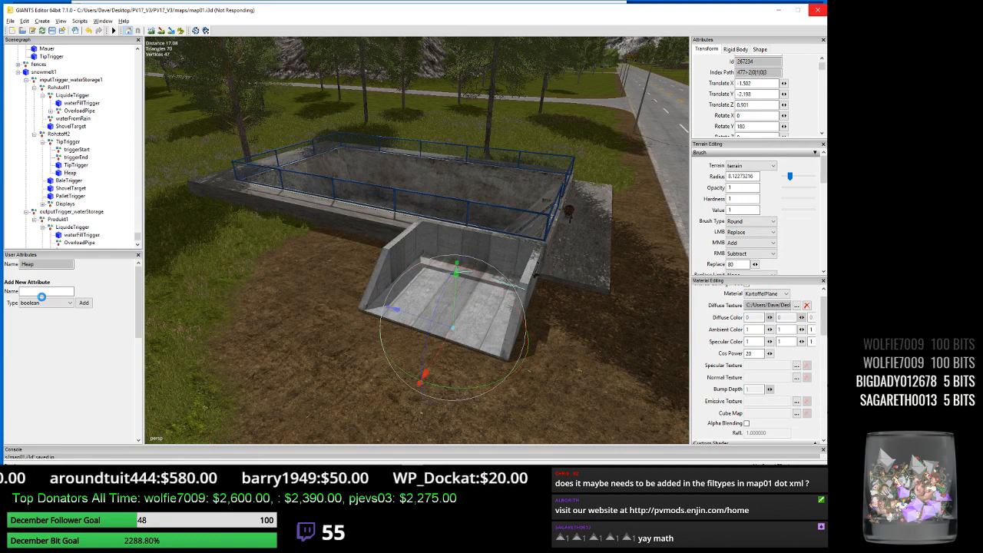
click(75, 141)
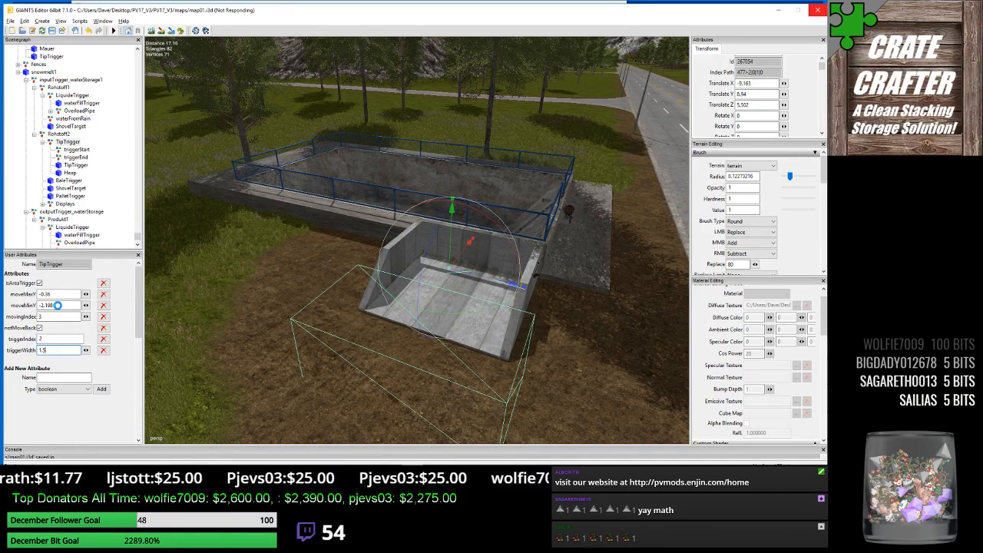
Select the storage node to read its capacity, fillTypes and name attributes.
click(58, 86)
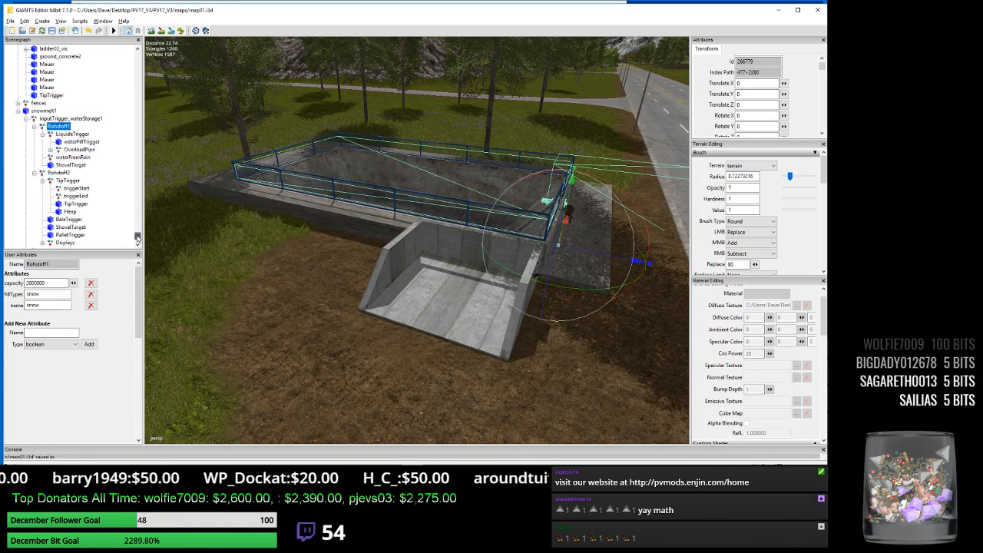
Scroll the Scenegraph to another storage node showing capacity, factor, fillTypes and name.
scroll(down, 3)
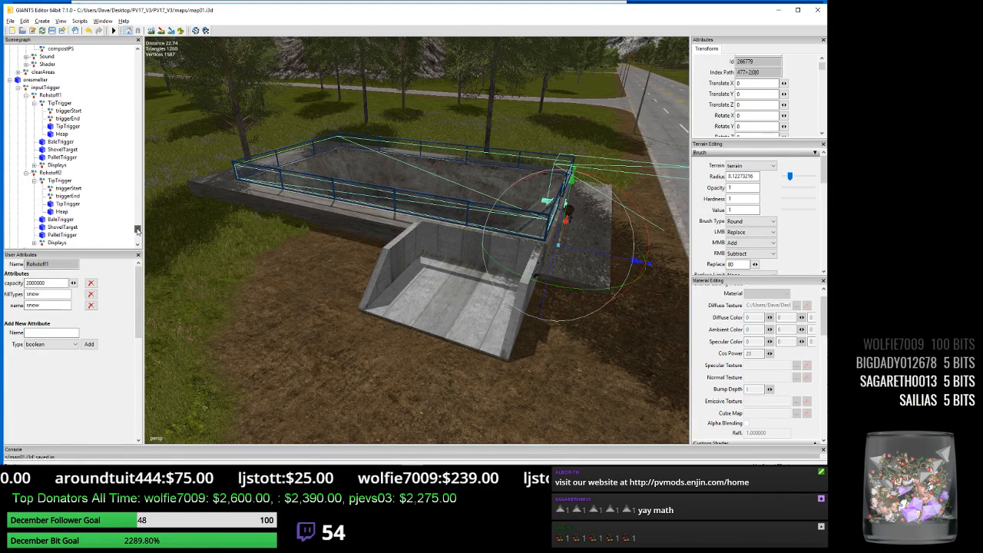
scroll(up, 3)
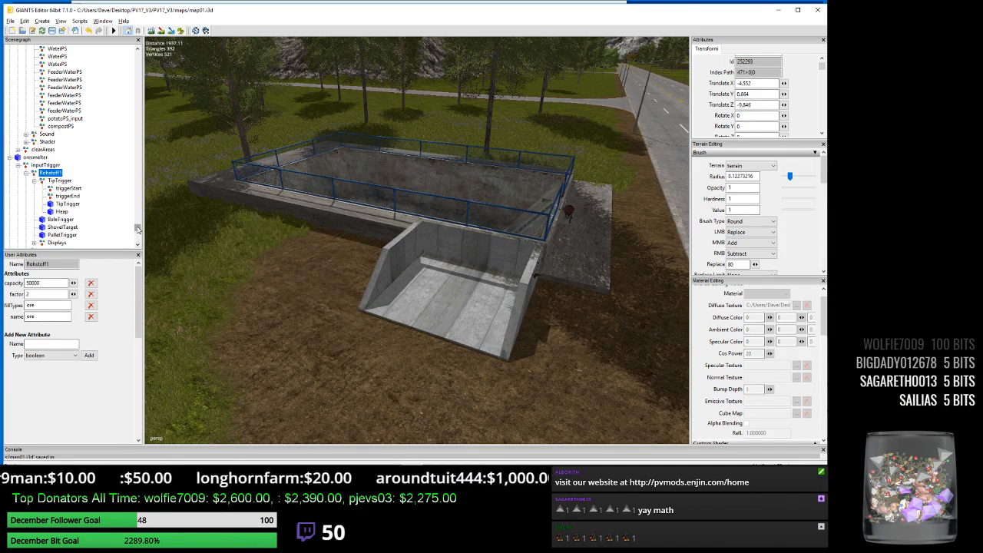
scroll(down, 3)
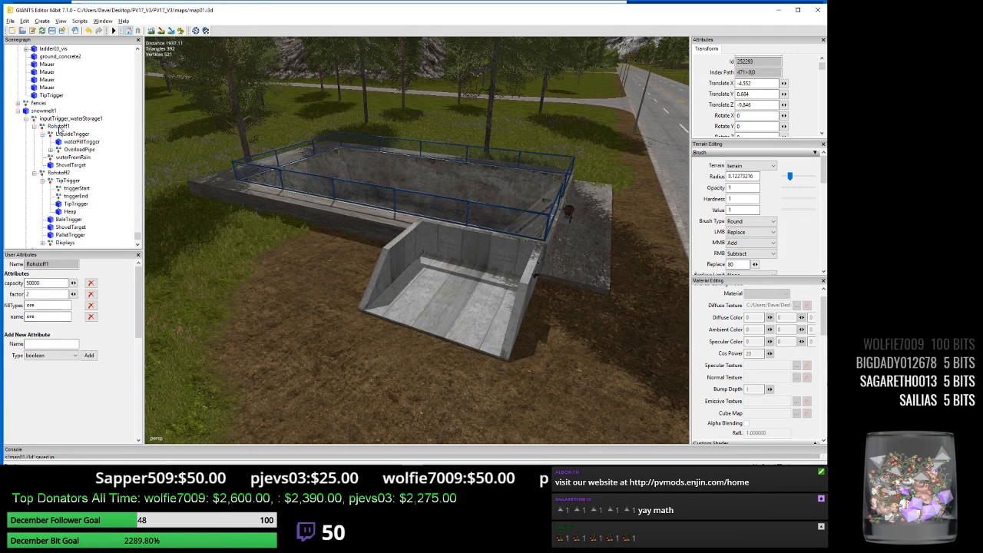
Add a new attribute typed 'fsov' with its value type to the snow storage node.
click(58, 125)
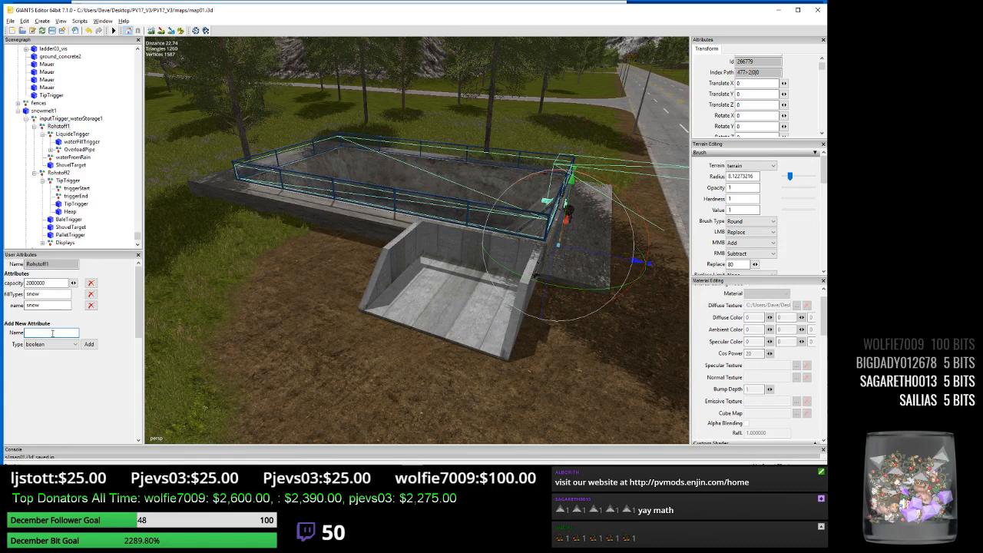
text(fsov)
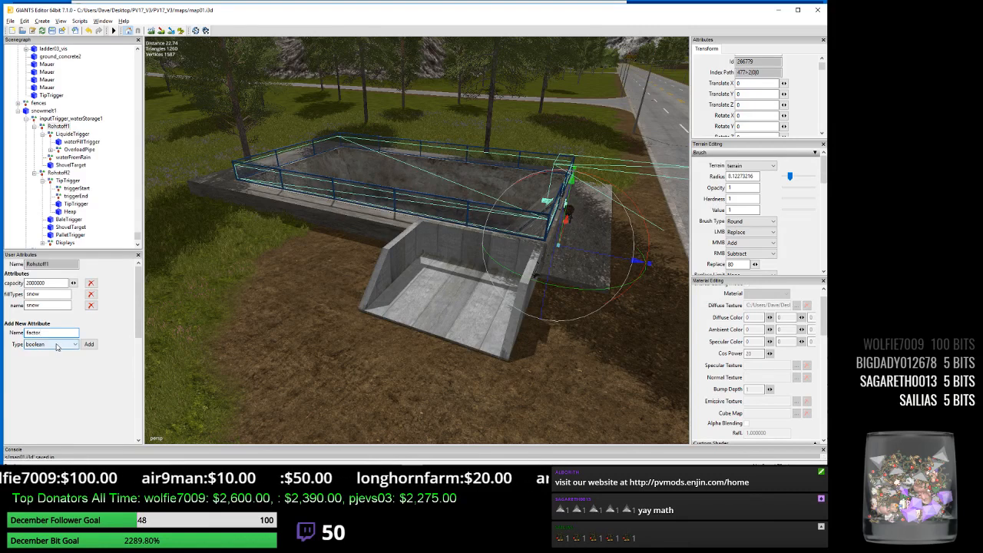
click(90, 344)
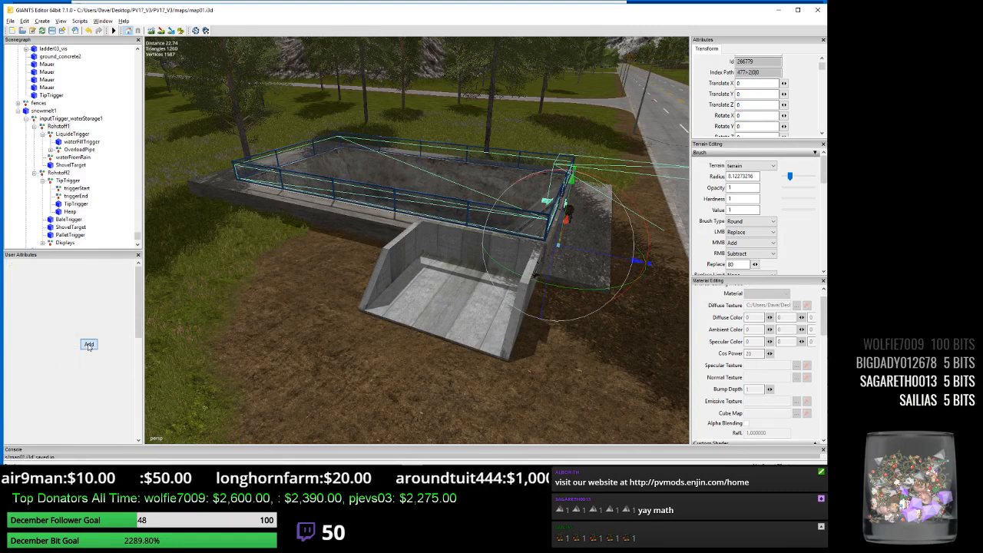
click(89, 344)
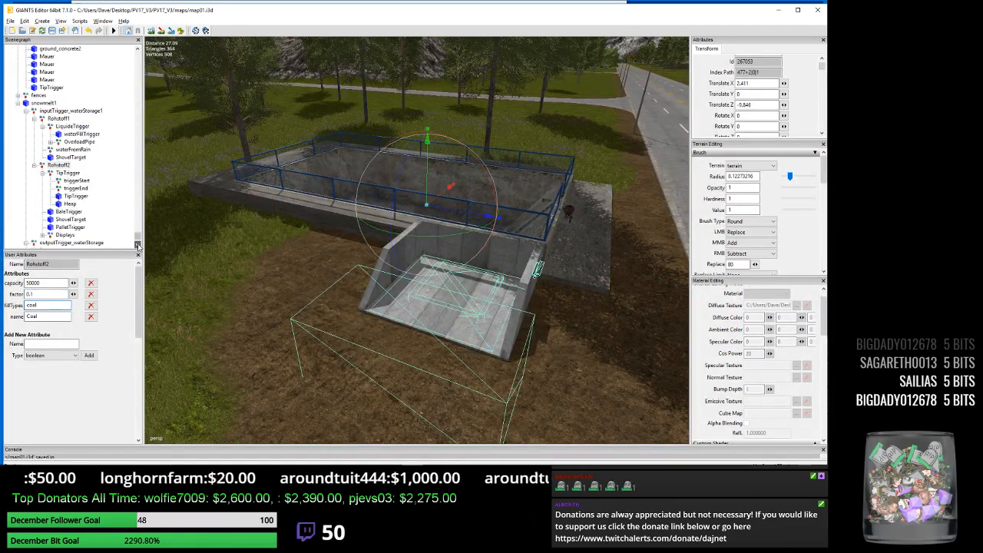
Scroll down to the outputTrigger_snowStorage group and its child nodes.
scroll(down, 3)
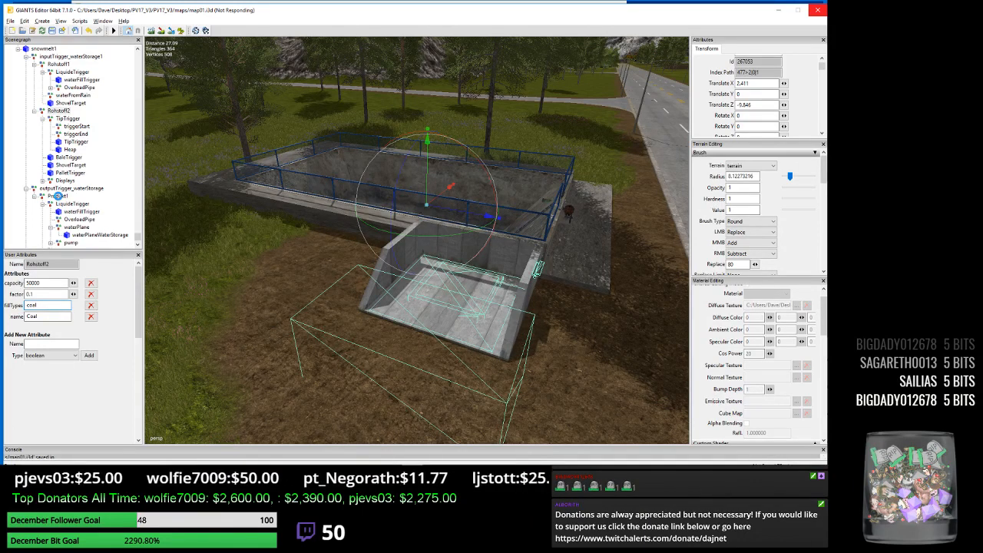
click(57, 196)
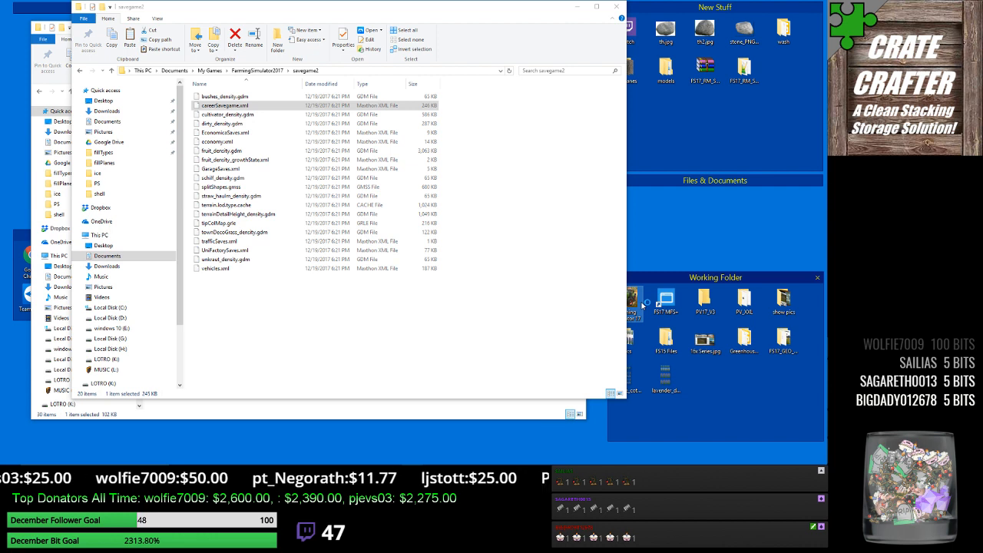
Switch from the savegame folder in File Explorer to the Farming Simulator 17 window.
click(616, 6)
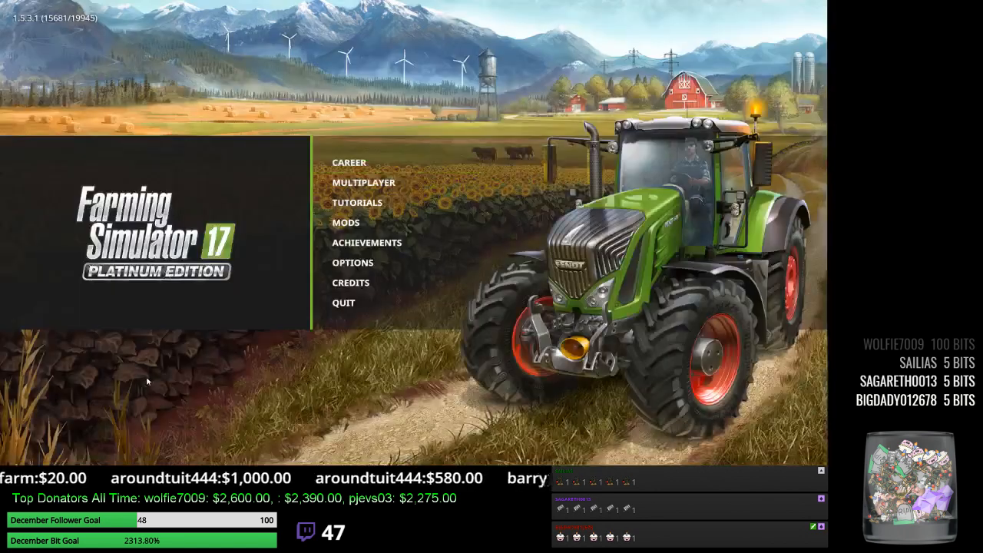
Continue Savegame 2 on Pleasant Valley 17 V3 from the Career menu.
click(347, 163)
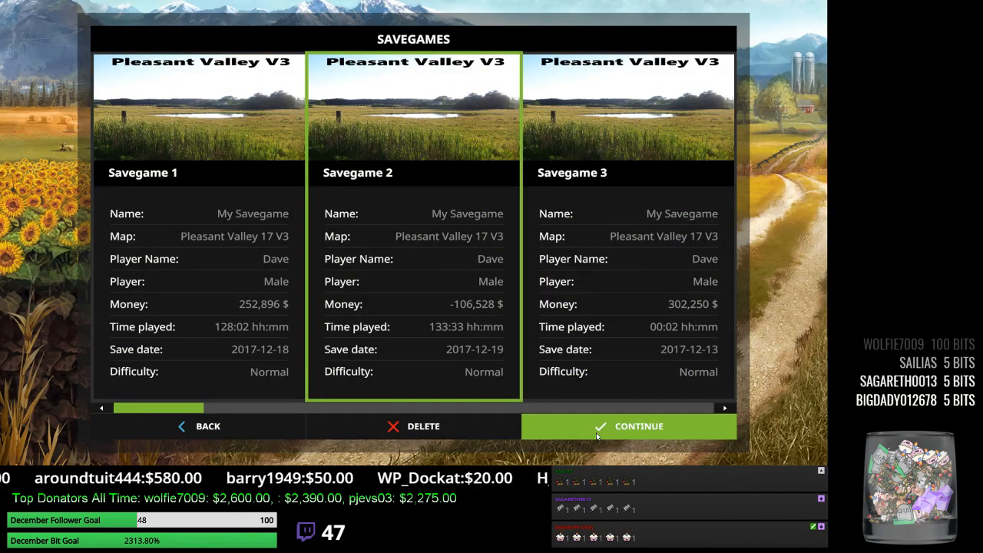
click(628, 427)
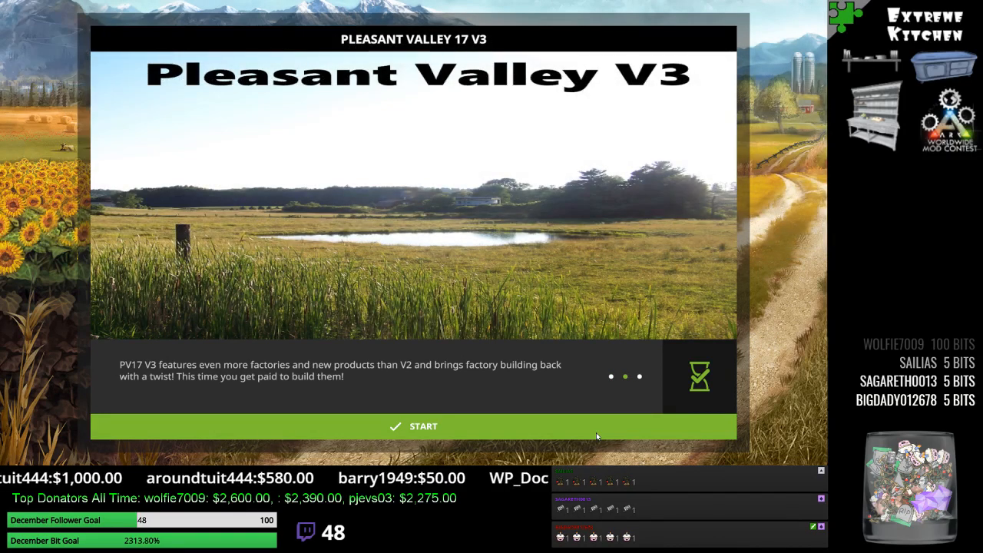
Start the map, fire up the Volvo truck's engine and drive forward near the snow storage.
click(412, 427)
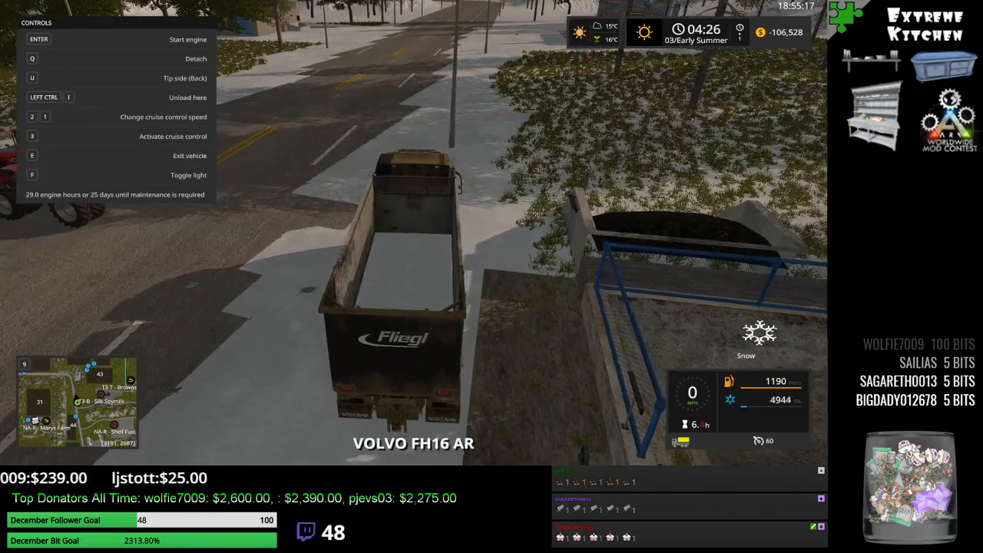
key(Enter)
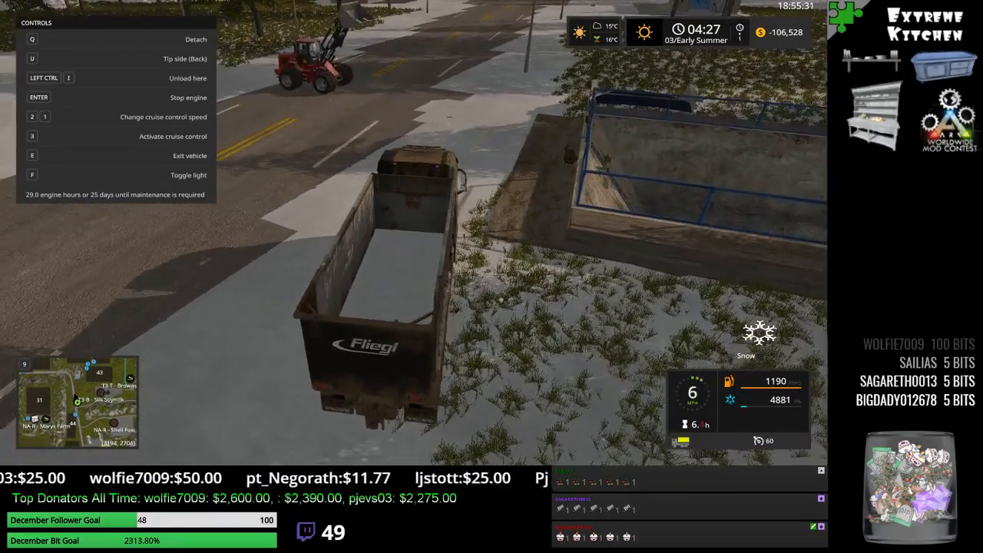
key(w)
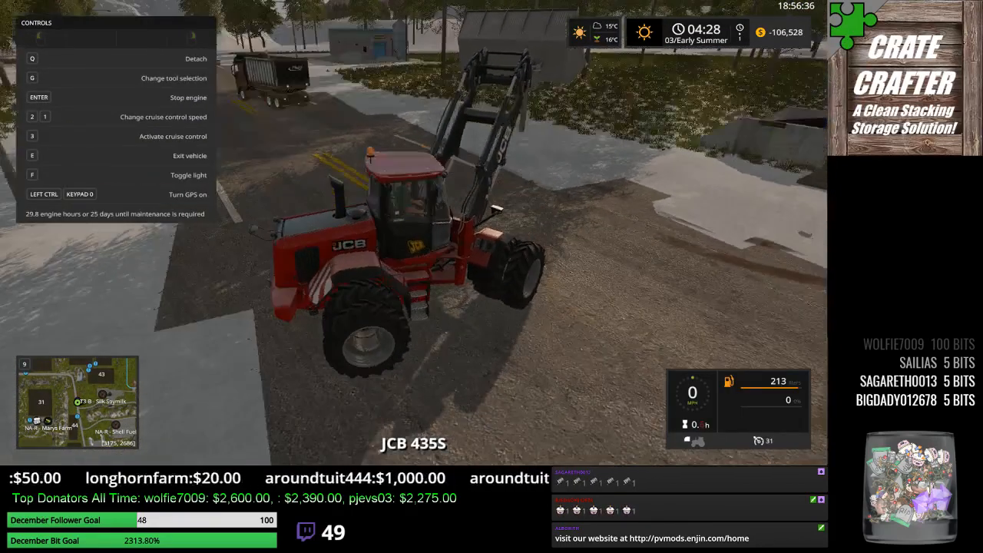
Drive the JCB wheel loader forward around the snow storage pit.
key(W)
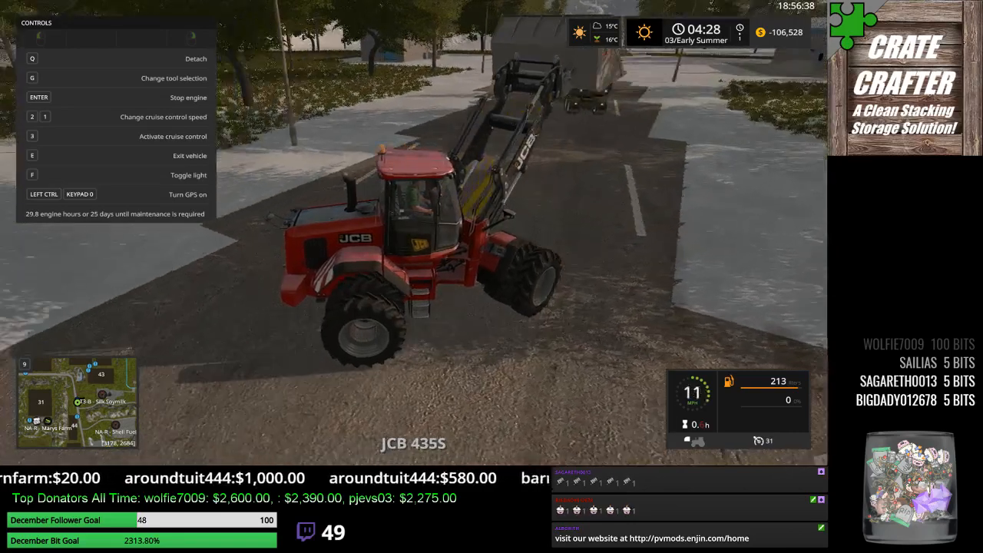
key(w)
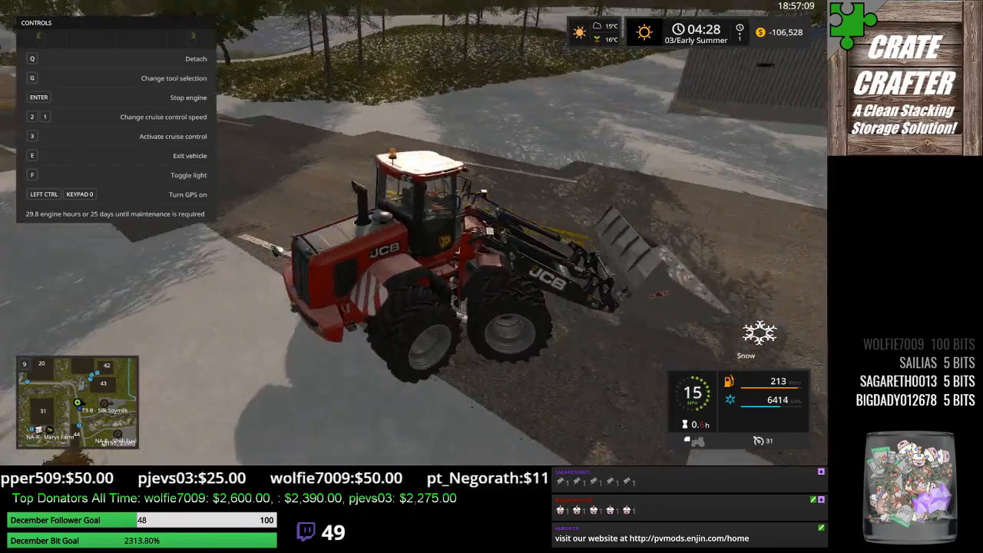
key(w)
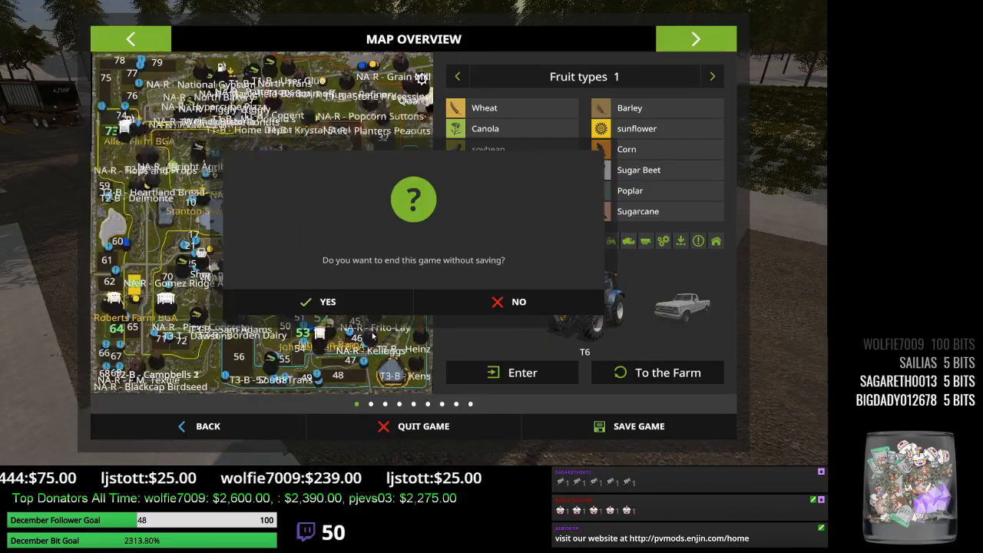
mouse_move(327, 301)
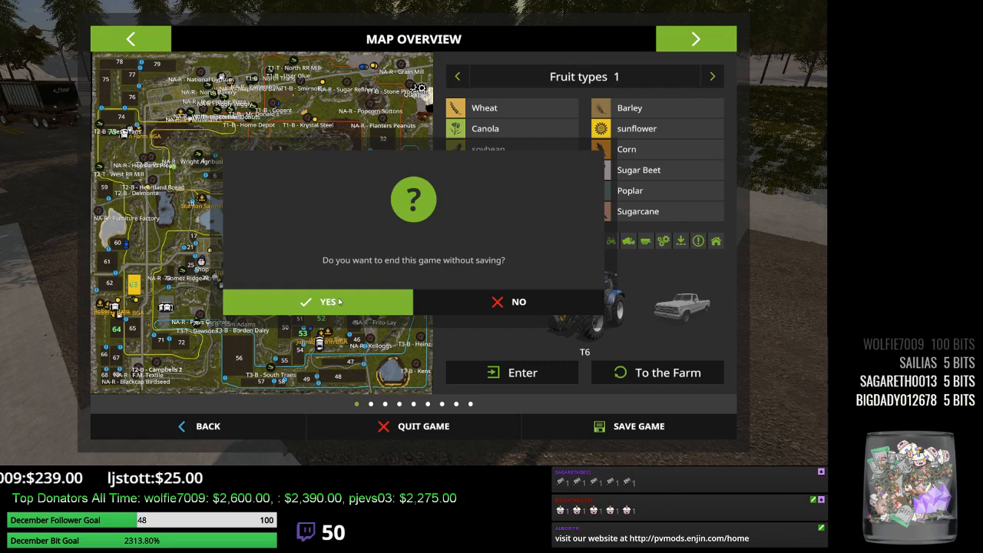
Confirm Yes to end the Farming Simulator 17 session without saving.
click(317, 301)
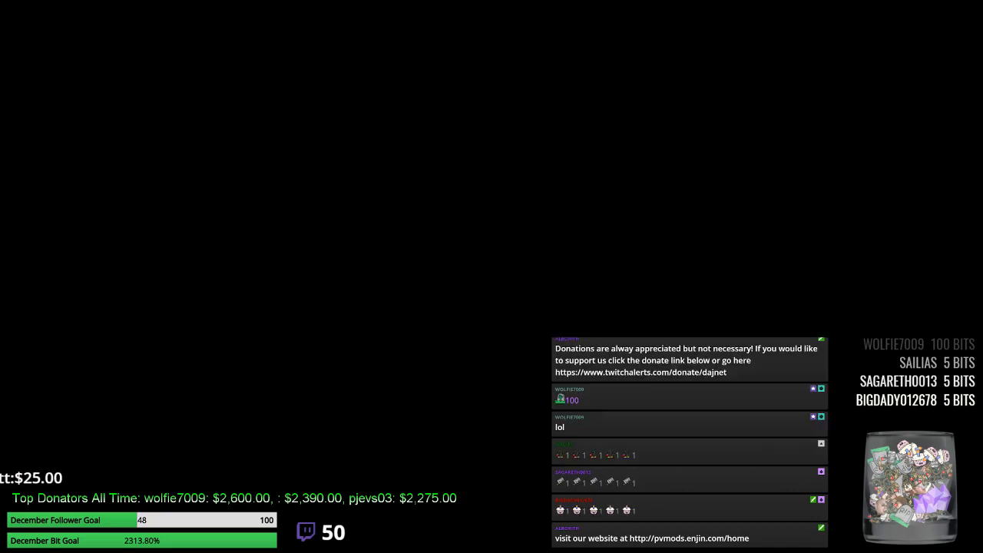
click(411, 458)
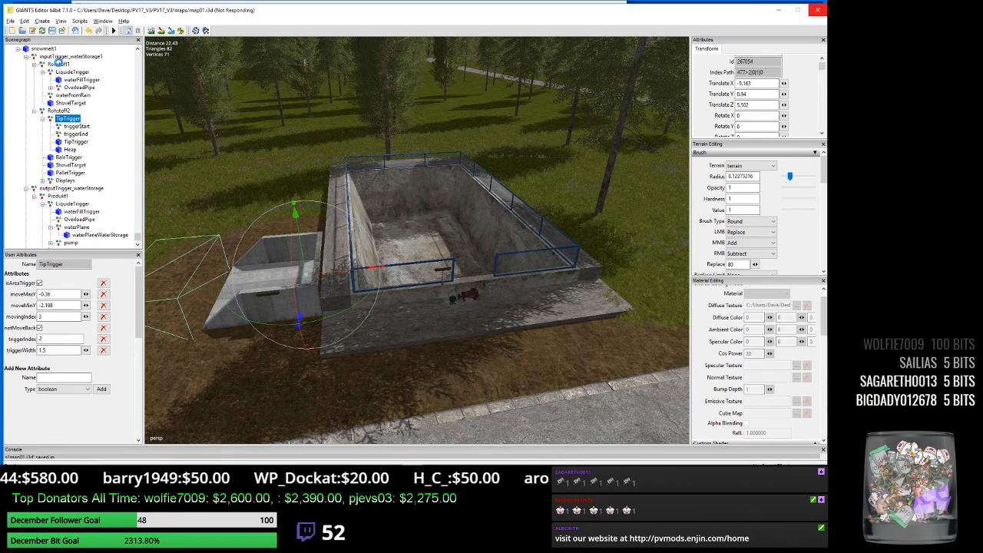
Select the Rubout01 snow storage object in the Scenegraph and expand the tip trigger's child nodes.
click(59, 64)
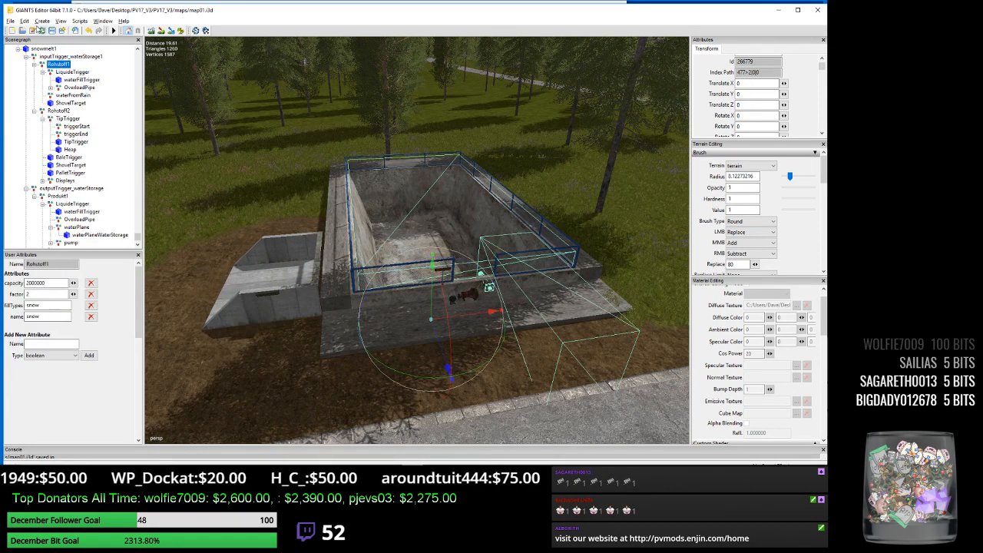
click(25, 22)
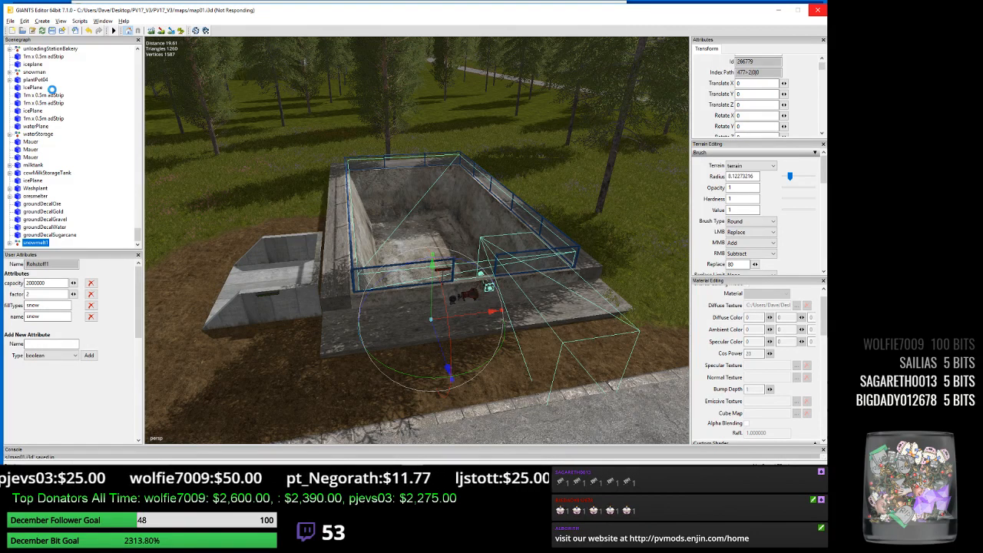
click(68, 111)
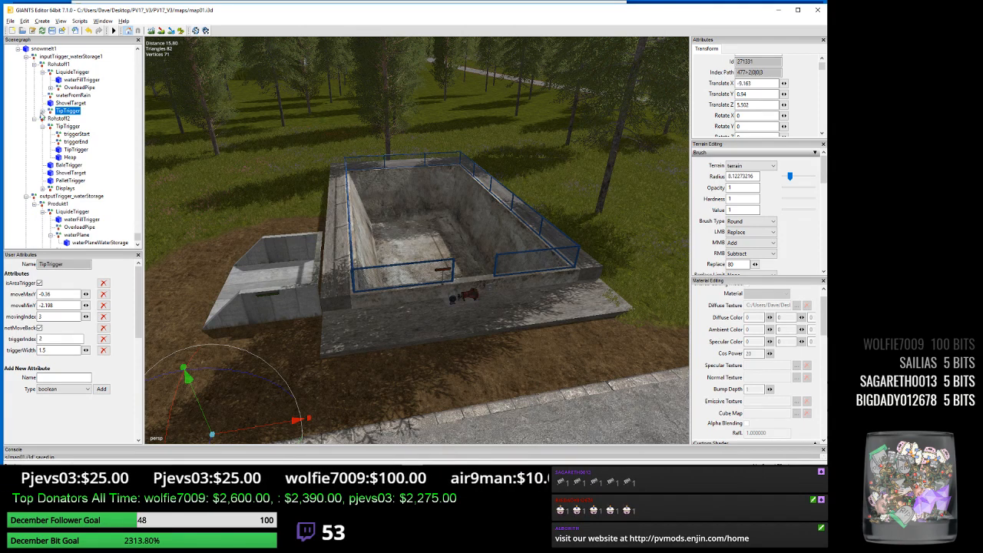
click(43, 110)
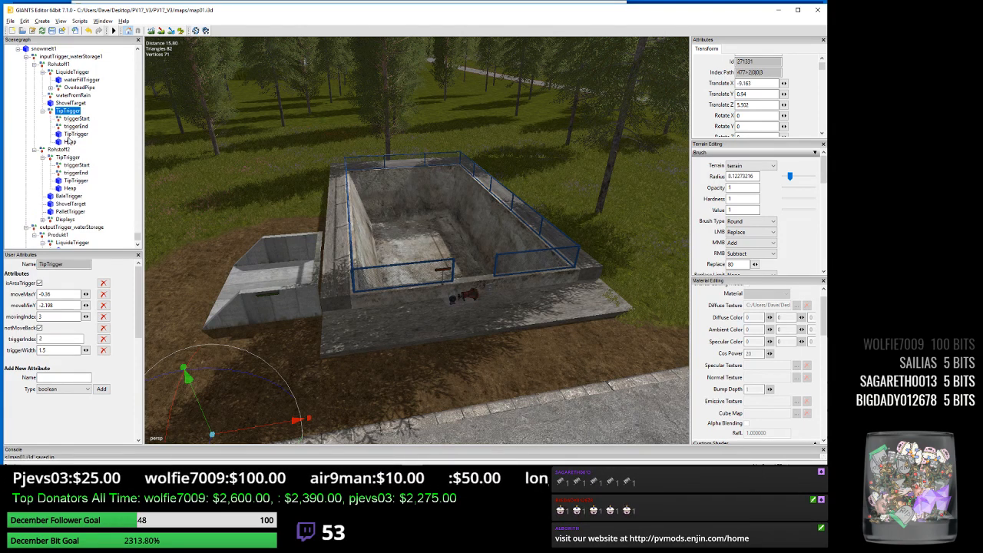